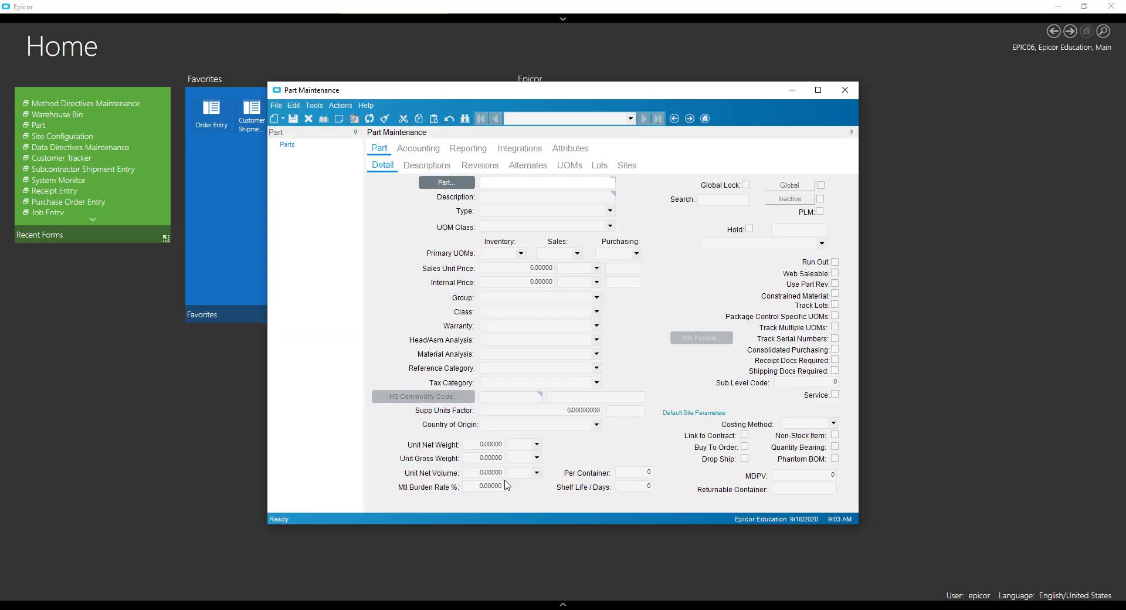
Review an existing part's Per Container value, site settings and warehouse primary bin
left_click(548, 180)
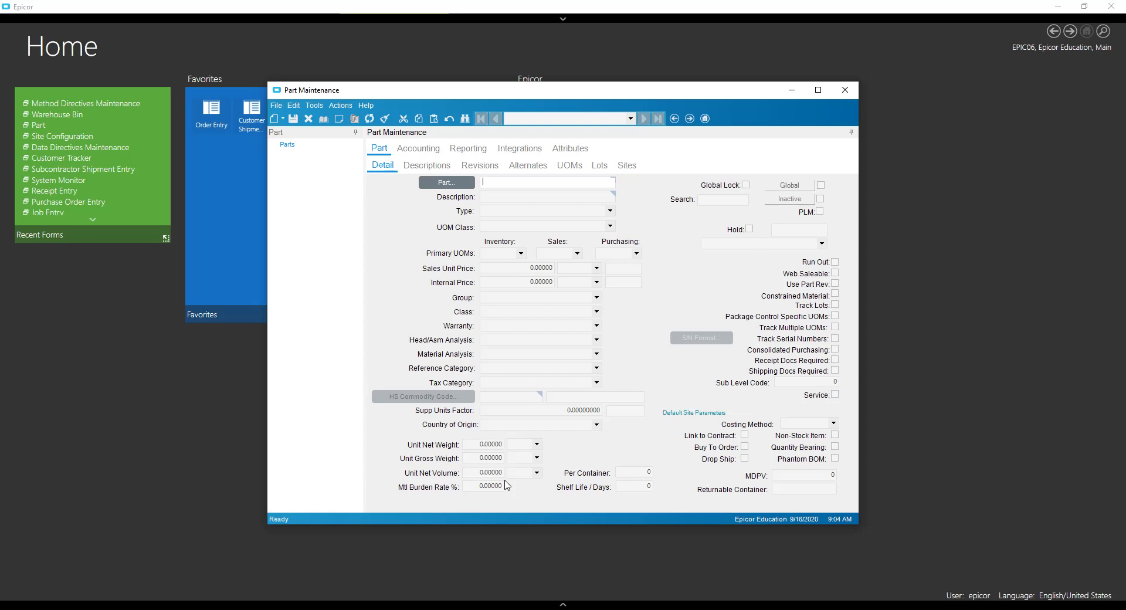
mouse_move(684, 468)
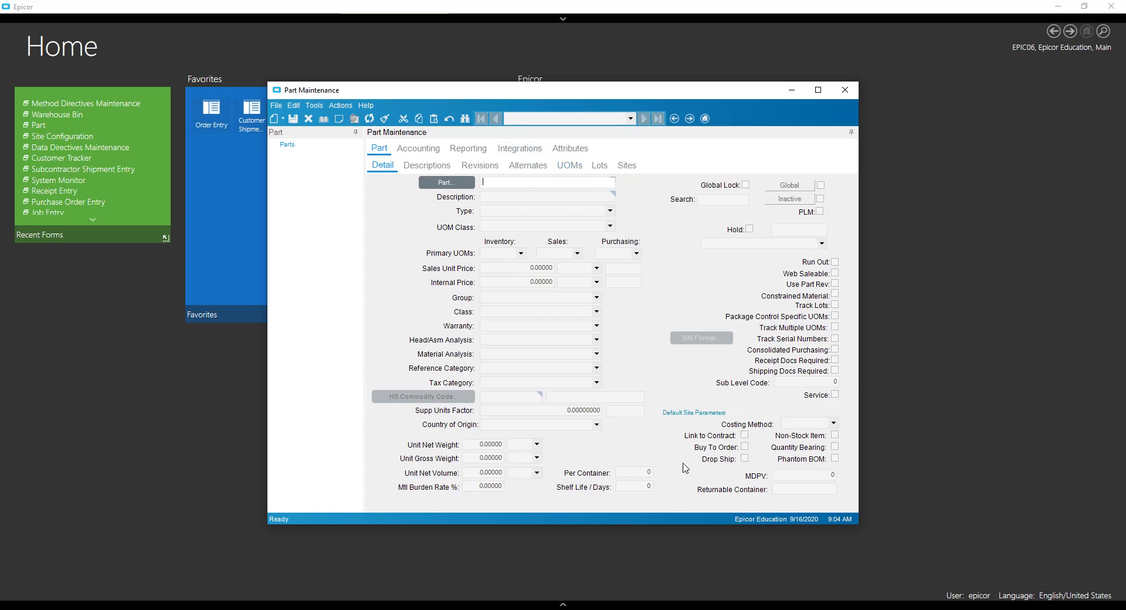
left_click(632, 473)
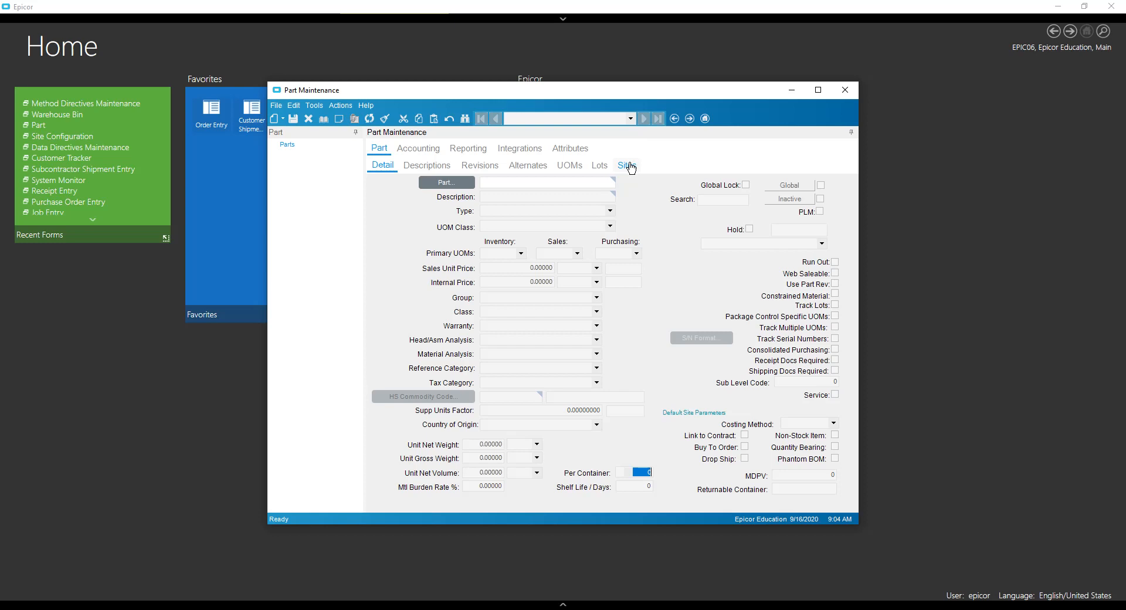
left_click(625, 165)
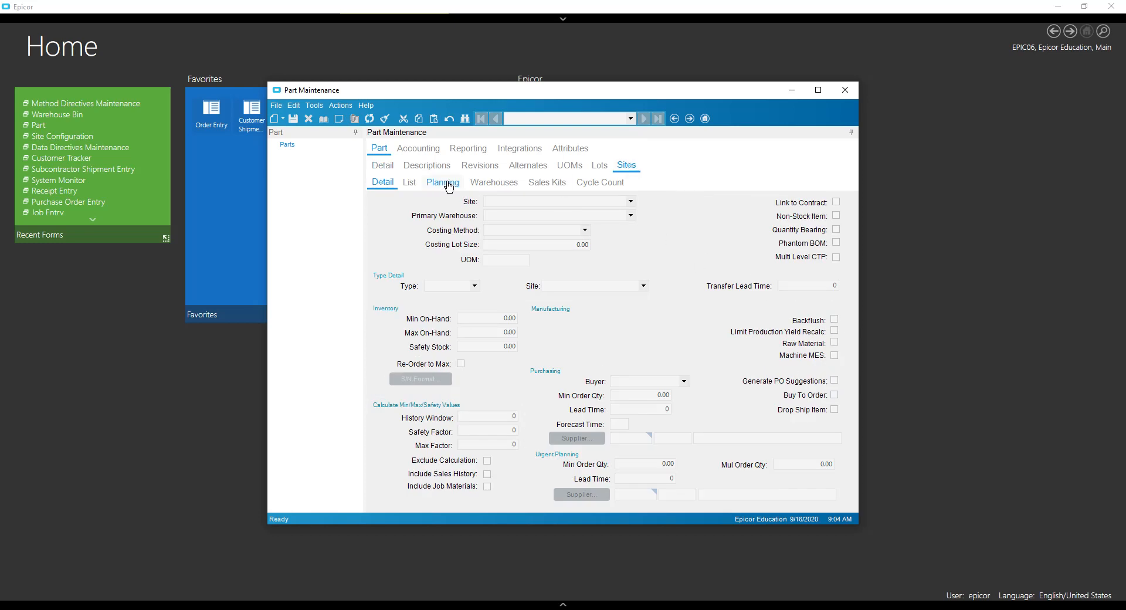
left_click(494, 182)
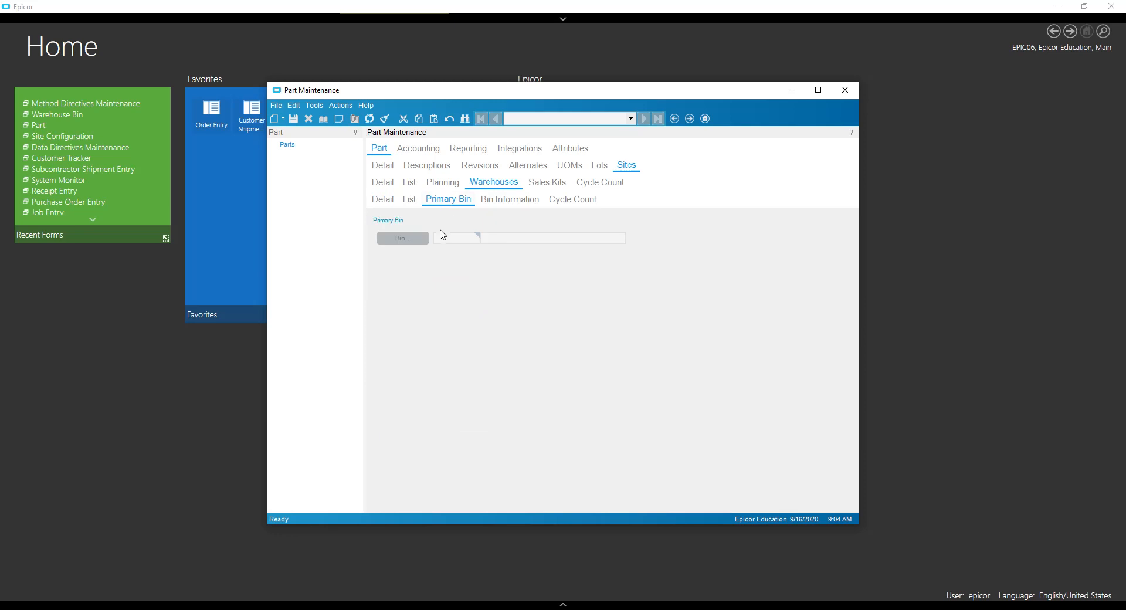
left_click(383, 164)
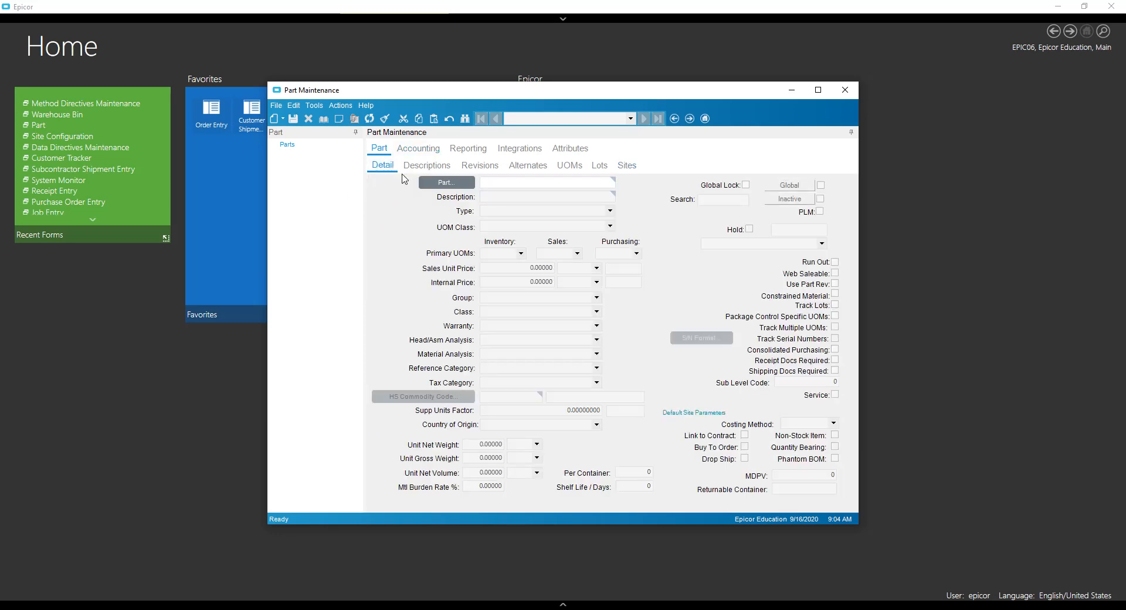
mouse_move(418, 148)
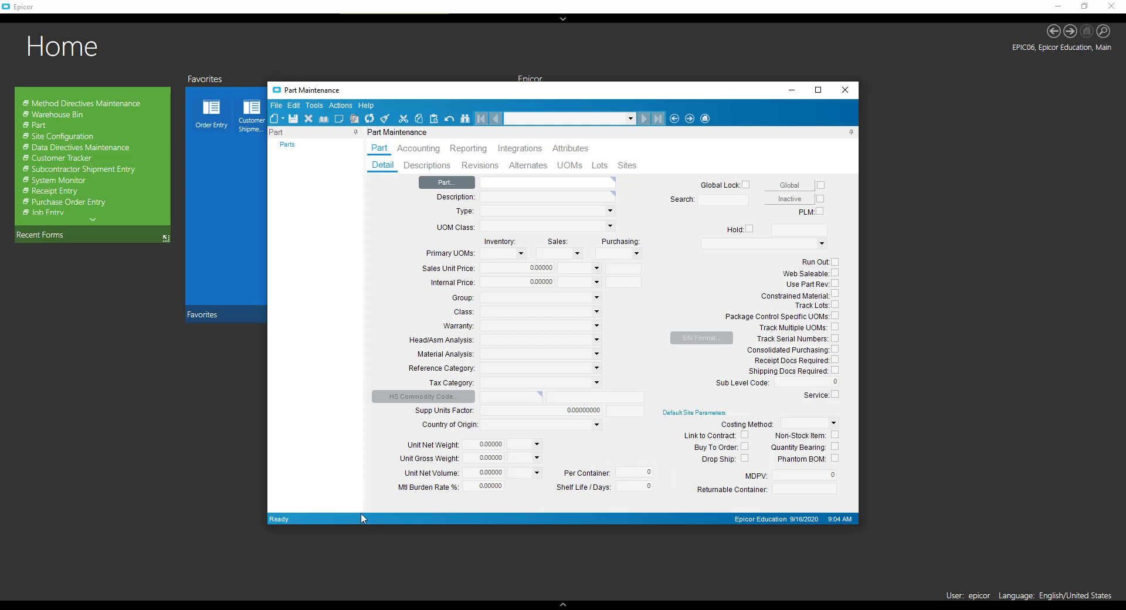
mouse_move(649, 382)
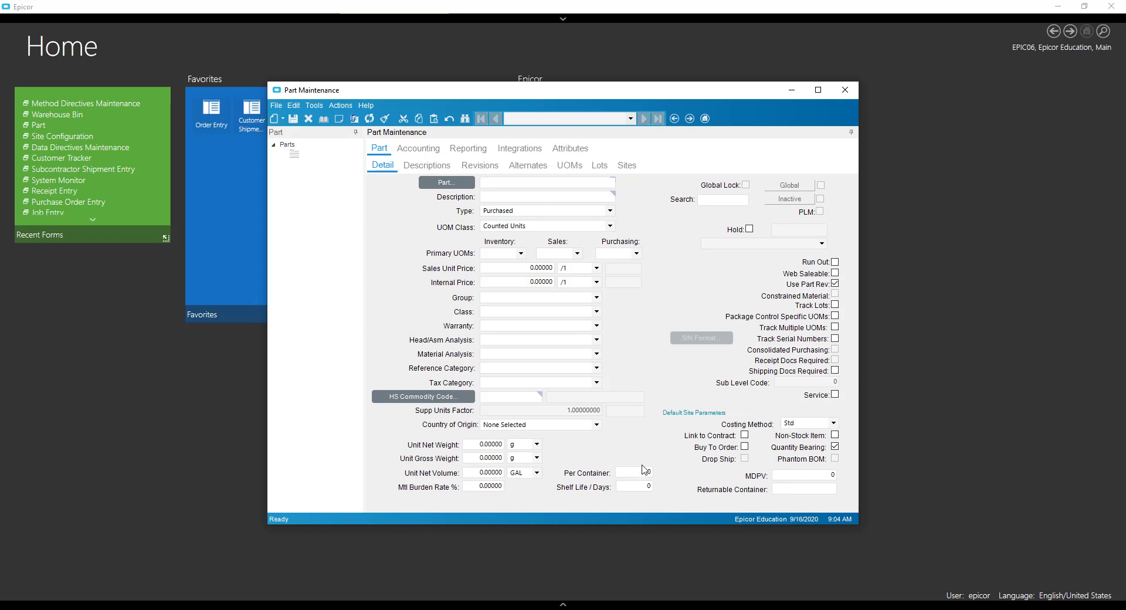
mouse_move(392, 113)
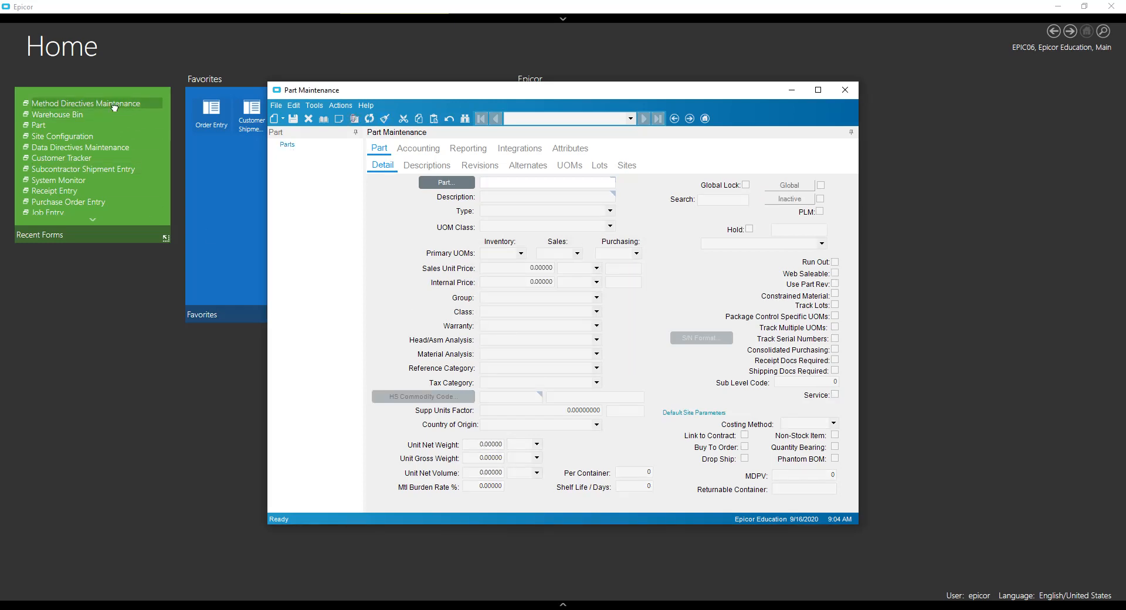
Load the Erp.Part.GetNewPart method in Method Directives Maintenance via Method Code
left_click(845, 90)
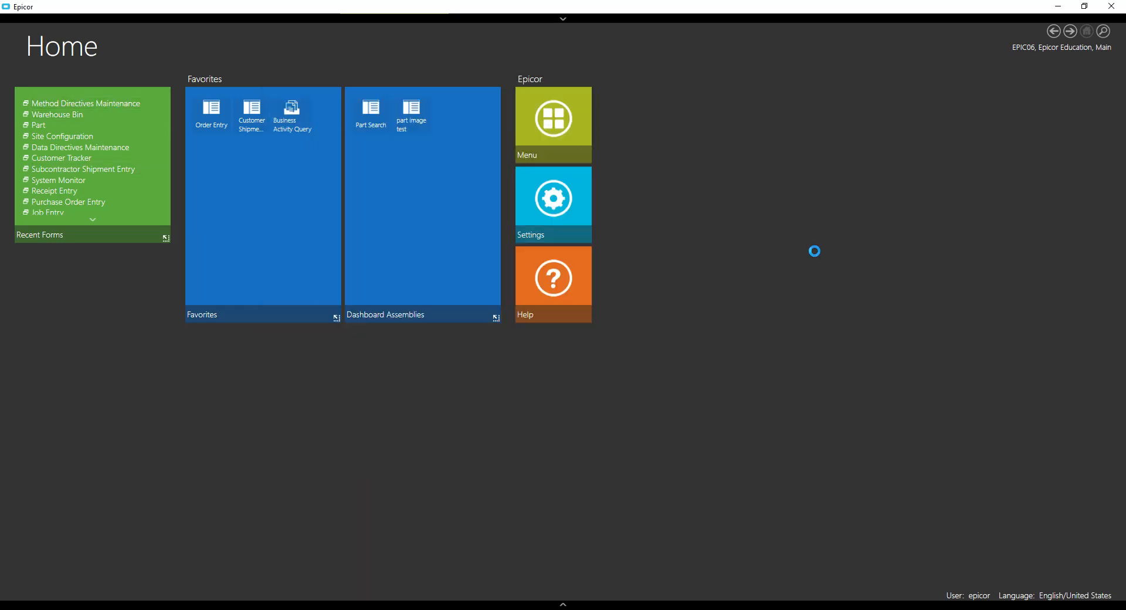
left_click(84, 103)
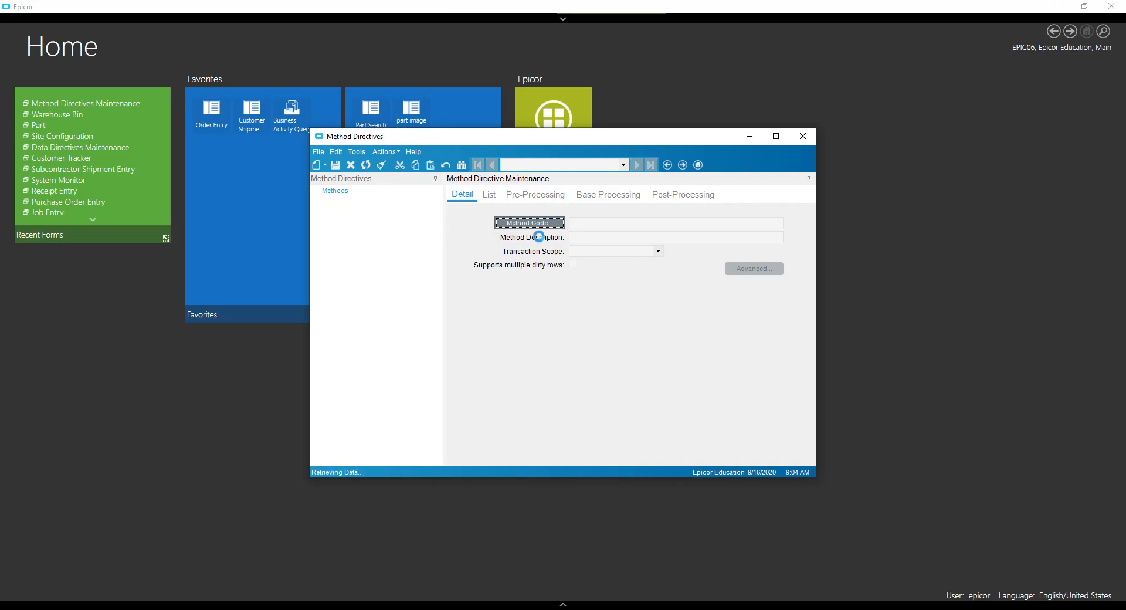
left_click(529, 223)
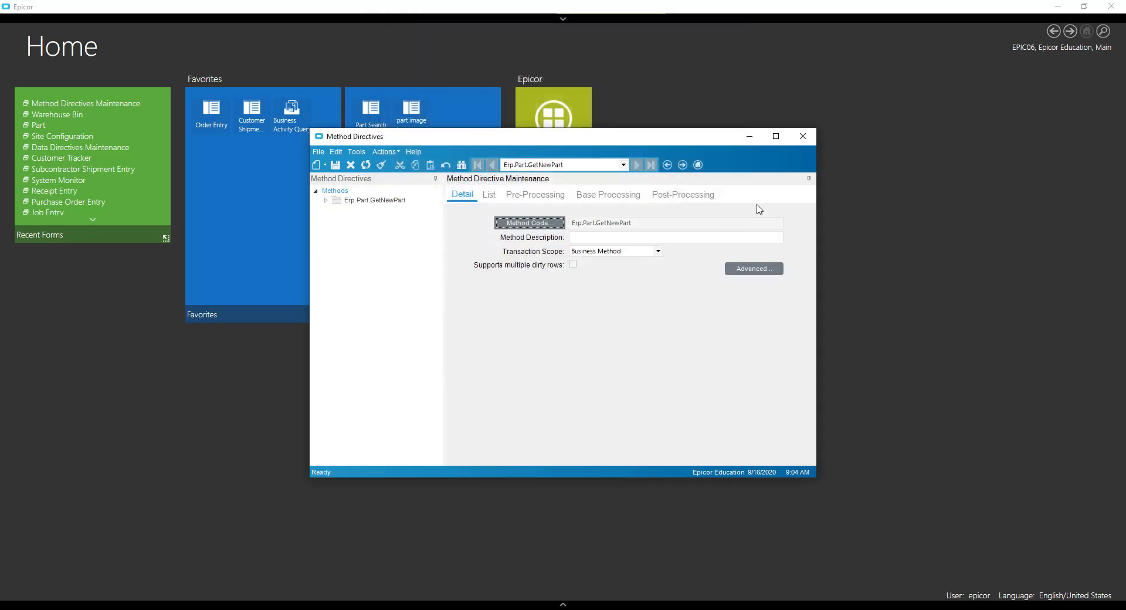
left_click(660, 223)
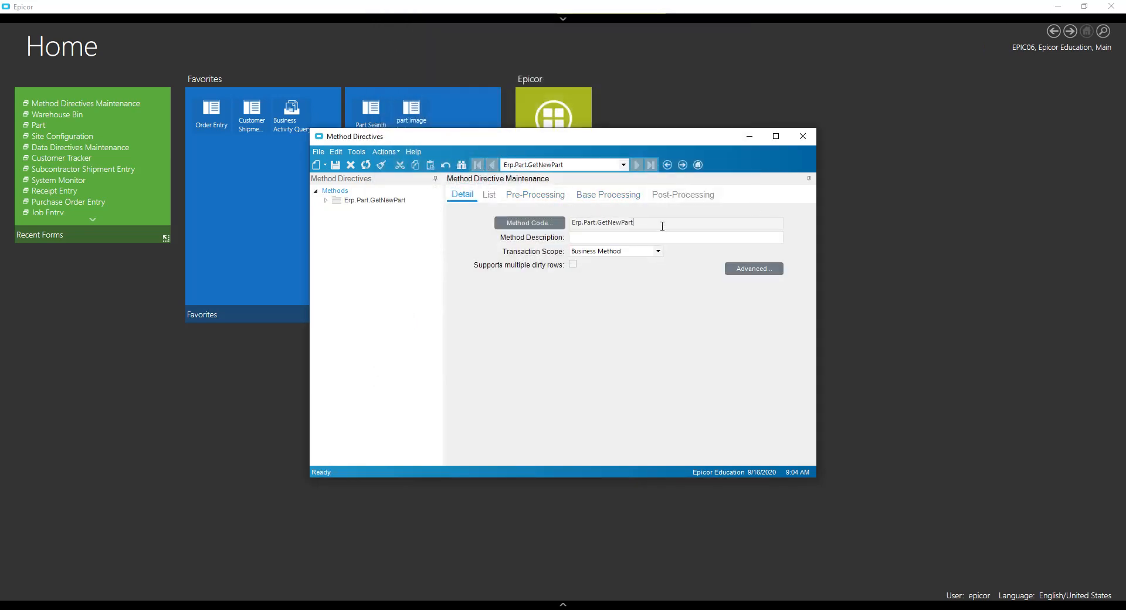
triple_click(601, 222)
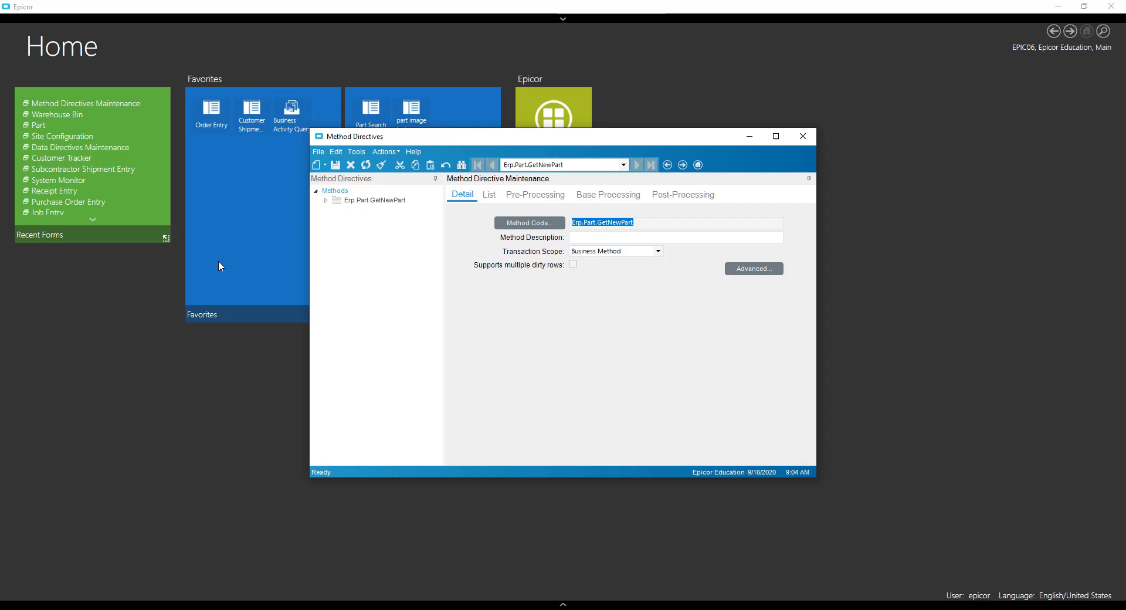
left_click(682, 193)
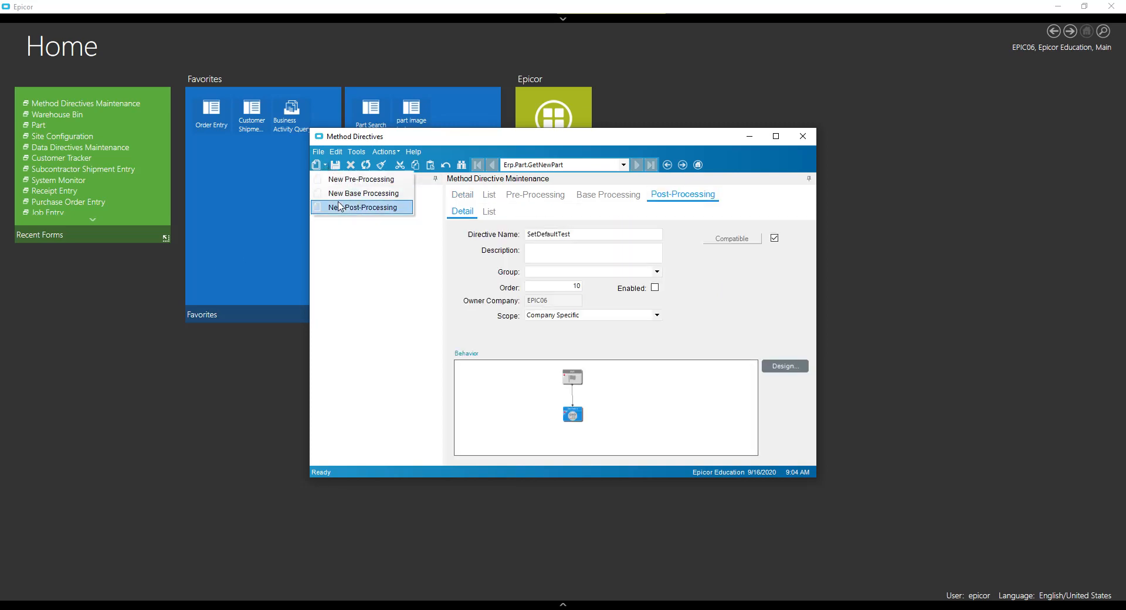
Add a new post-processing directive named SetDefaults and start its workflow design
left_click(367, 206)
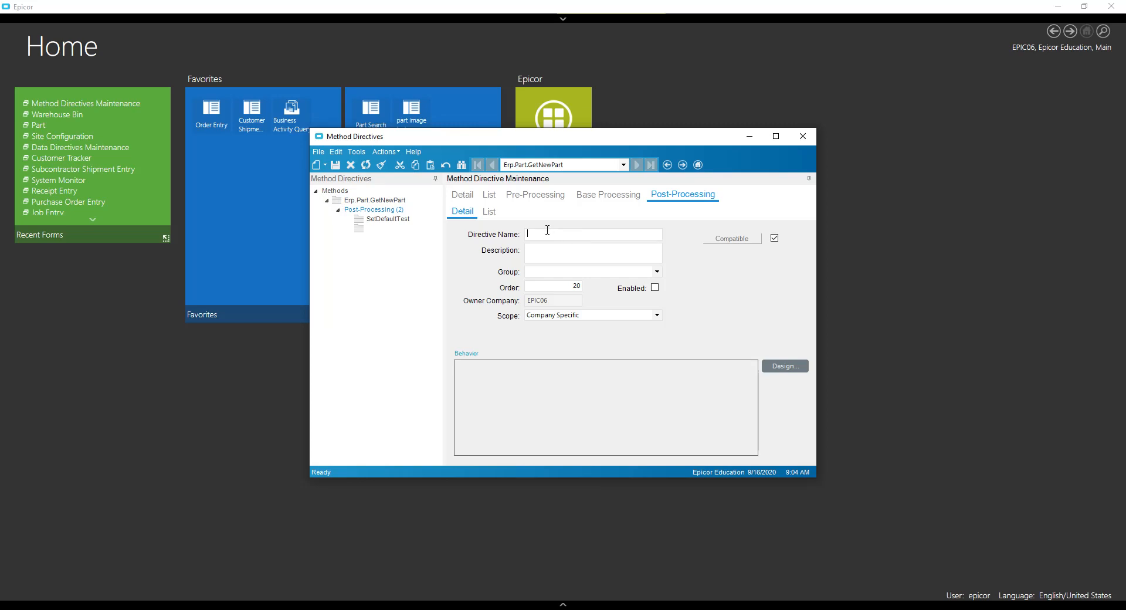
type("SetD")
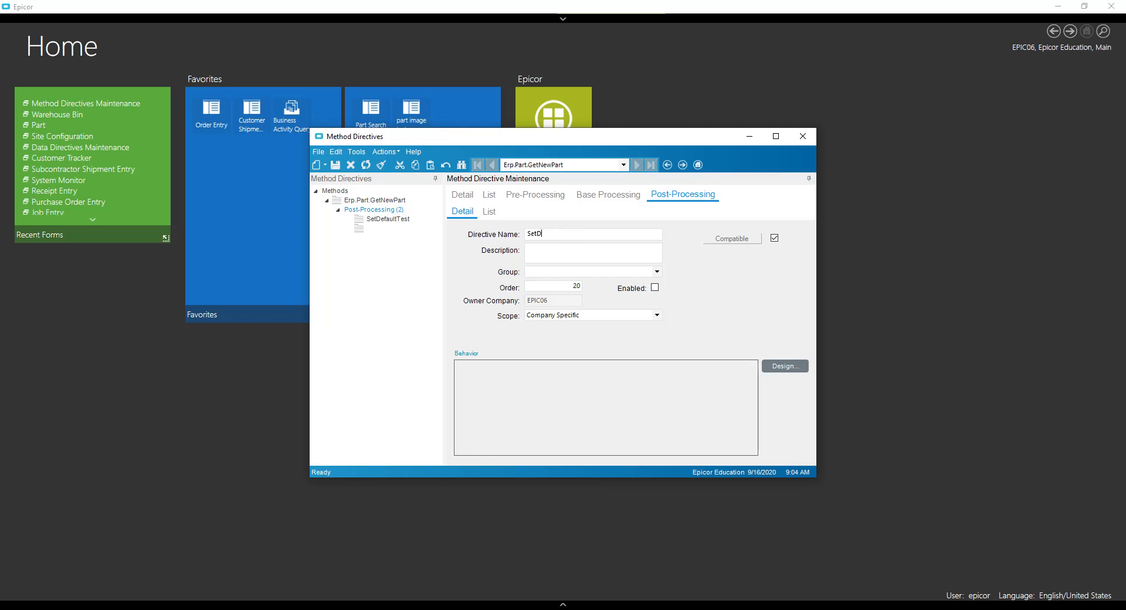
type("efaults")
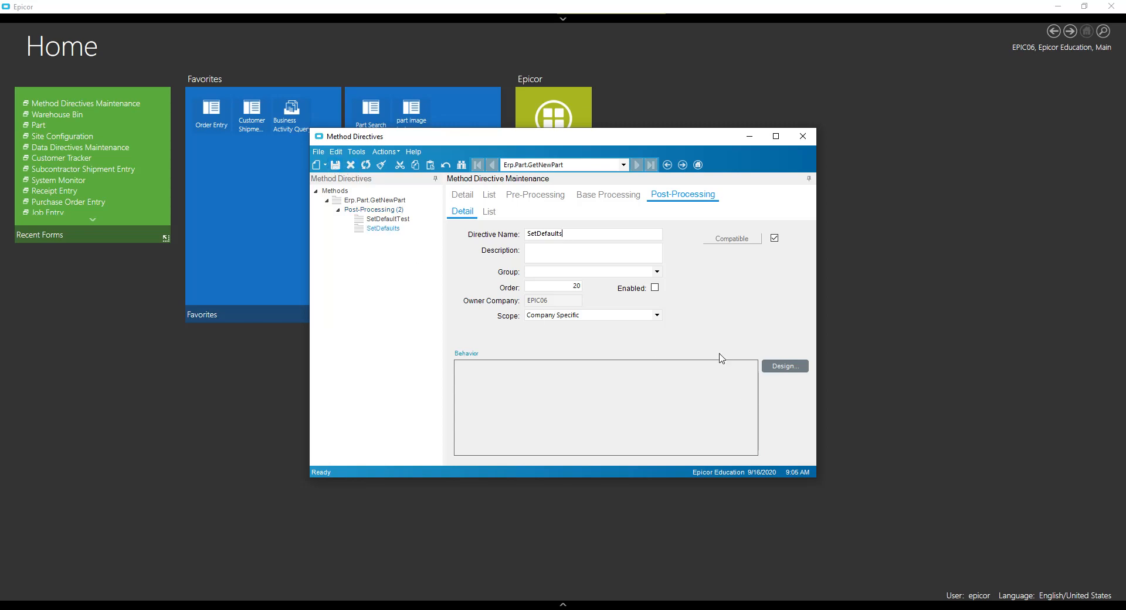
left_click(785, 366)
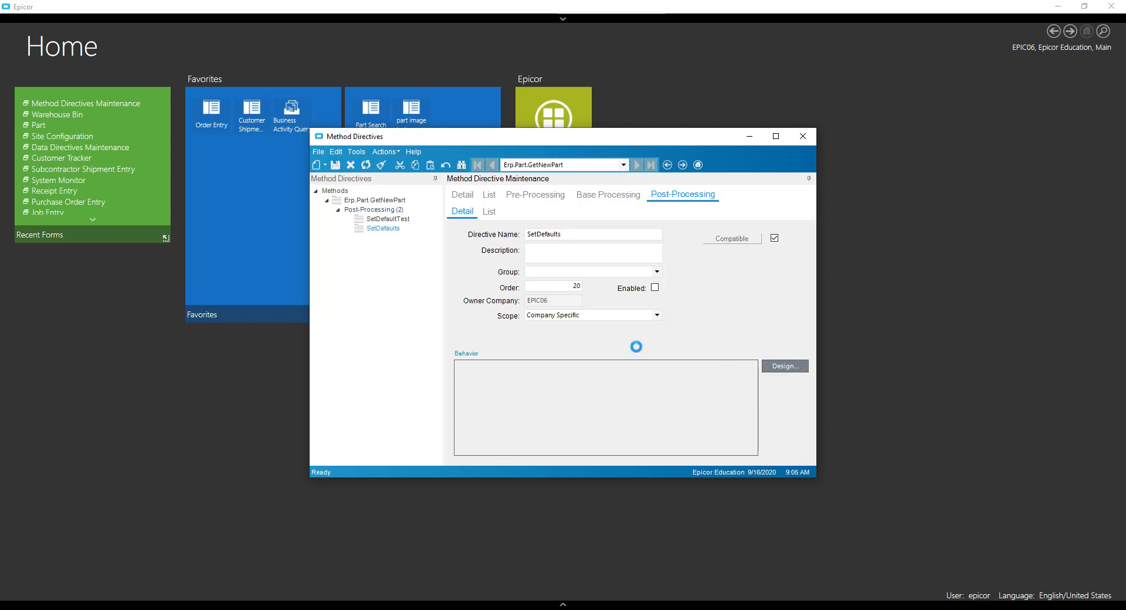
left_click(785, 366)
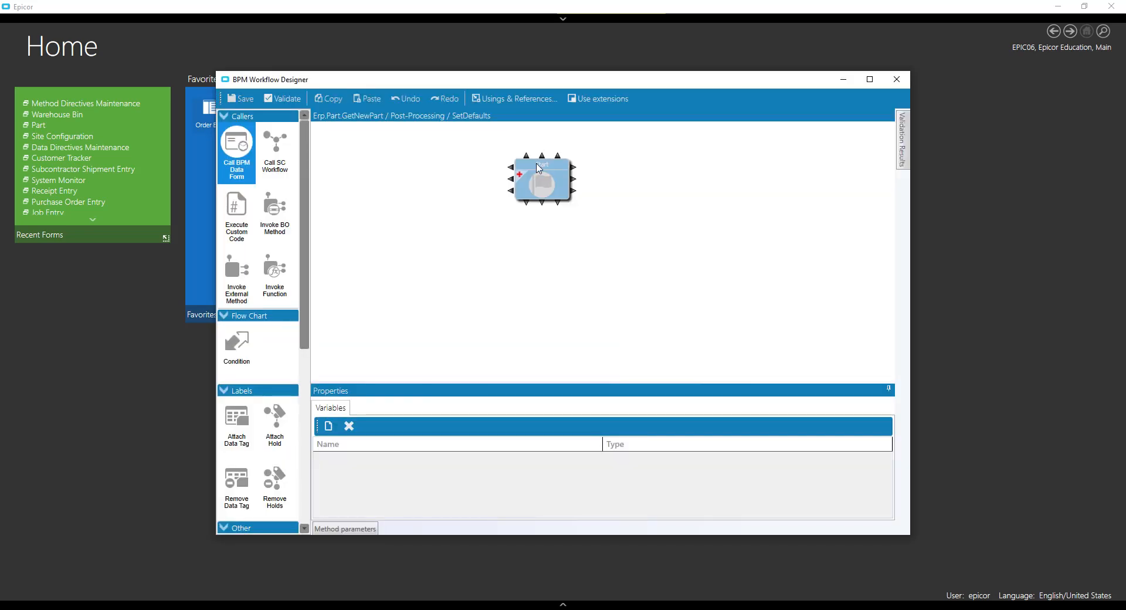
Add a Set Field action setting ttPart.PartsPerContainer on the added row to 1
left_click_drag(542, 179, 501, 173)
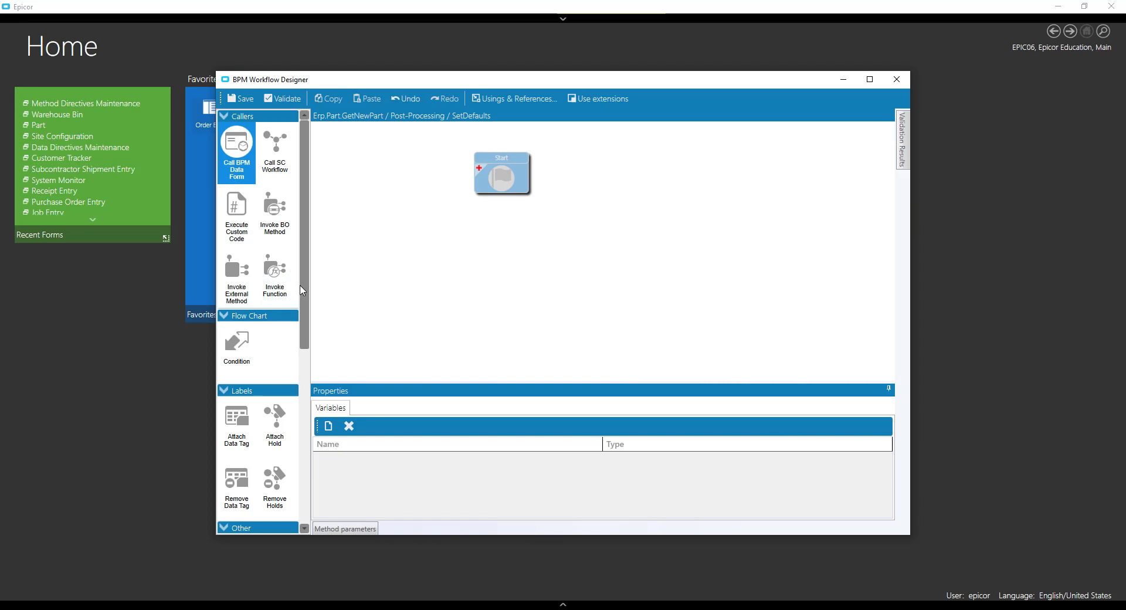
scroll("down", 3)
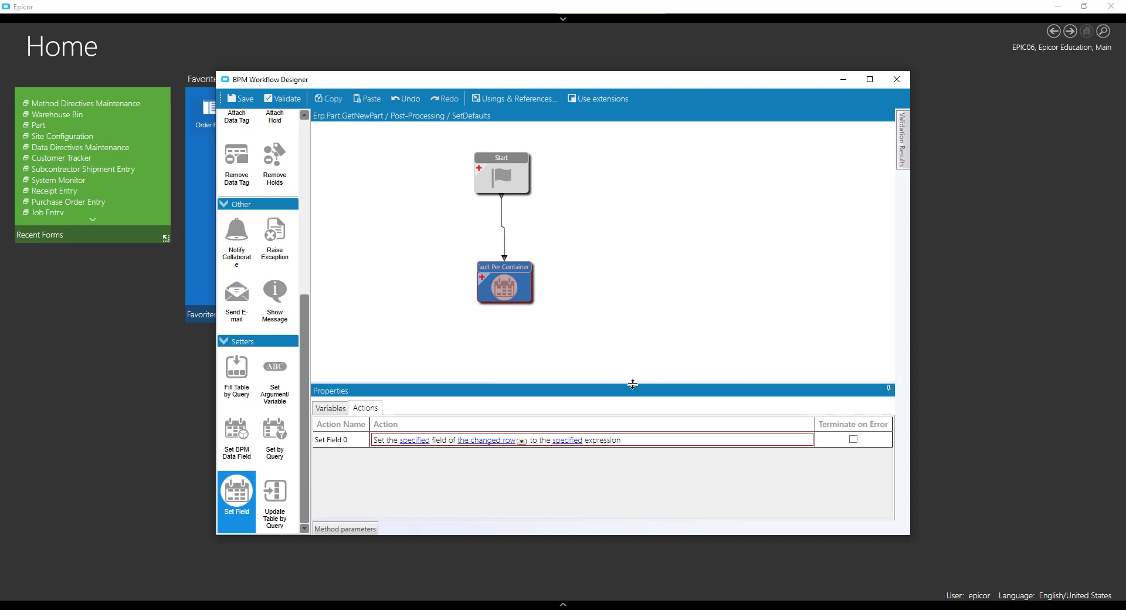
left_click(505, 283)
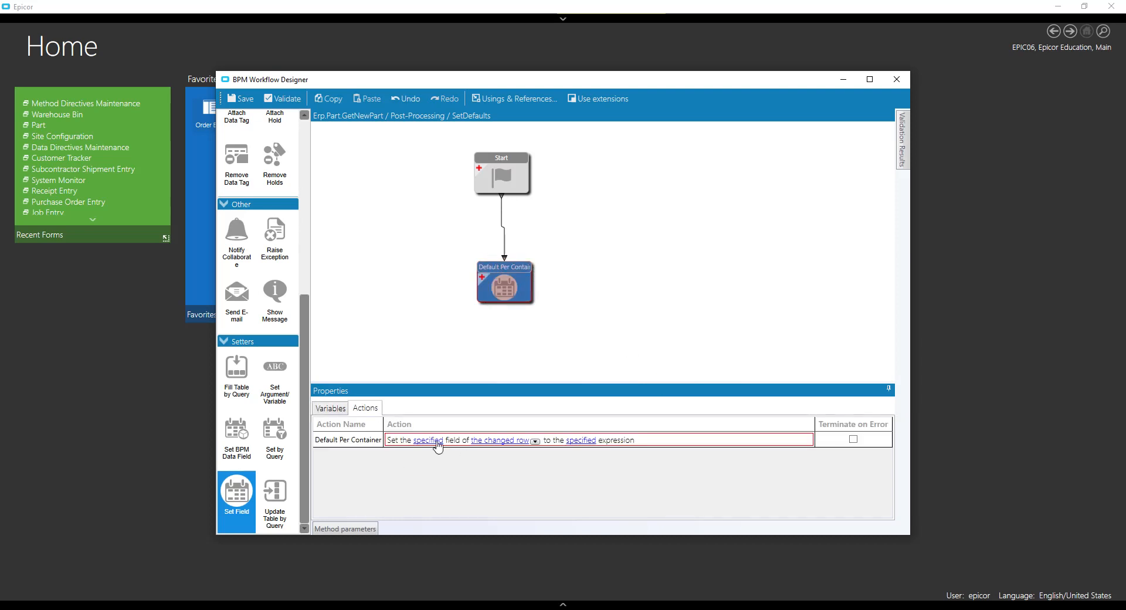
left_click(430, 440)
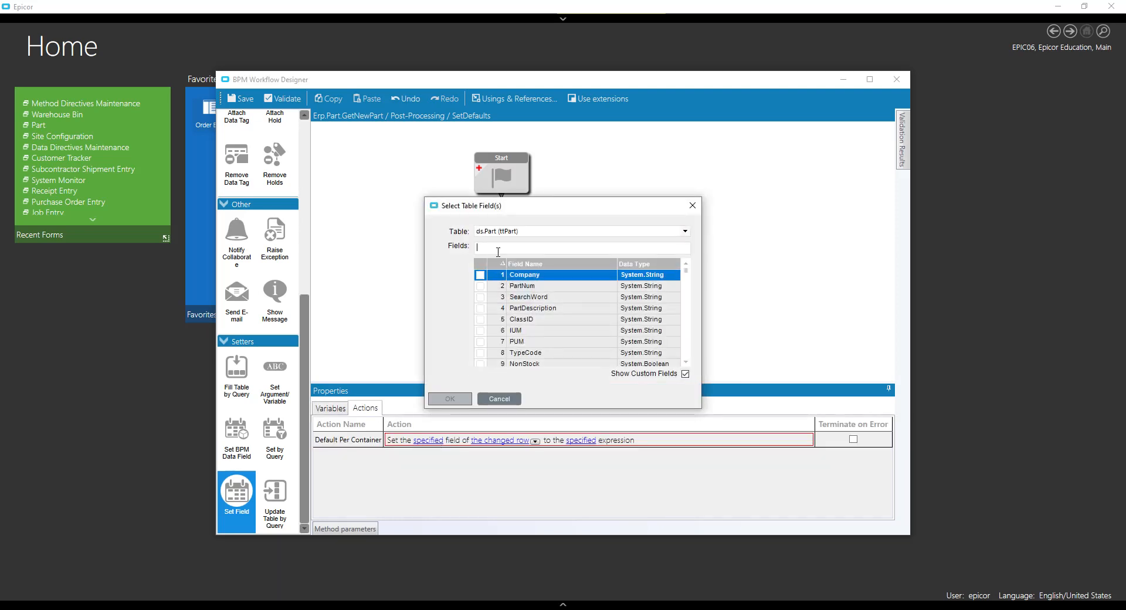
type("percon")
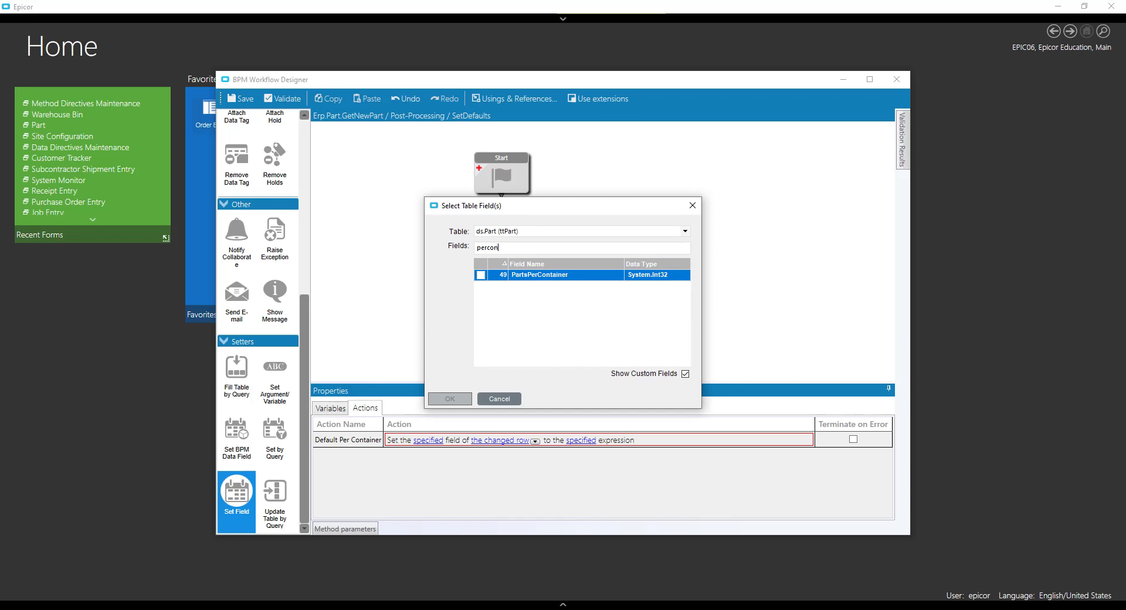
left_click(481, 275)
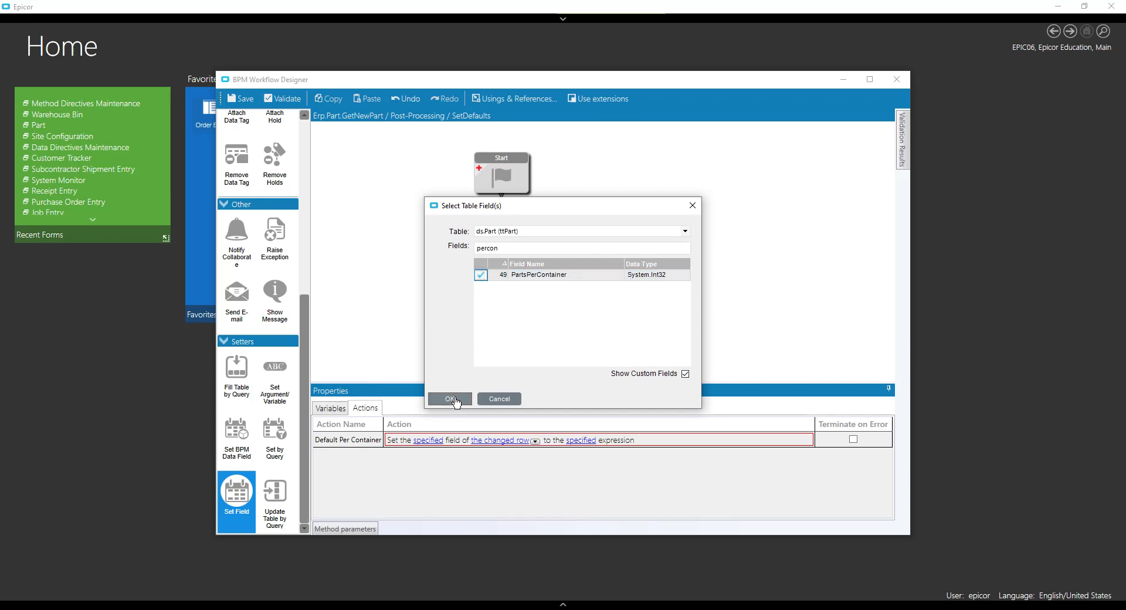
left_click(449, 399)
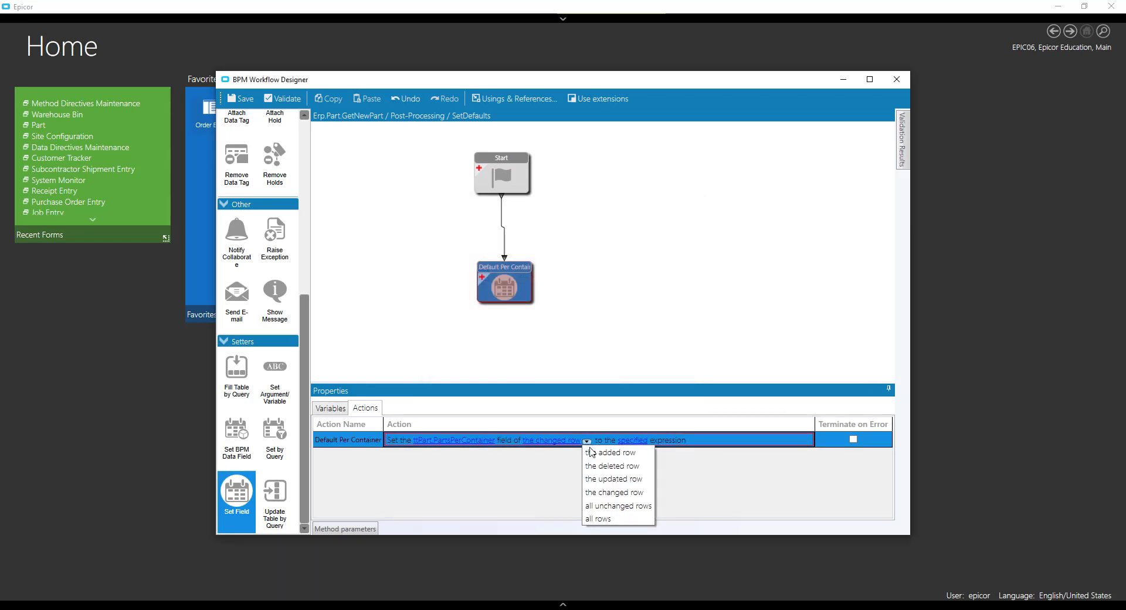
left_click(622, 440)
type("1")
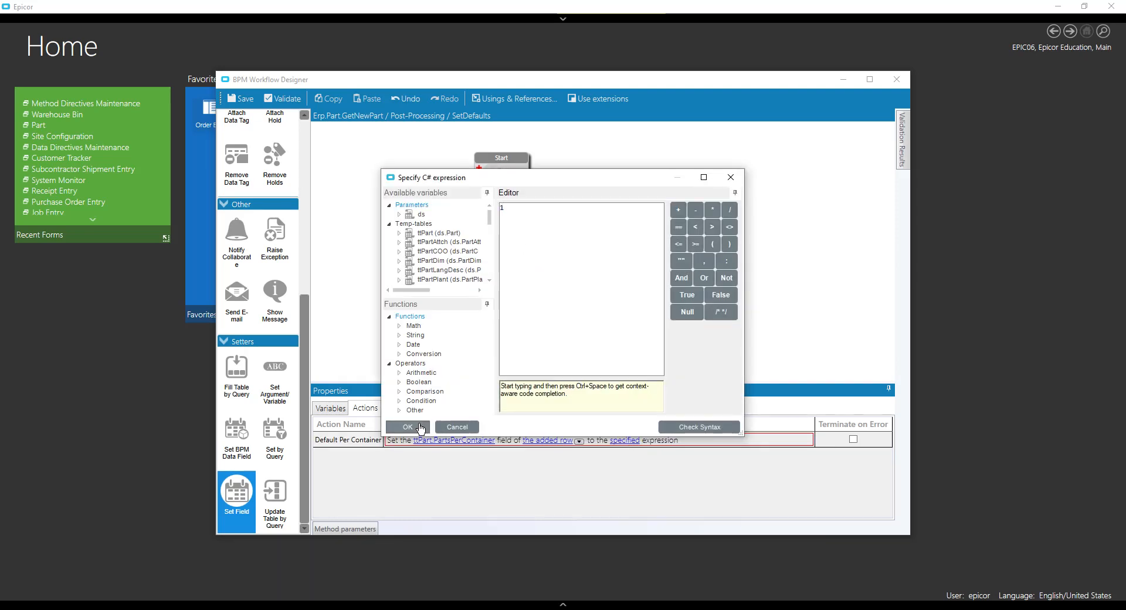
left_click(408, 426)
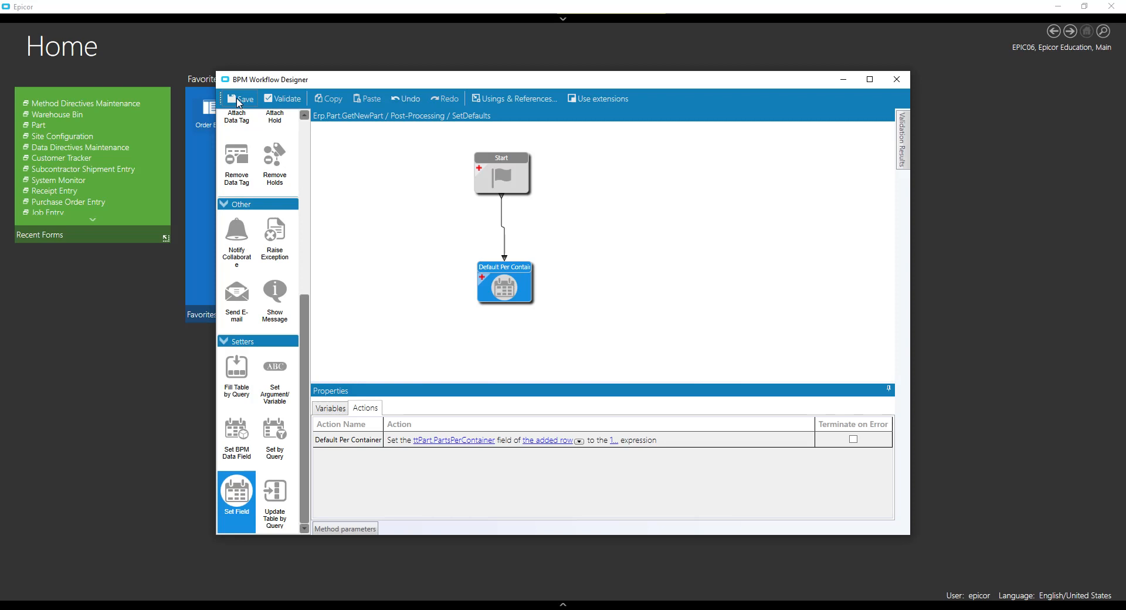
Save the SetDefaults workflow design and leave the designer
left_click(895, 79)
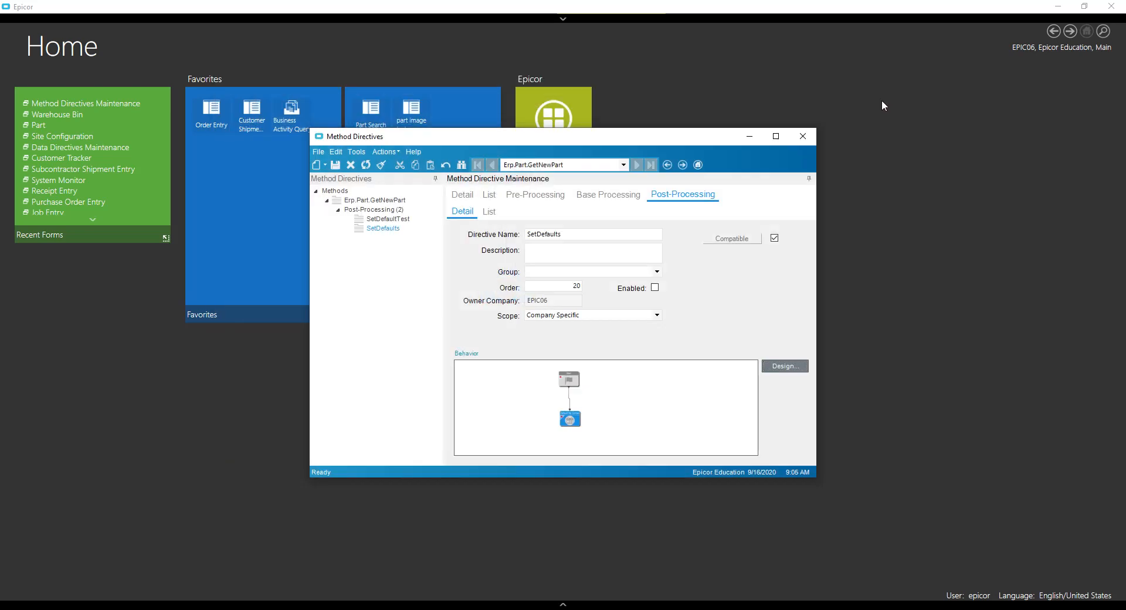
left_click(654, 287)
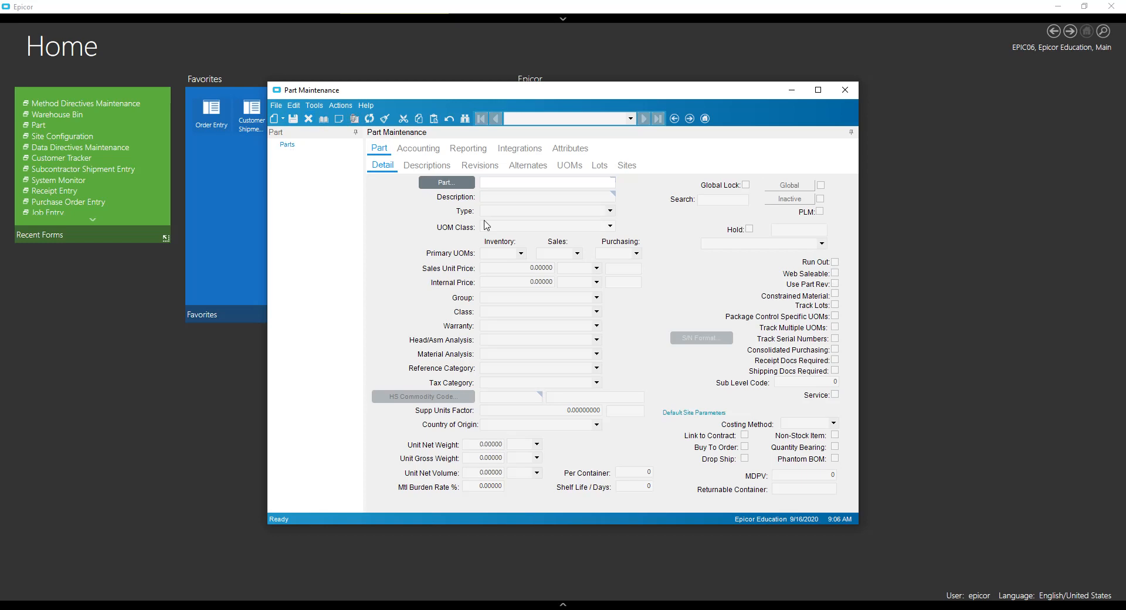
mouse_move(540, 156)
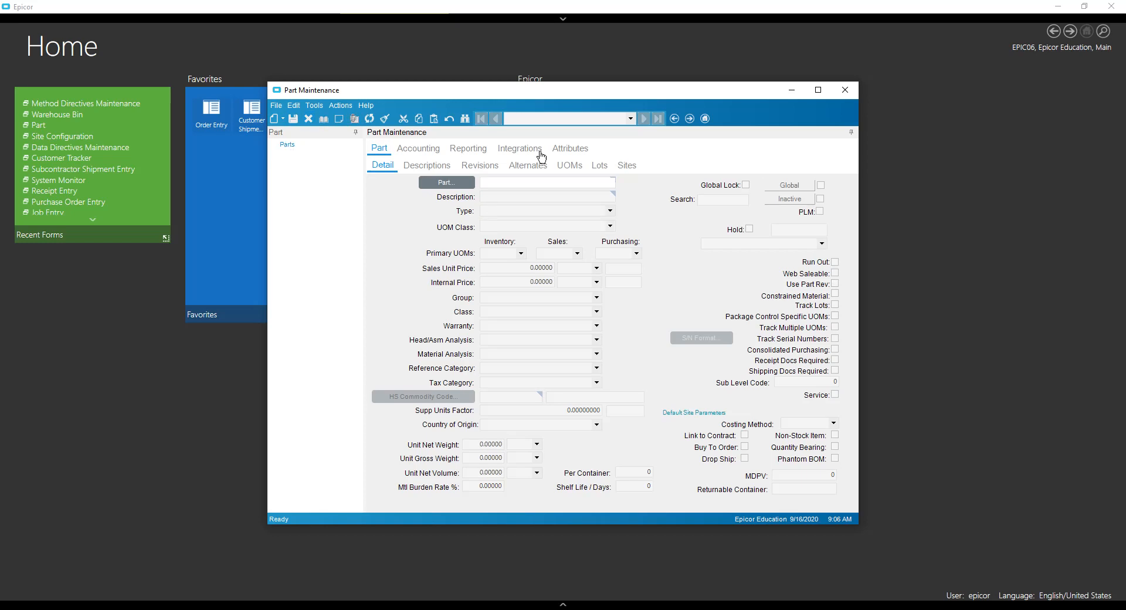
mouse_move(626, 234)
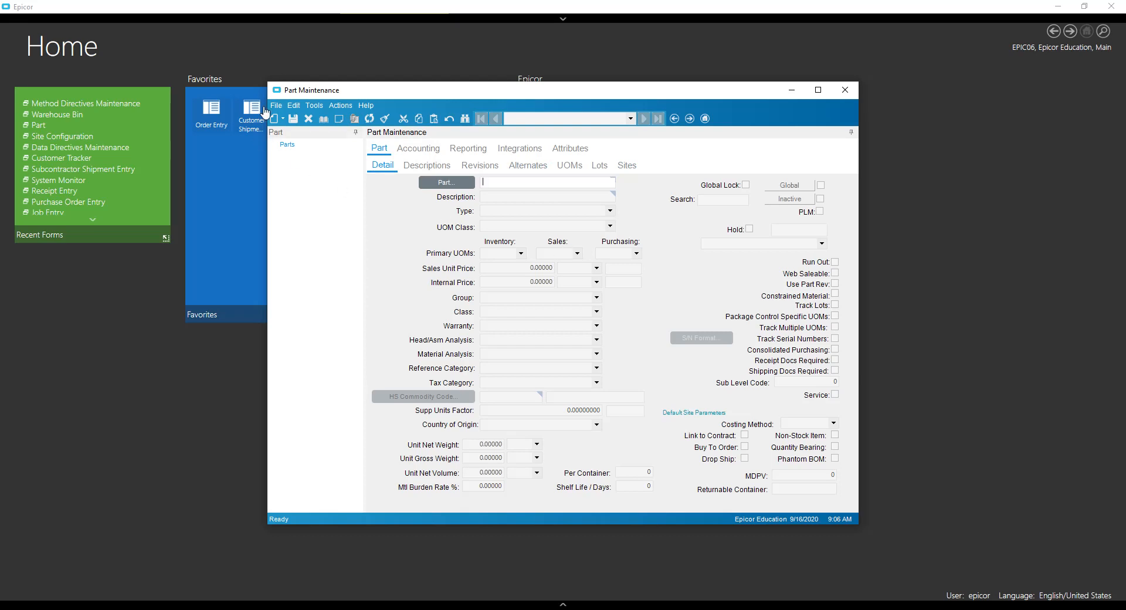
mouse_move(275, 119)
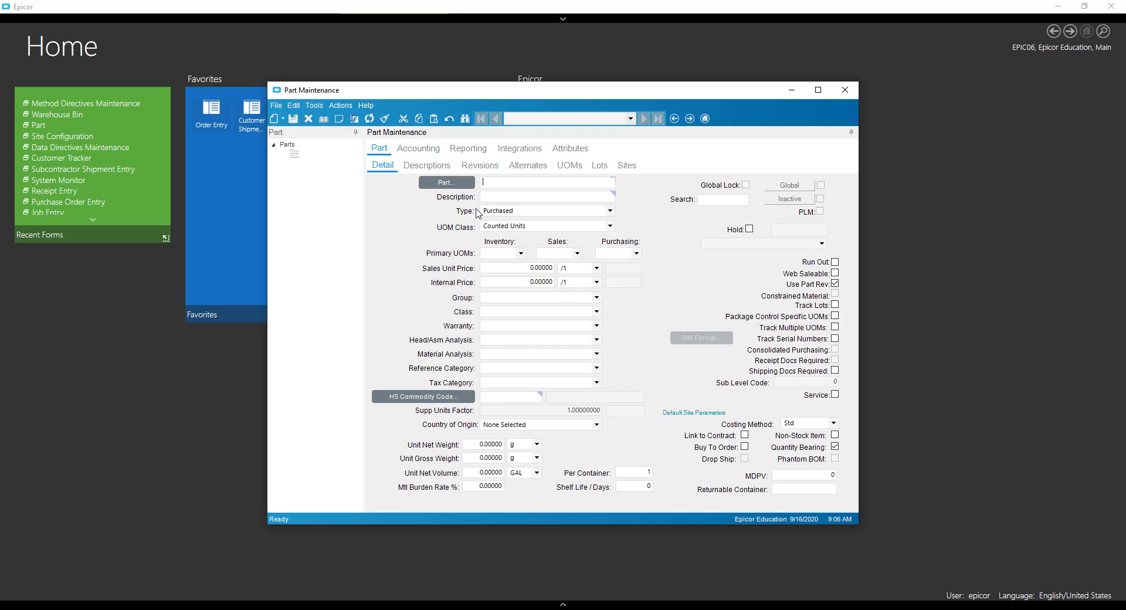
Browse the new part's site details, site list and warehouse primary bin, then its main details
left_click(624, 165)
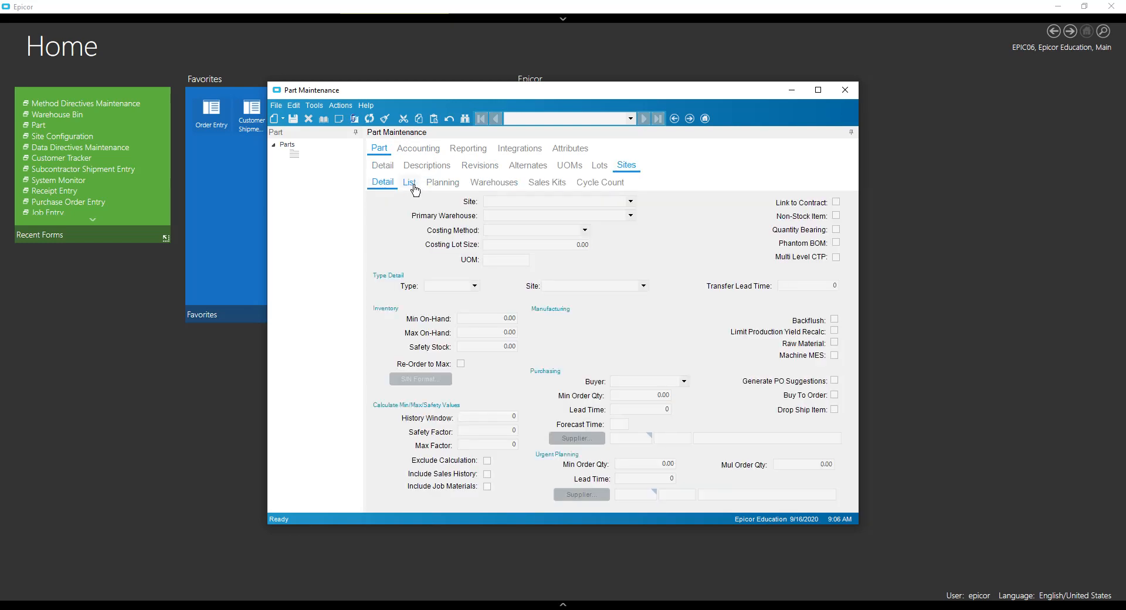
left_click(409, 182)
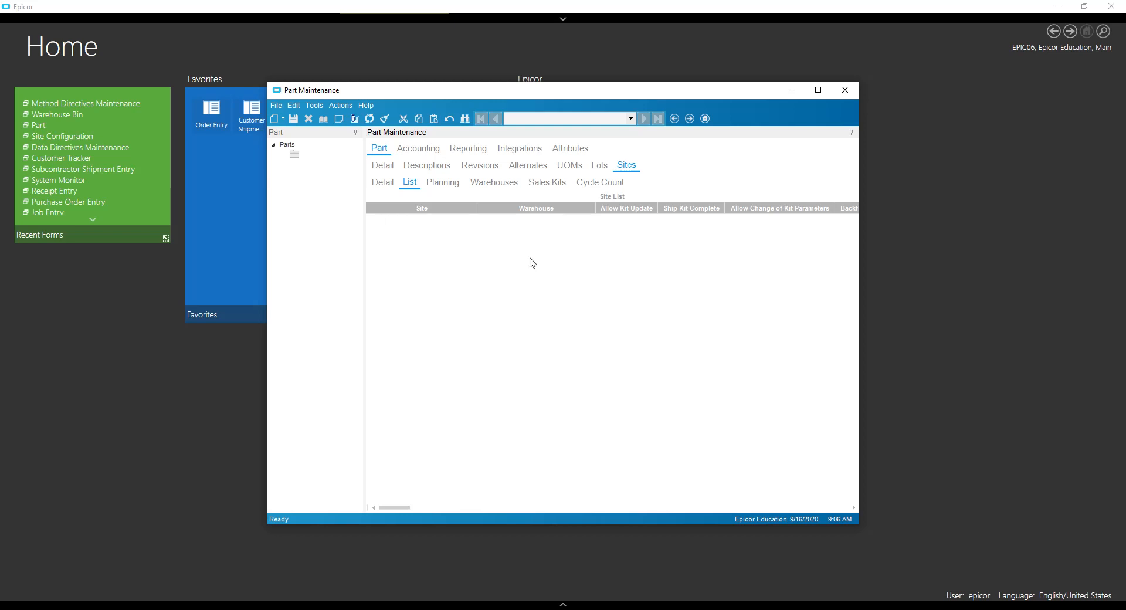
left_click(494, 182)
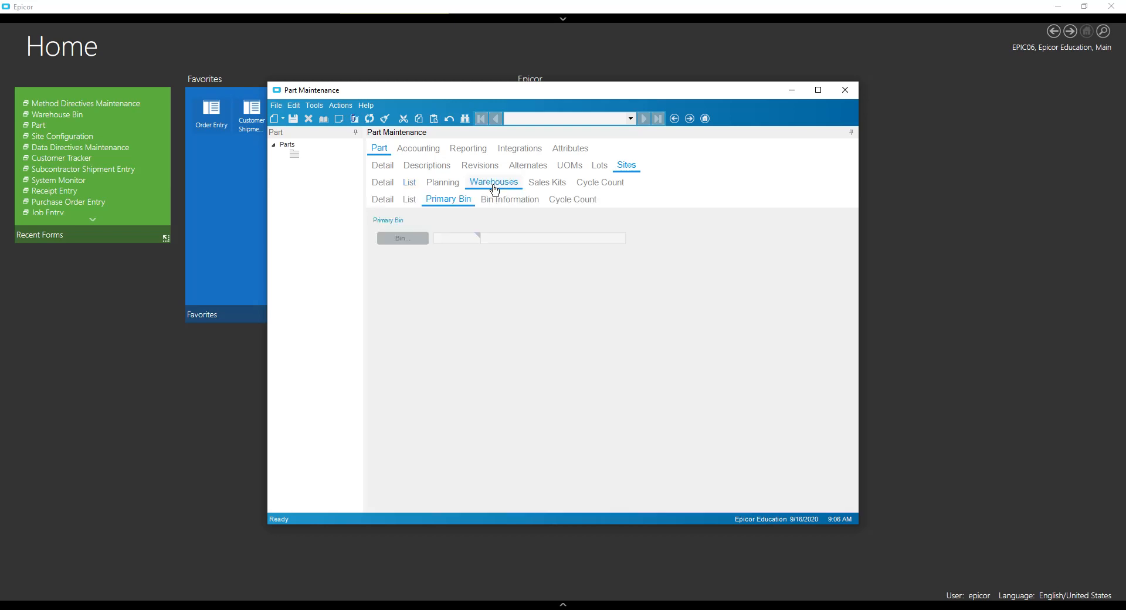
mouse_move(385, 199)
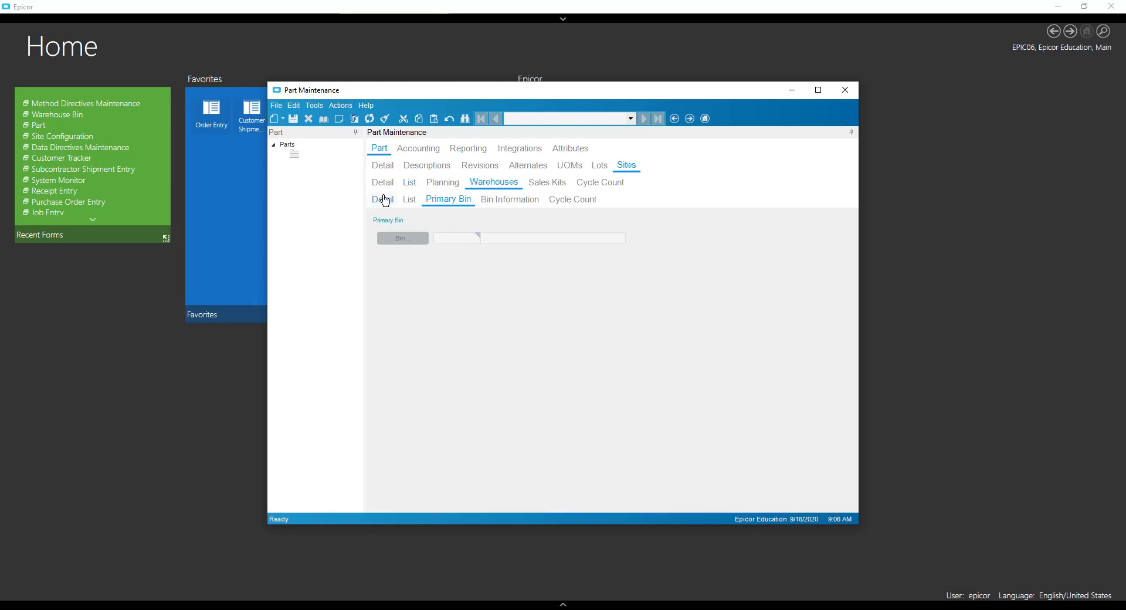
mouse_move(383, 167)
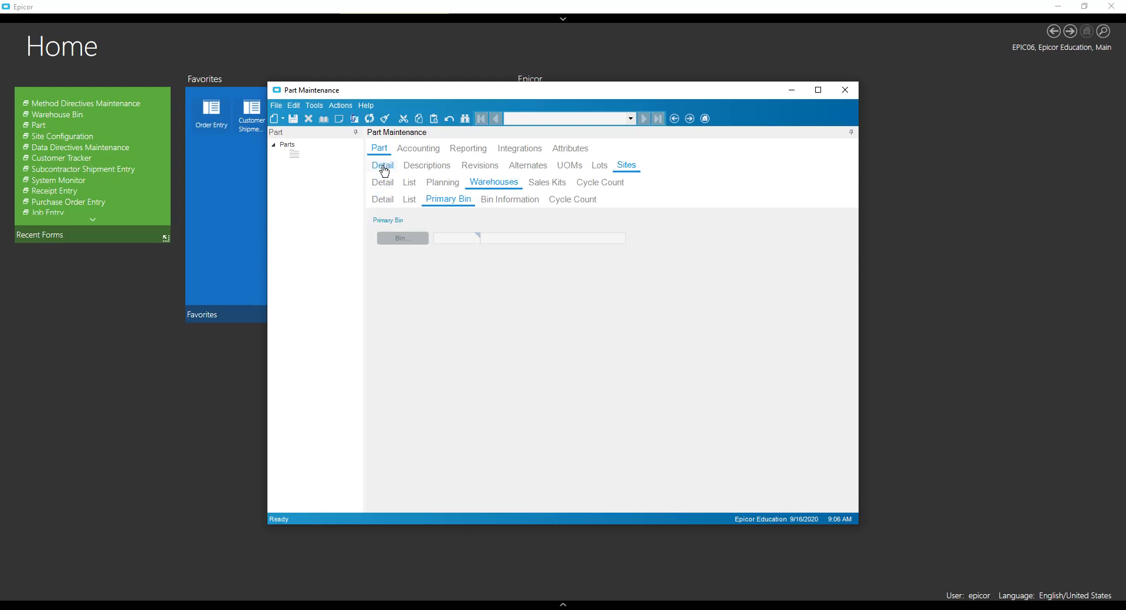
left_click(382, 165)
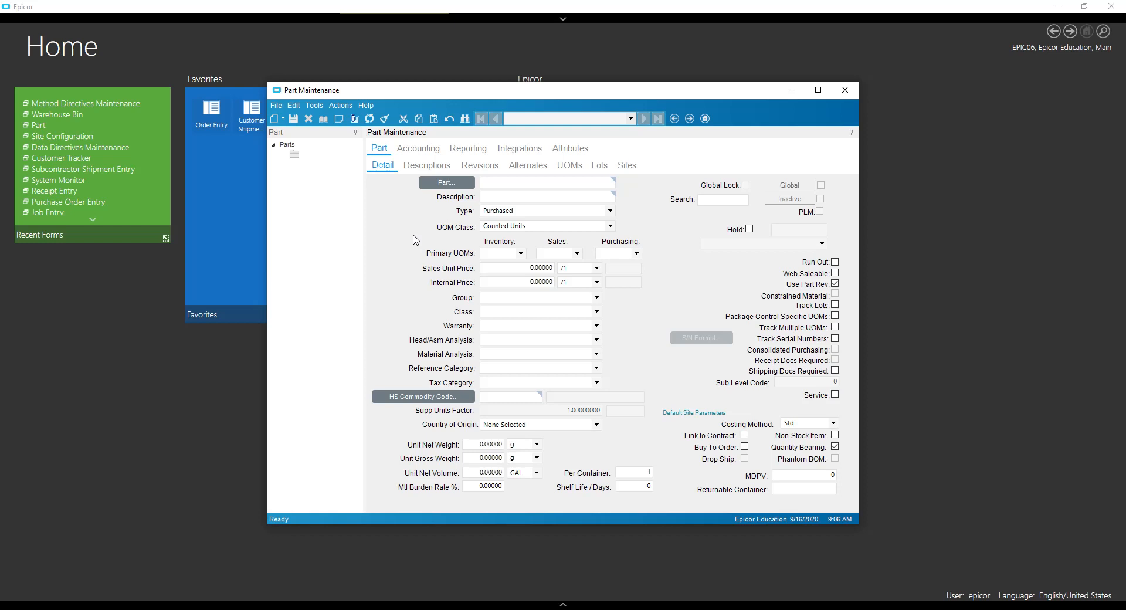
mouse_move(309, 118)
type("t")
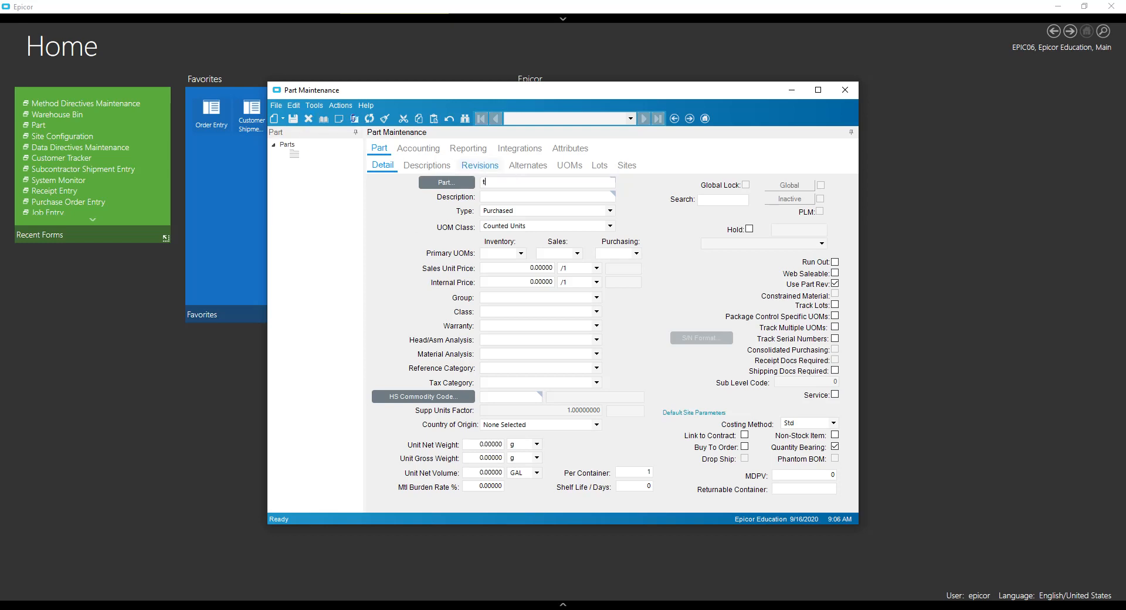
Enter part ID testdeafult and view its primary bin for the site's warehouse
type("estdeaful")
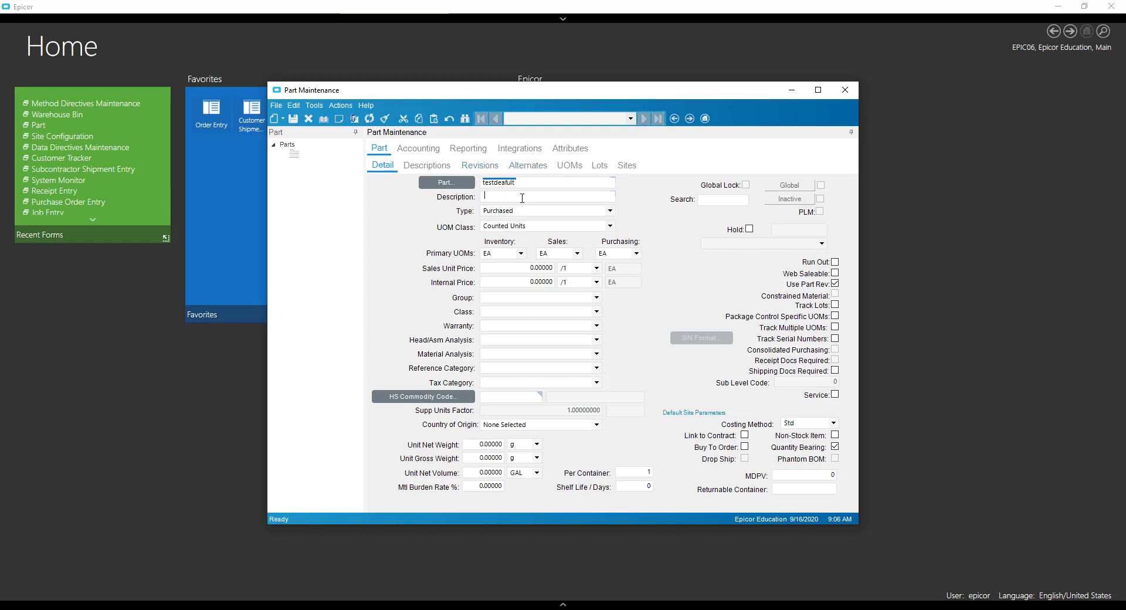
type("testdeafult")
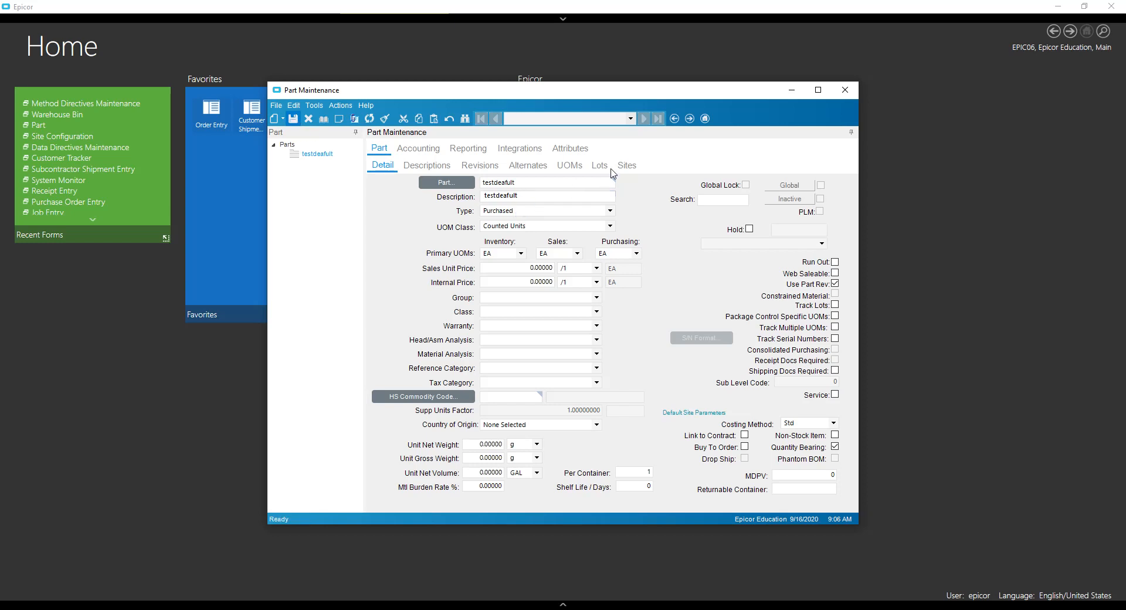
left_click(625, 164)
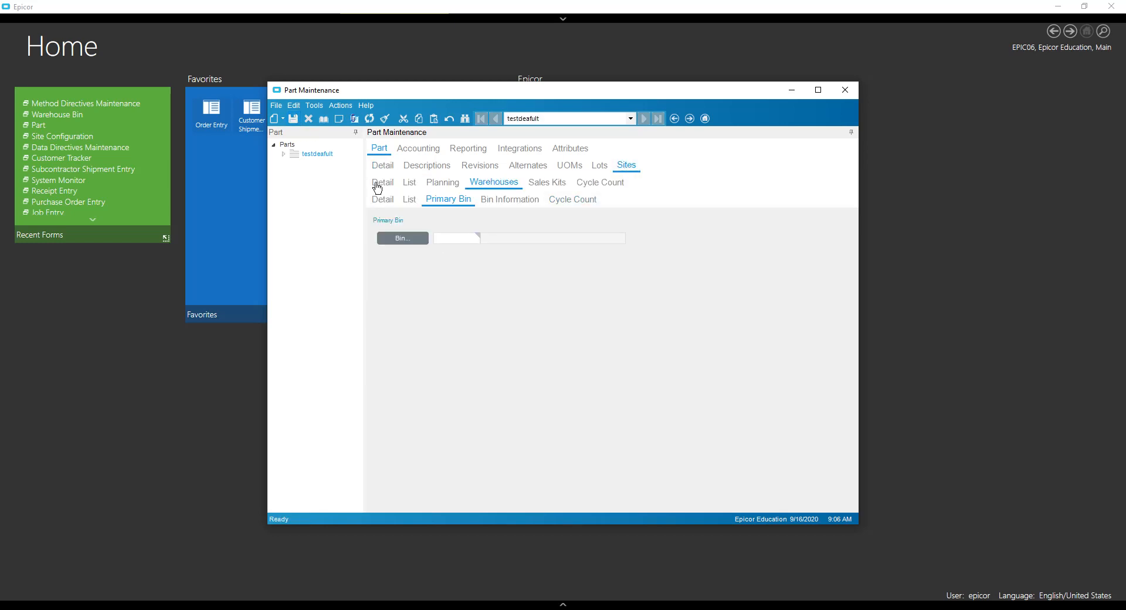
left_click(383, 164)
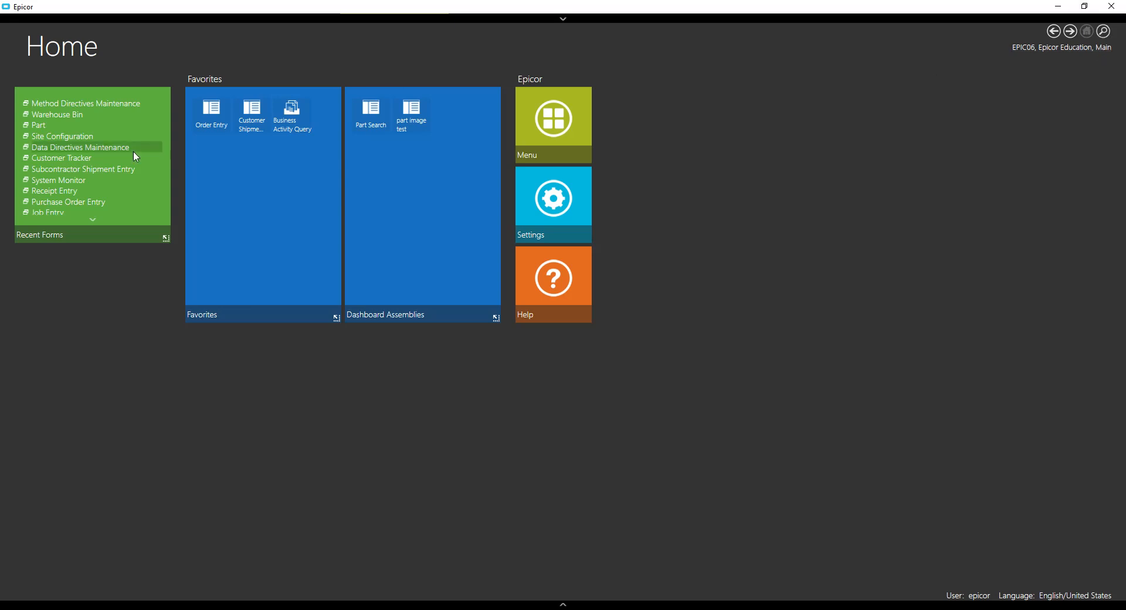
Load the PartPlant table in Data Directives Maintenance and show its in-transaction directive SetDefaultsTest
left_click(81, 148)
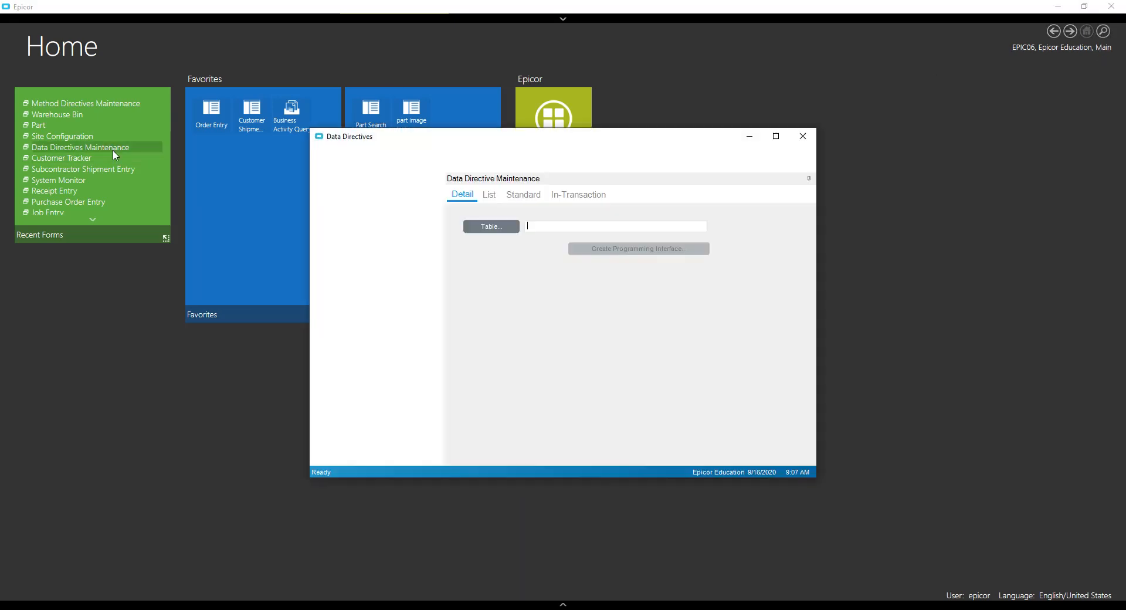
left_click(490, 225)
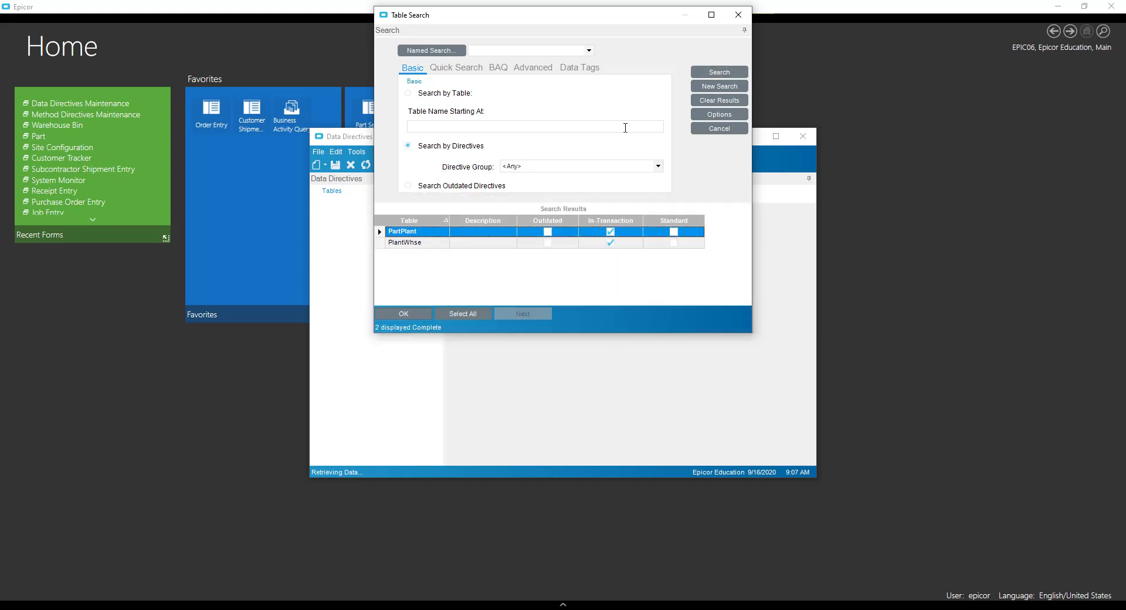
left_click(403, 313)
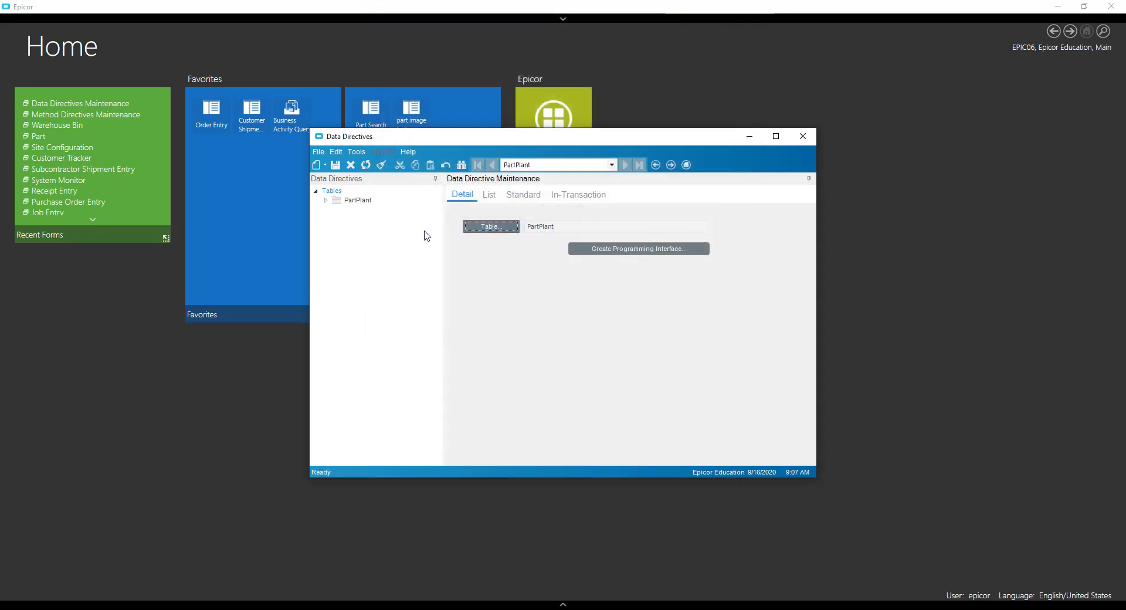
mouse_move(578, 194)
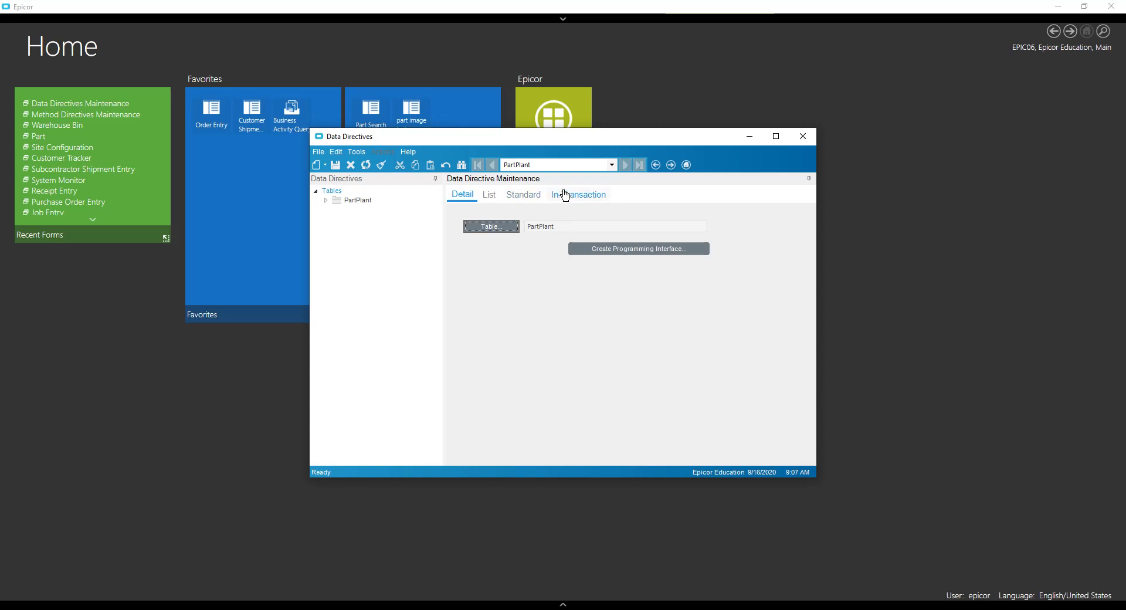
left_click(578, 193)
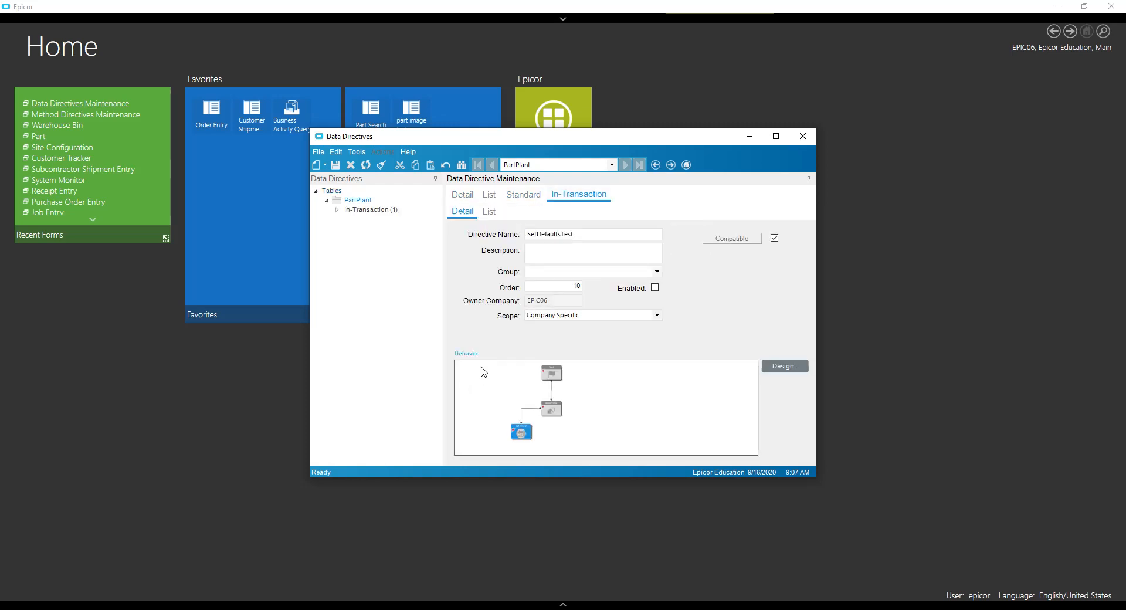
mouse_move(458, 349)
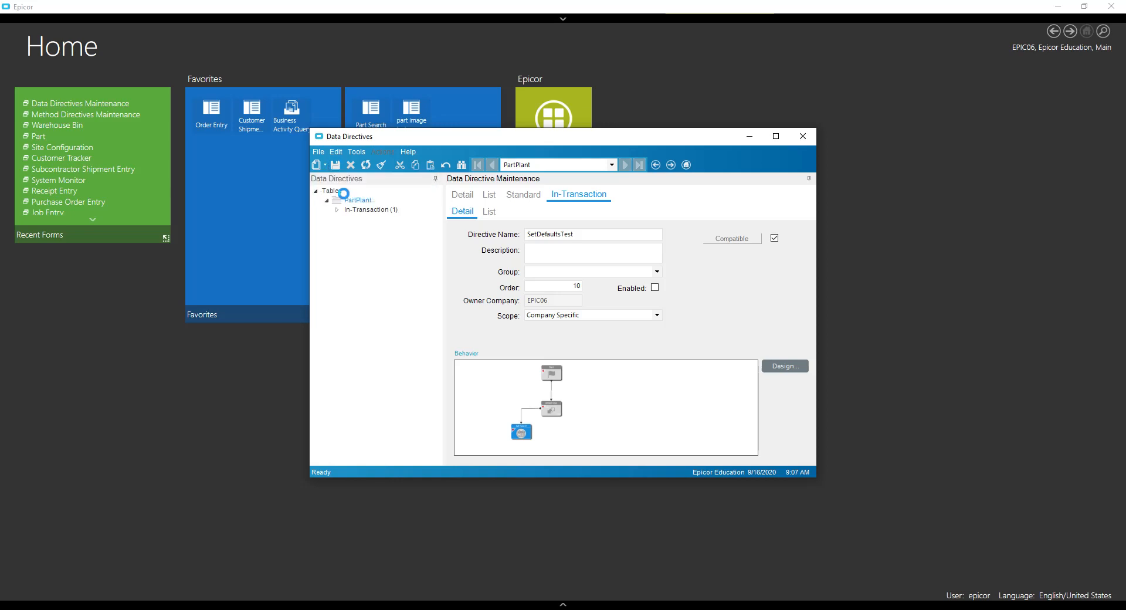
Start a new in-transaction PartPlant directive and name it SetDefault
left_click(314, 164)
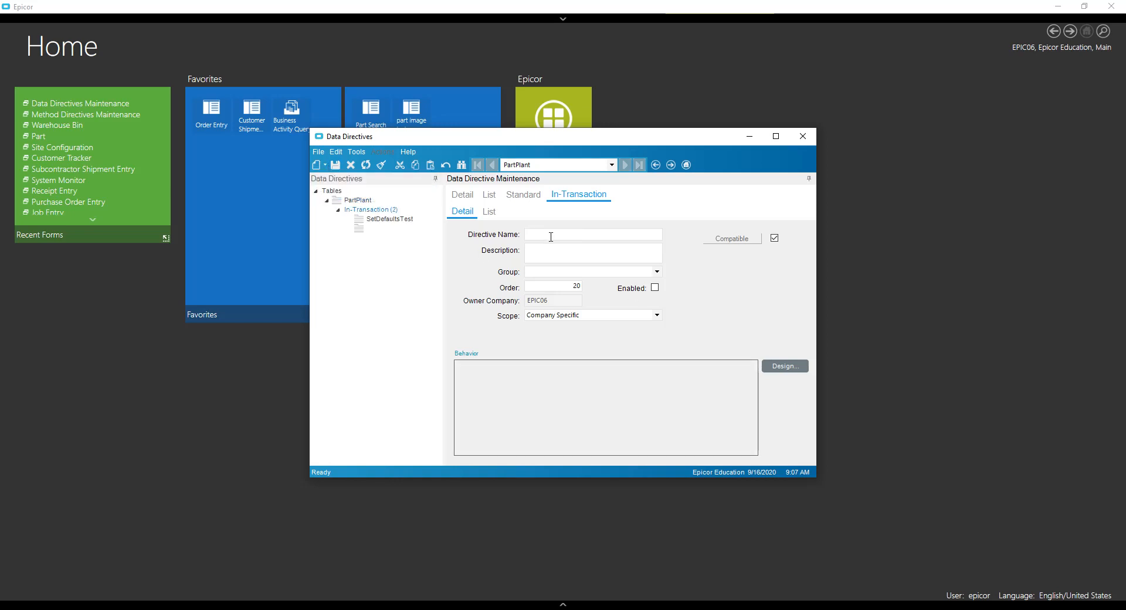
left_click(592, 234)
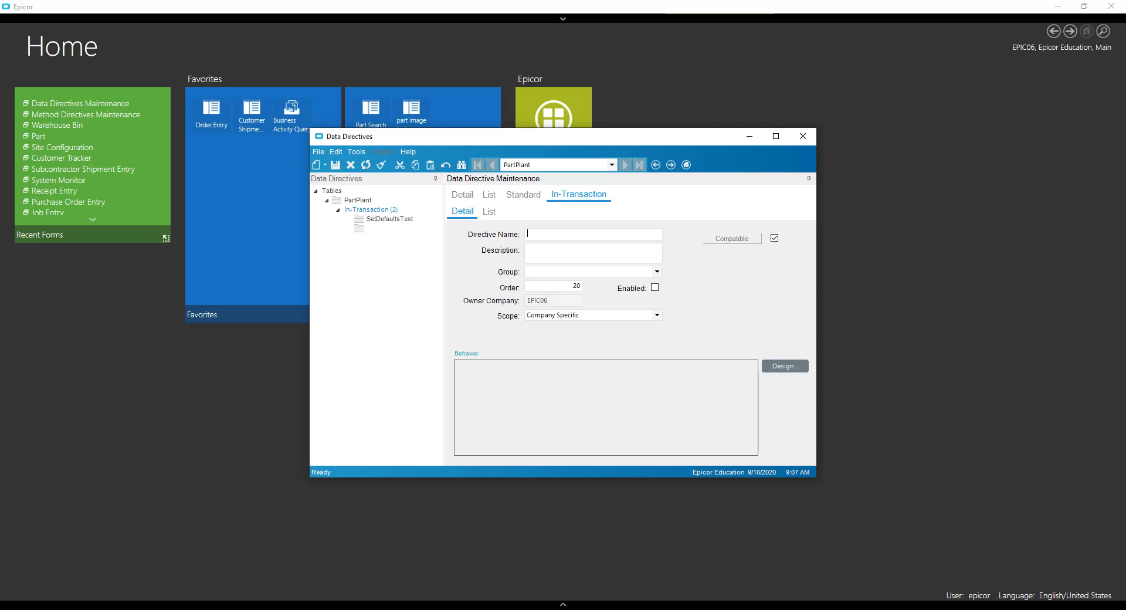
type("SetDe")
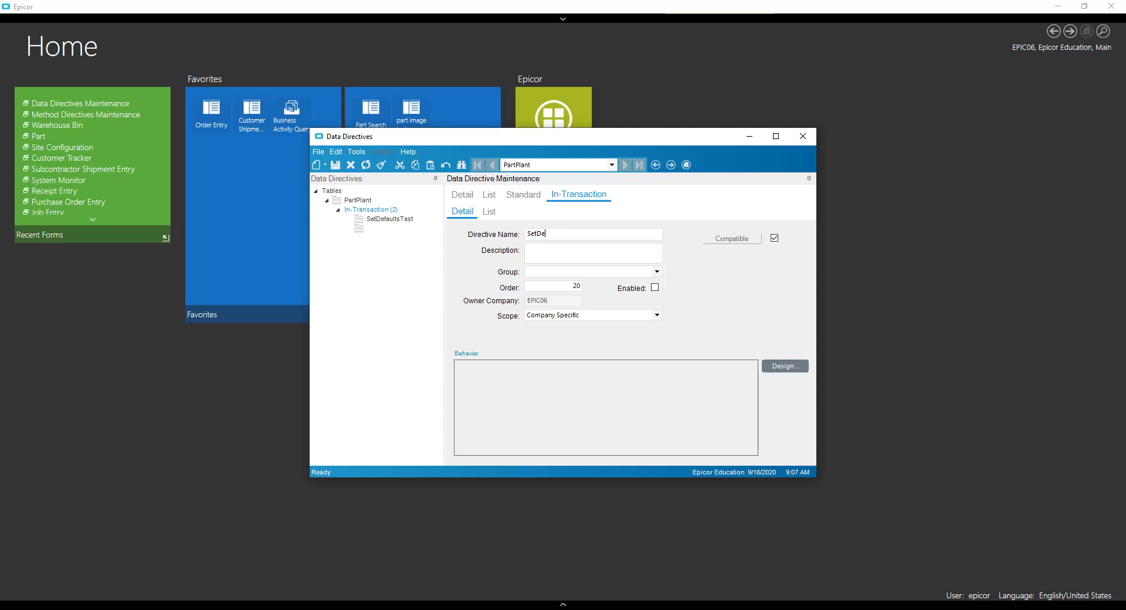
type("fault")
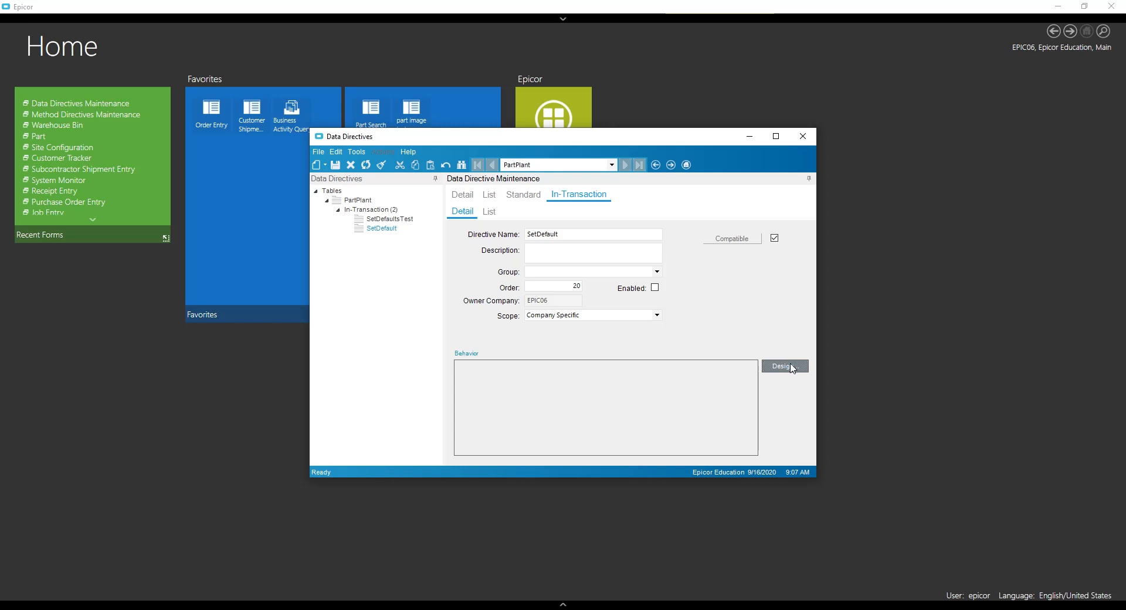
Place a condition block named New? on the canvas, connected from Start
left_click(785, 366)
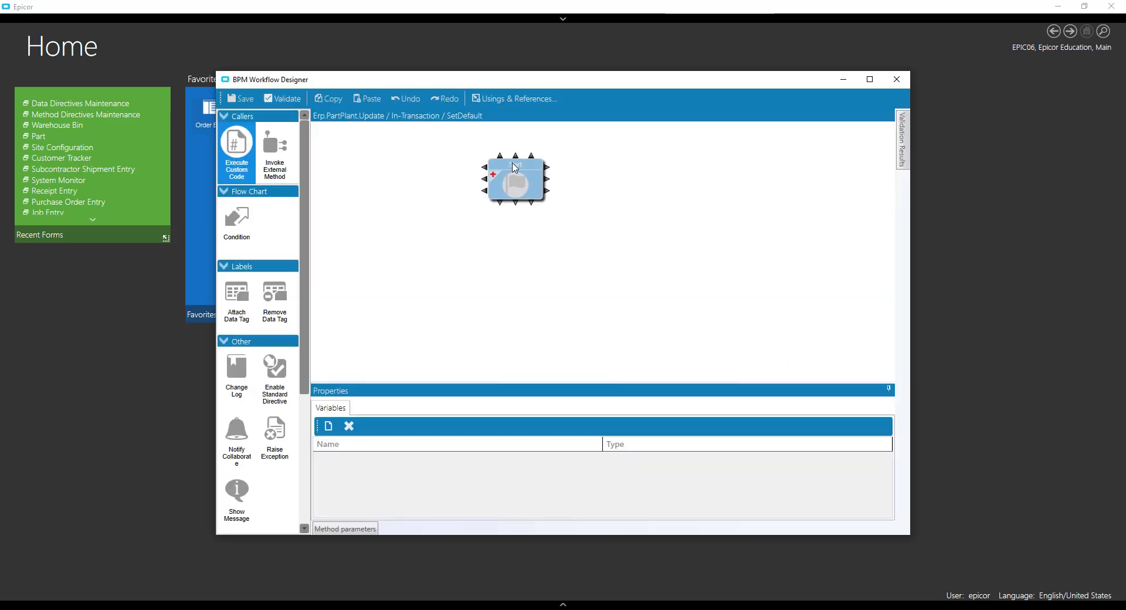
left_click_drag(236, 220, 520, 264)
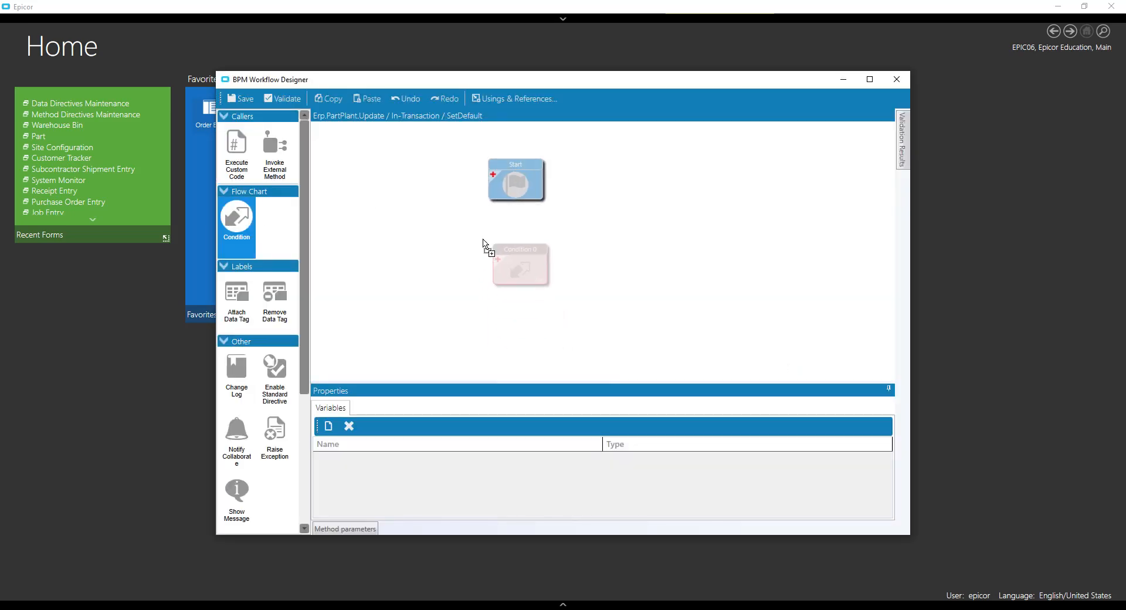
left_click(519, 264)
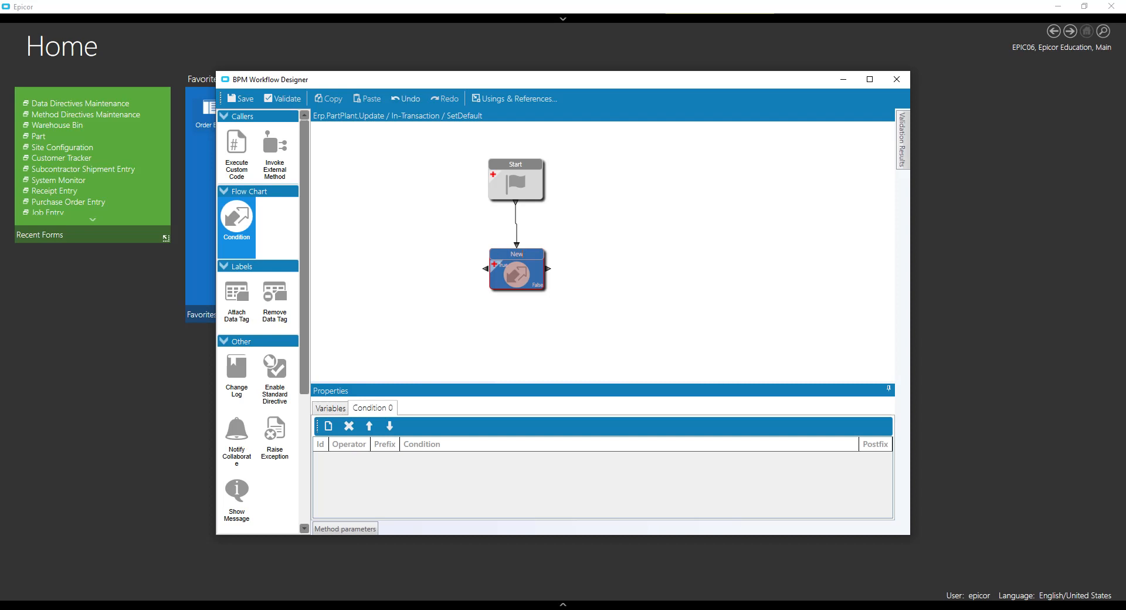
left_click(516, 270)
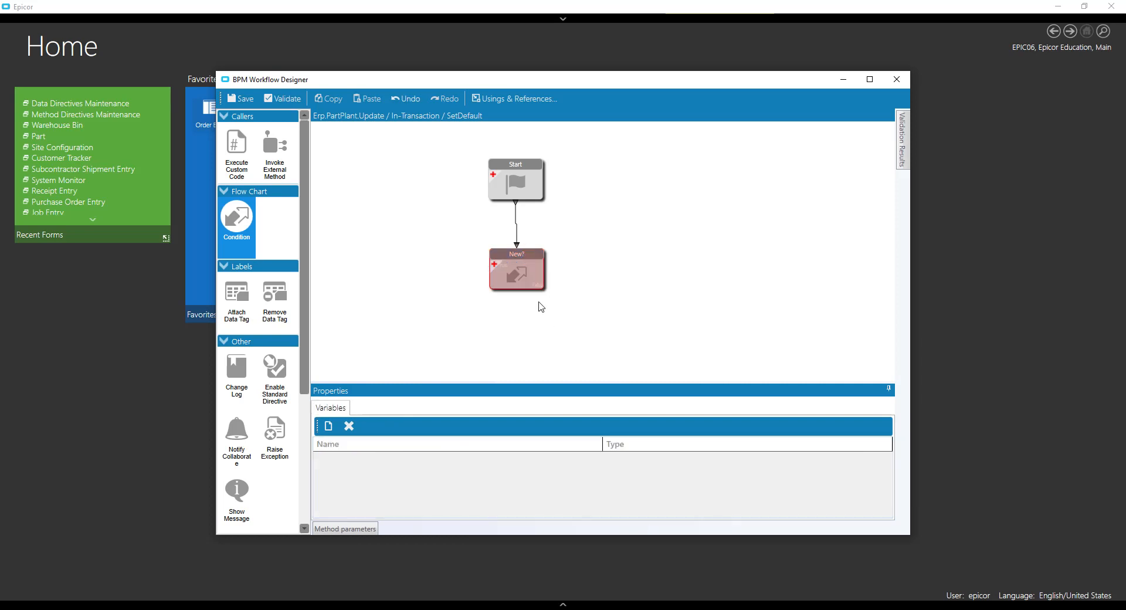
left_click(516, 270)
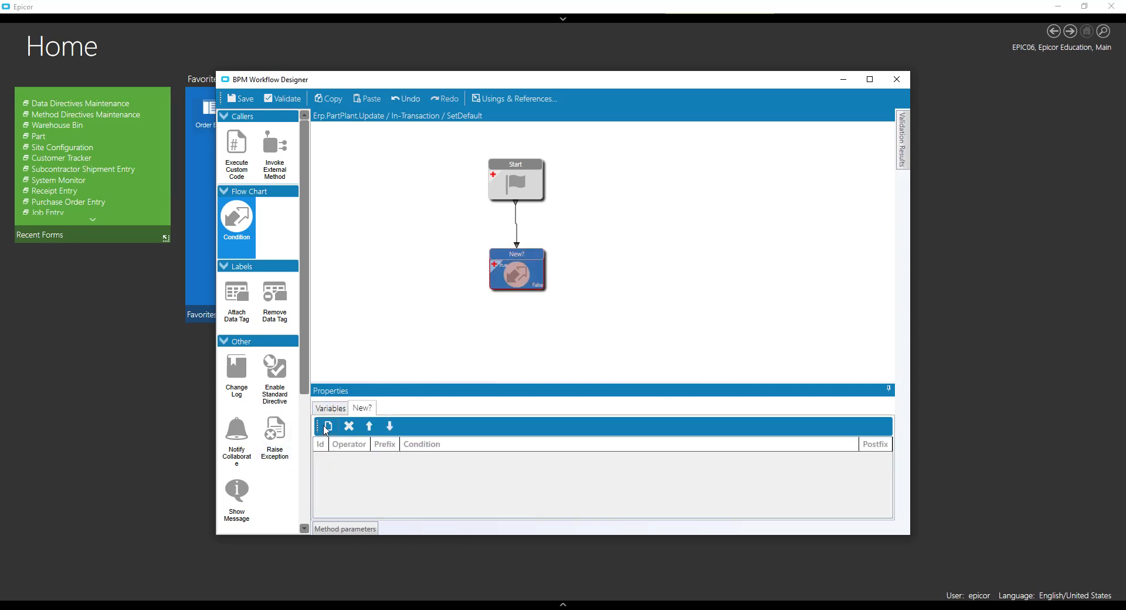
Give New? the rule 'at least one added row in ttPartPlant'
left_click(327, 426)
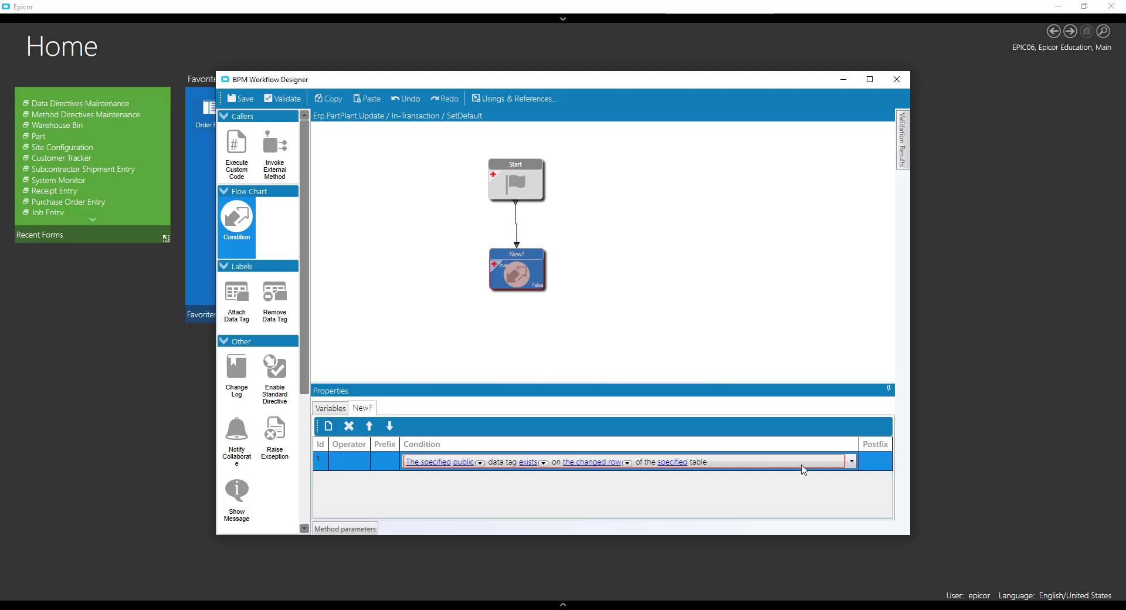
left_click(851, 461)
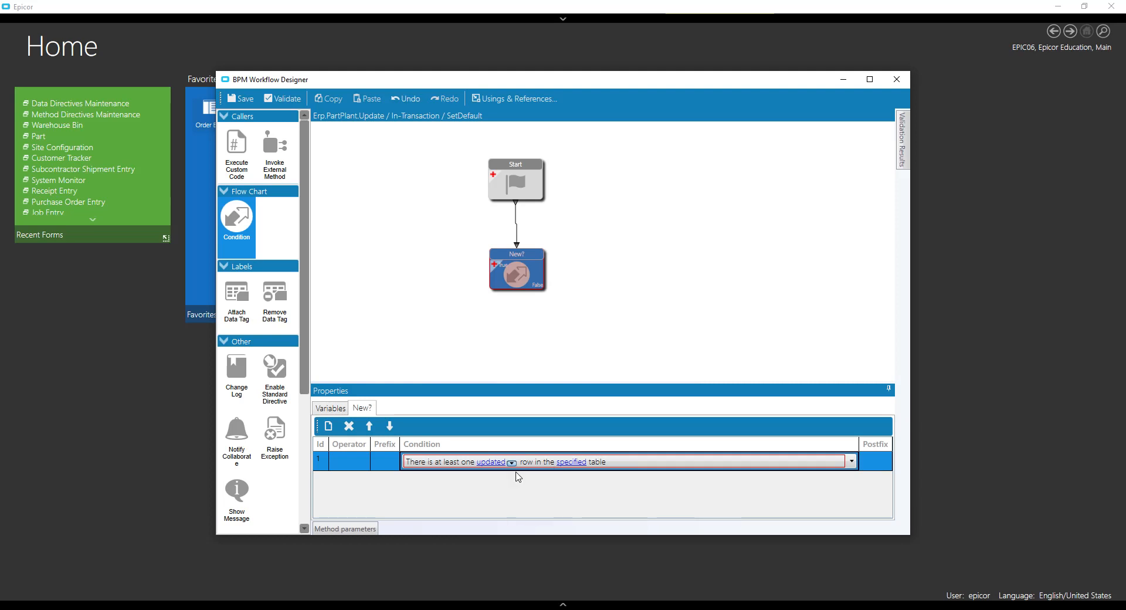
left_click(571, 461)
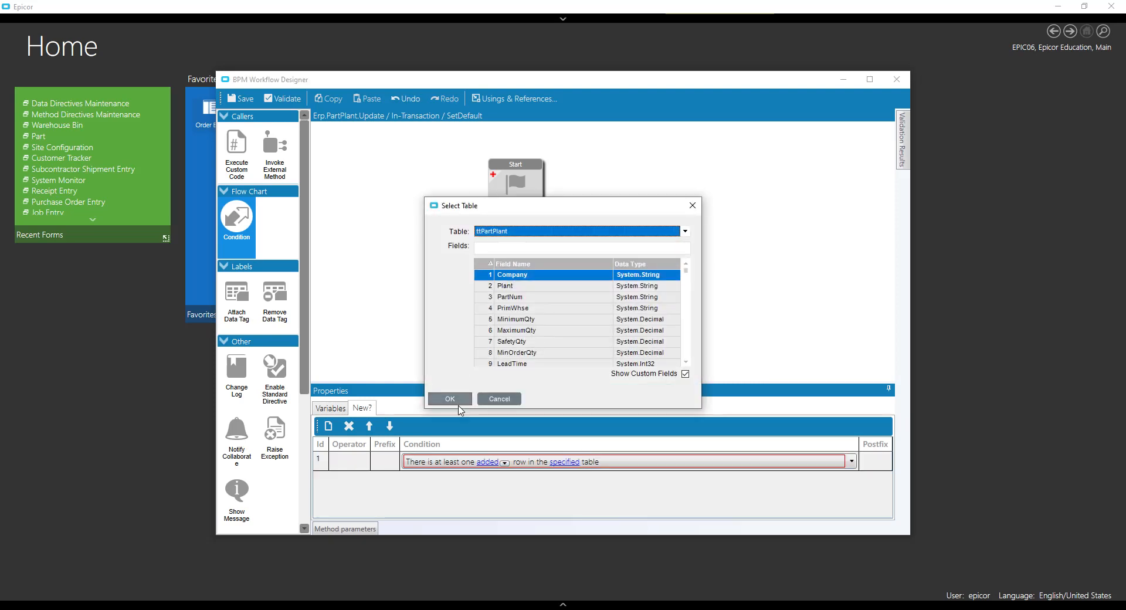
left_click(449, 399)
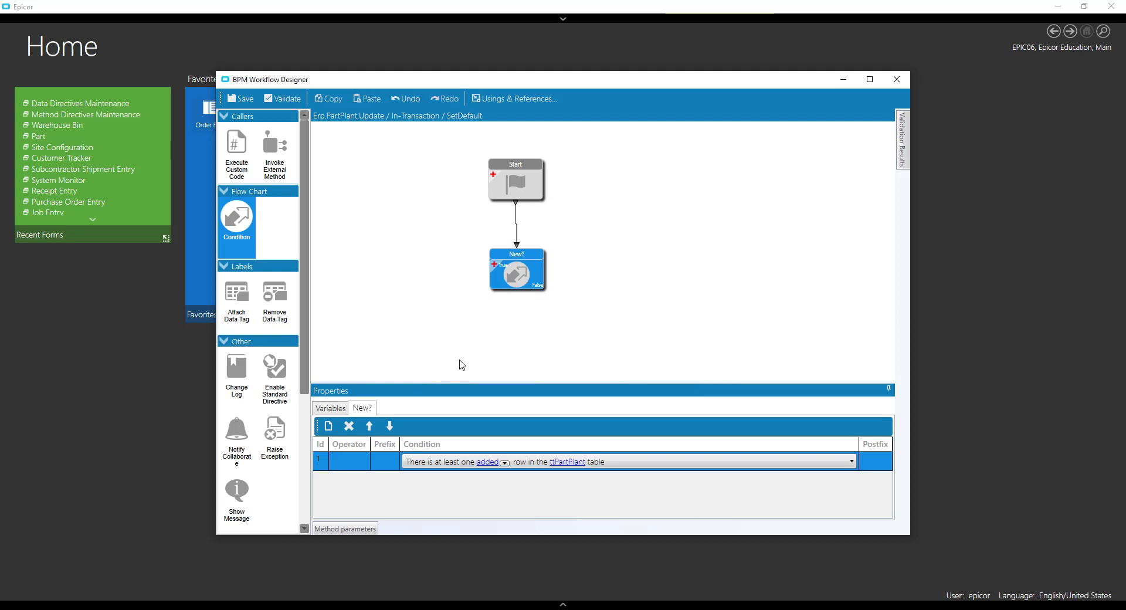
Add a Set Field action setting ttPartPlant.BackFlush on the added row to true, then close the designer
scroll("down", 3)
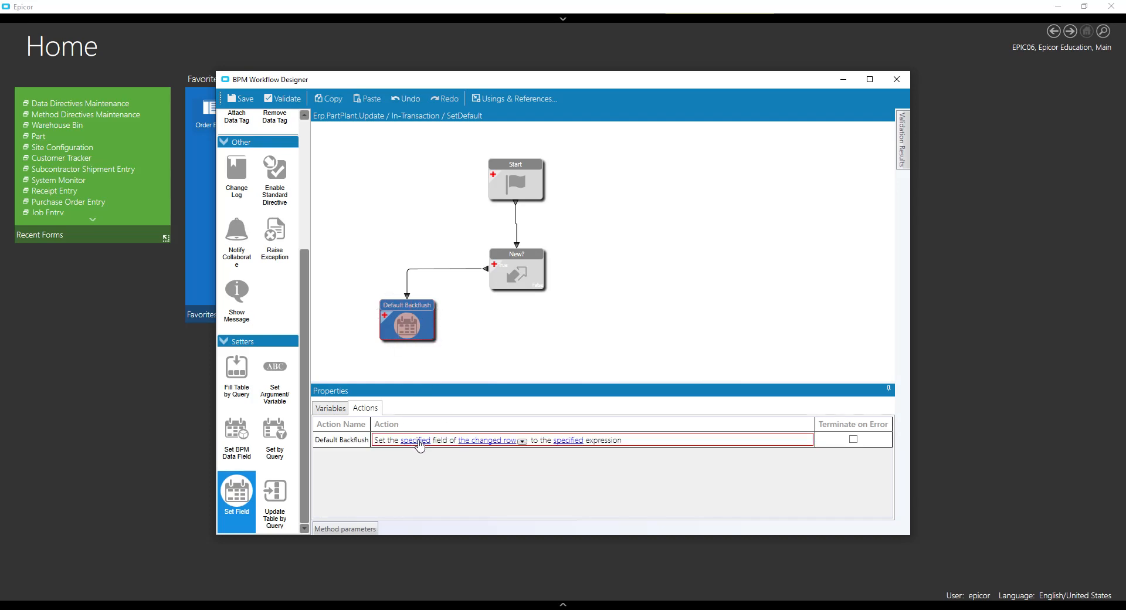
left_click(415, 440)
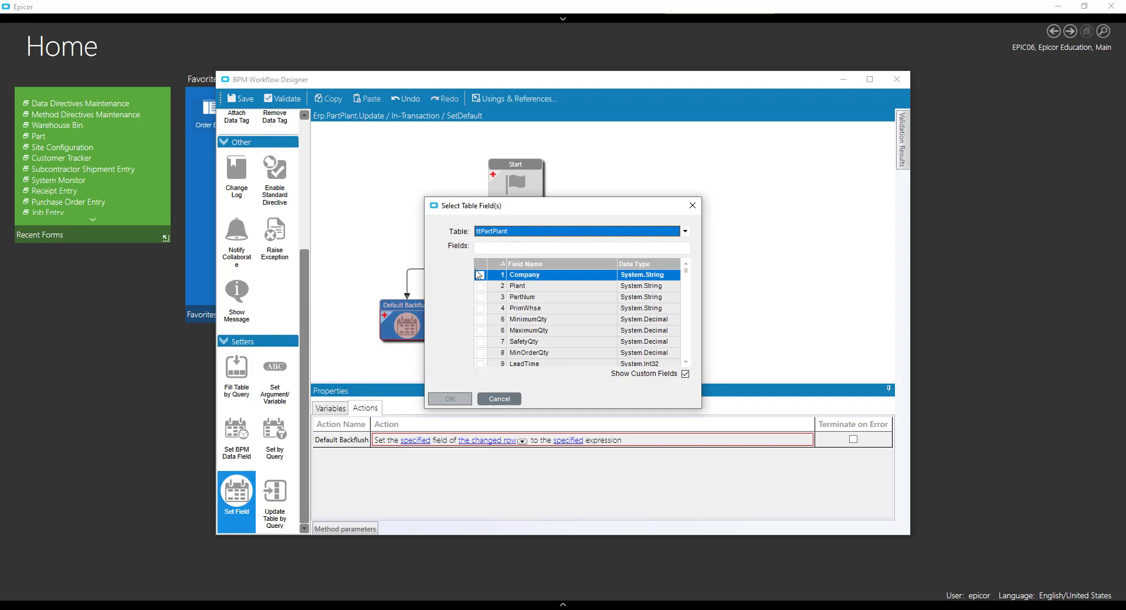
type("bas")
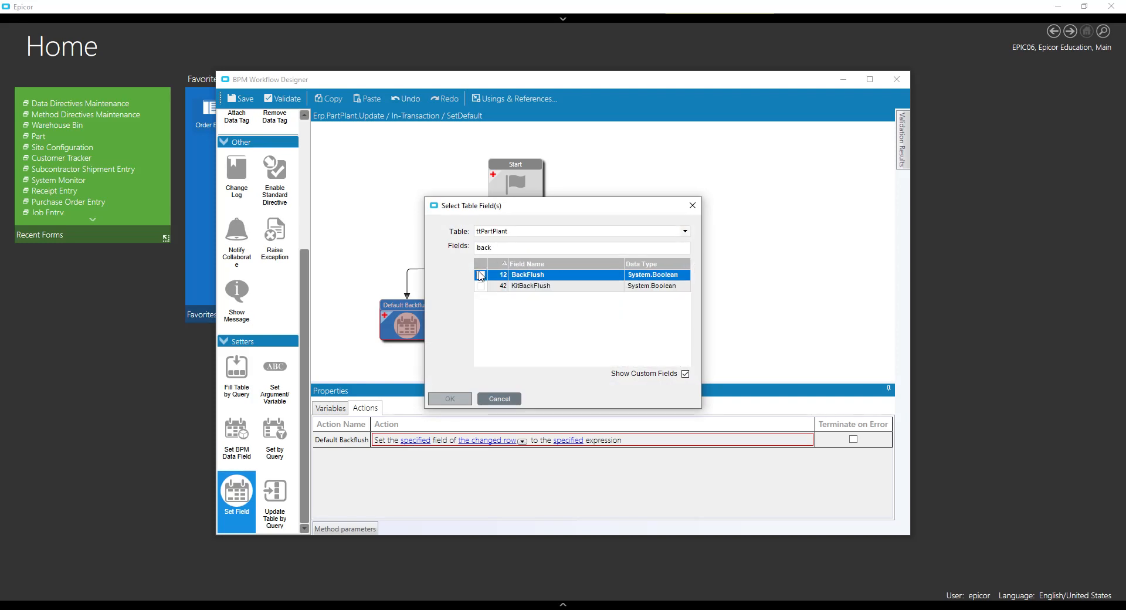
left_click(449, 399)
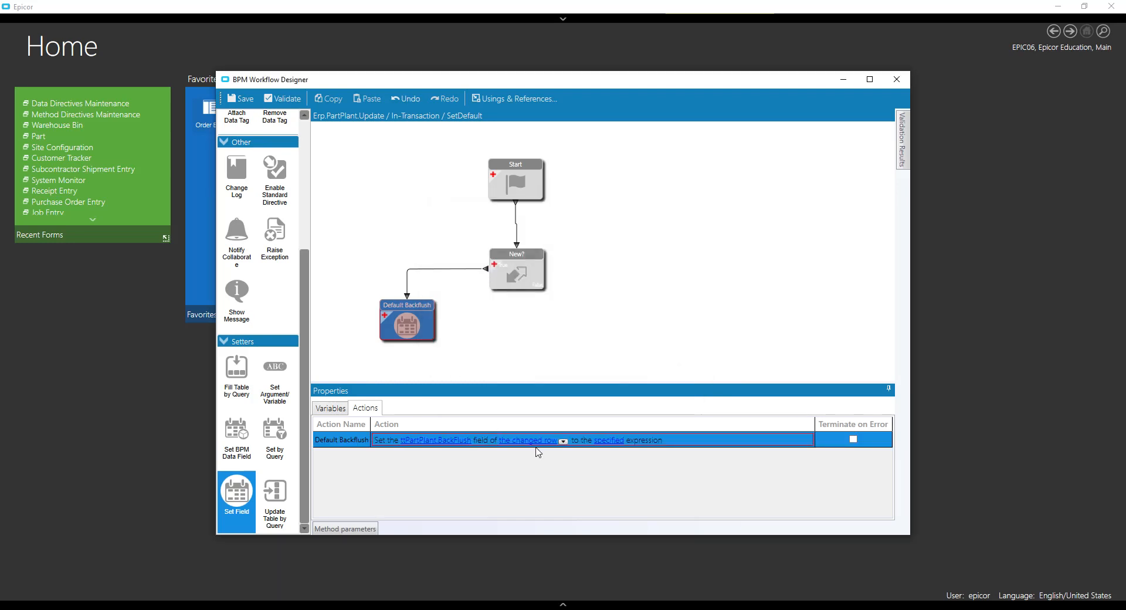
left_click(562, 440)
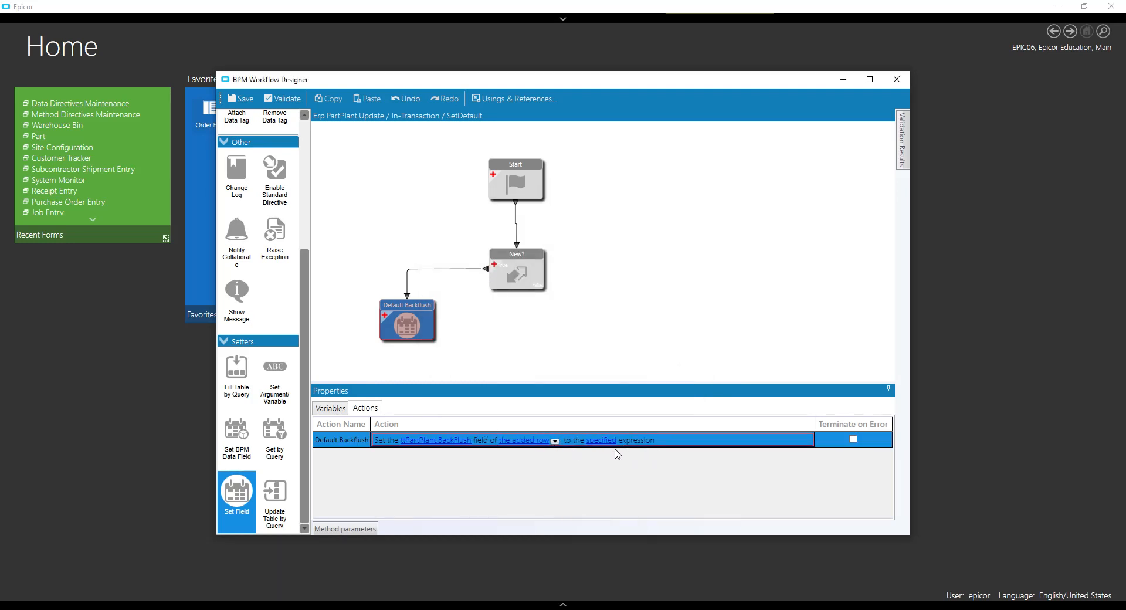
left_click(601, 440)
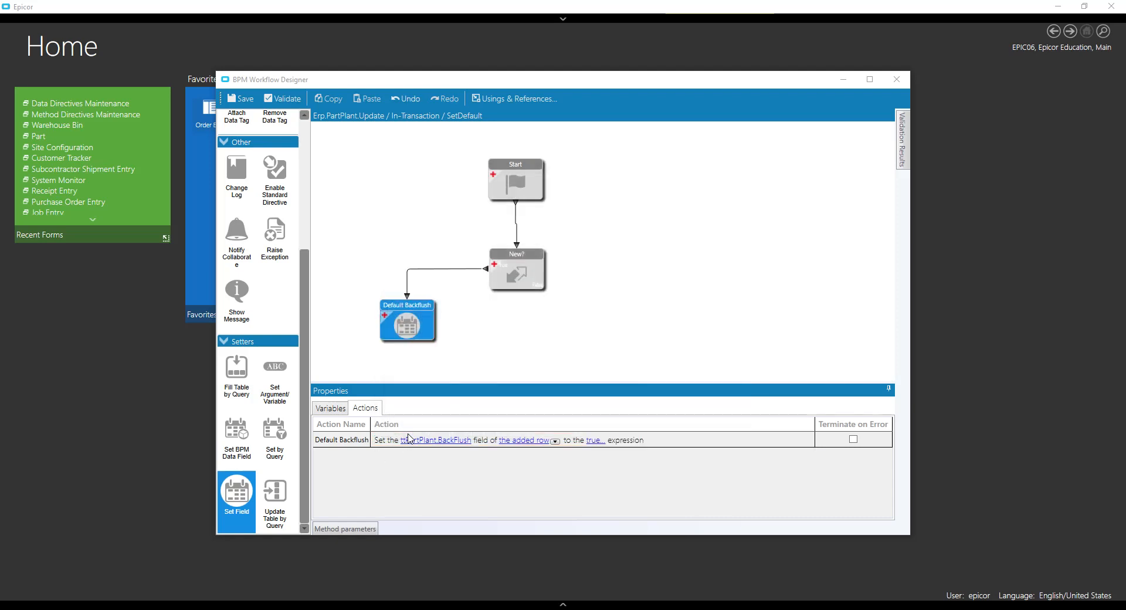
mouse_move(275, 116)
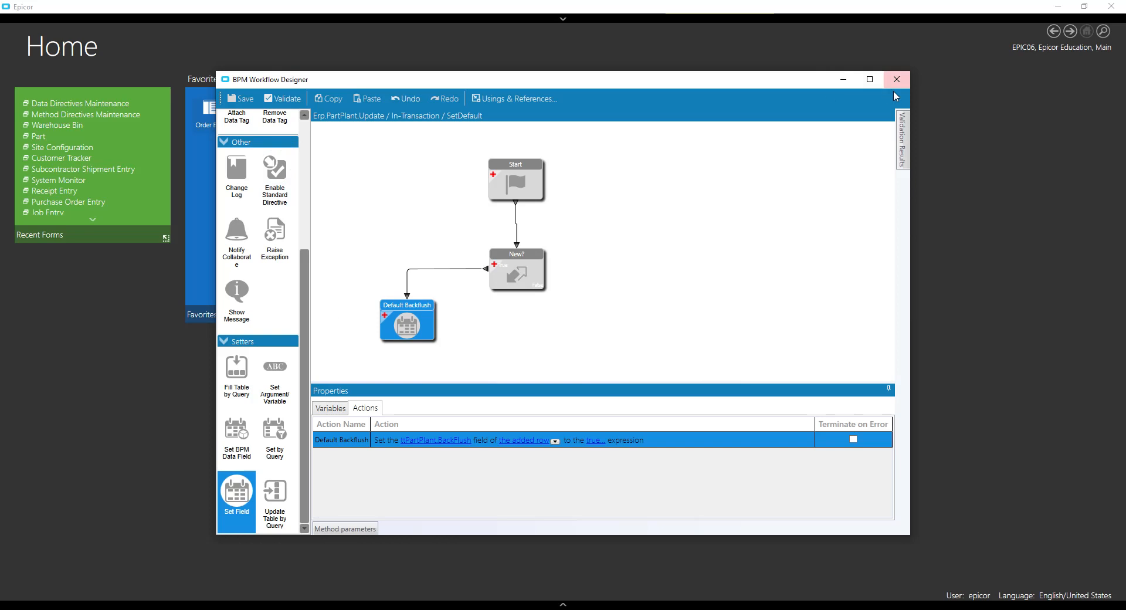
left_click(895, 79)
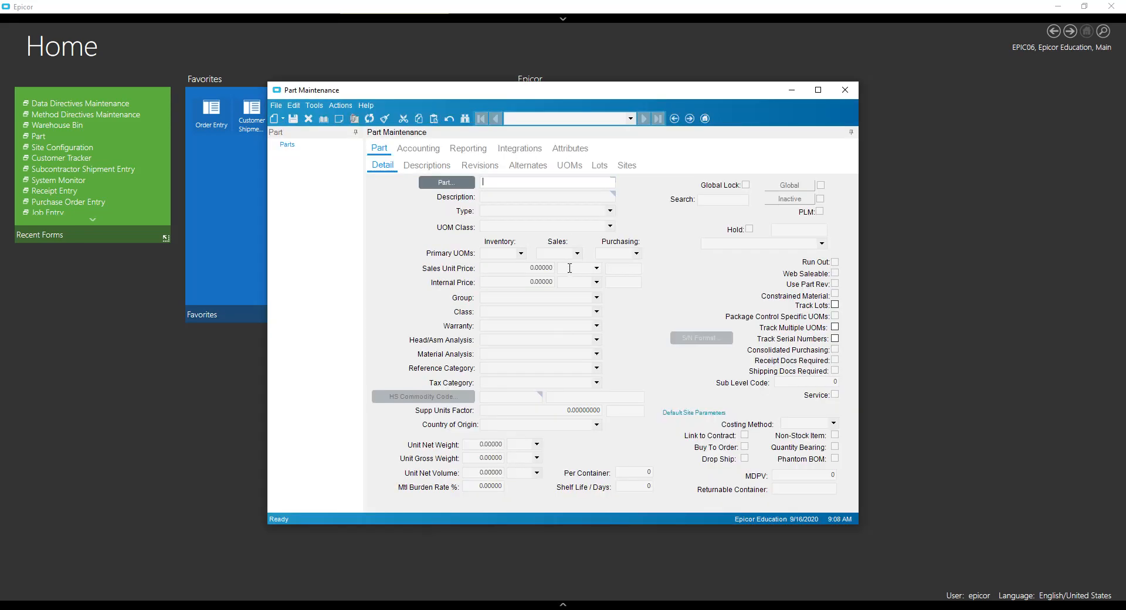
Save test part testdefault, check its site defaults, then delete the record
type("testdefault")
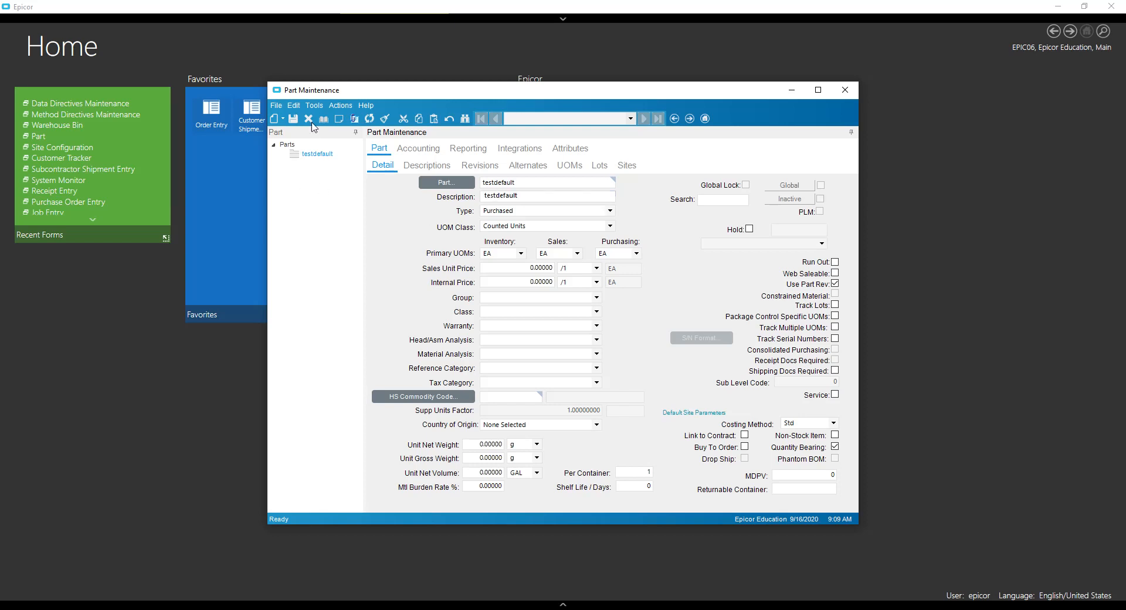
mouse_move(293, 119)
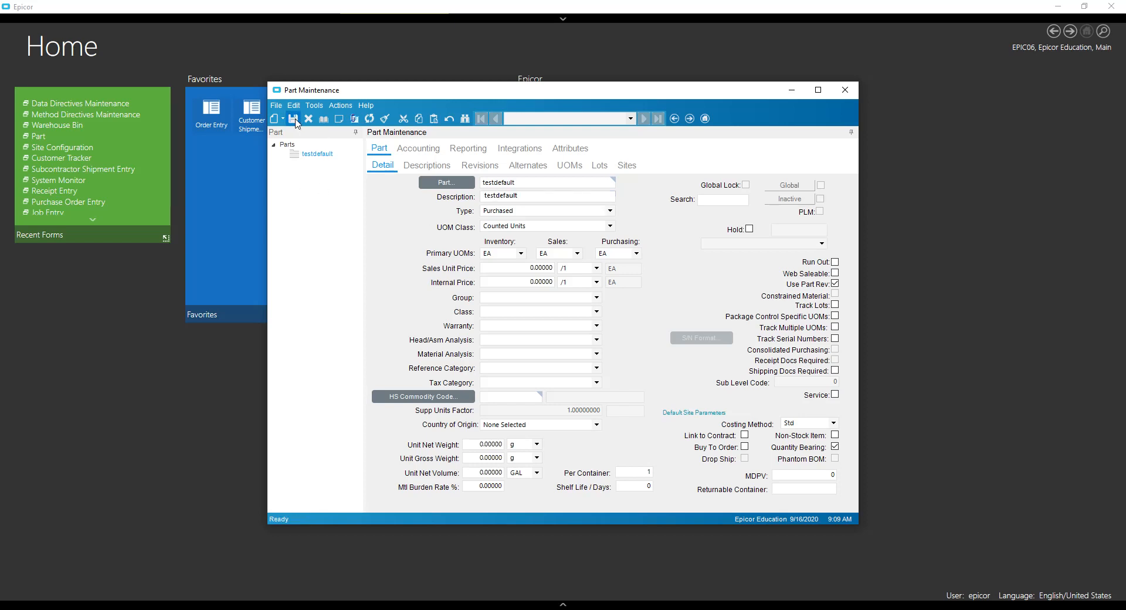
left_click(626, 165)
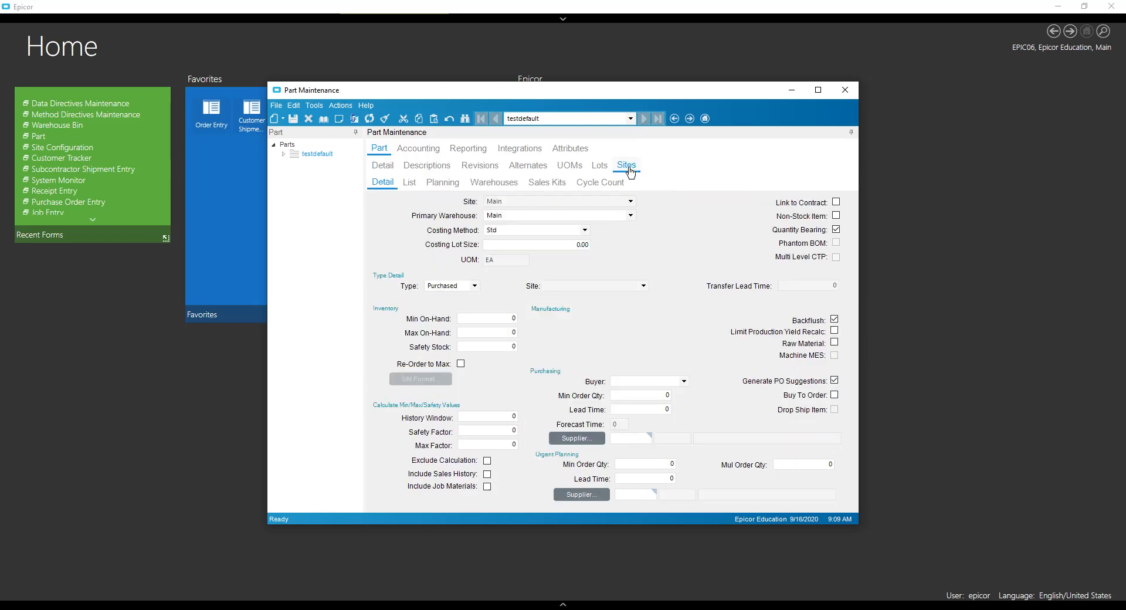
mouse_move(826, 330)
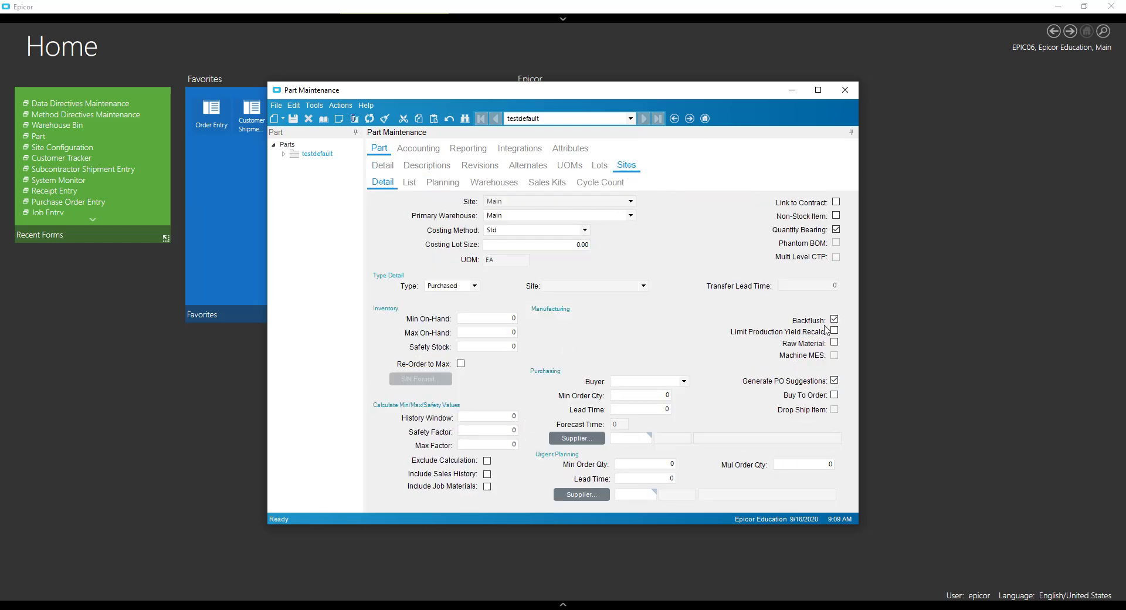
mouse_move(846, 329)
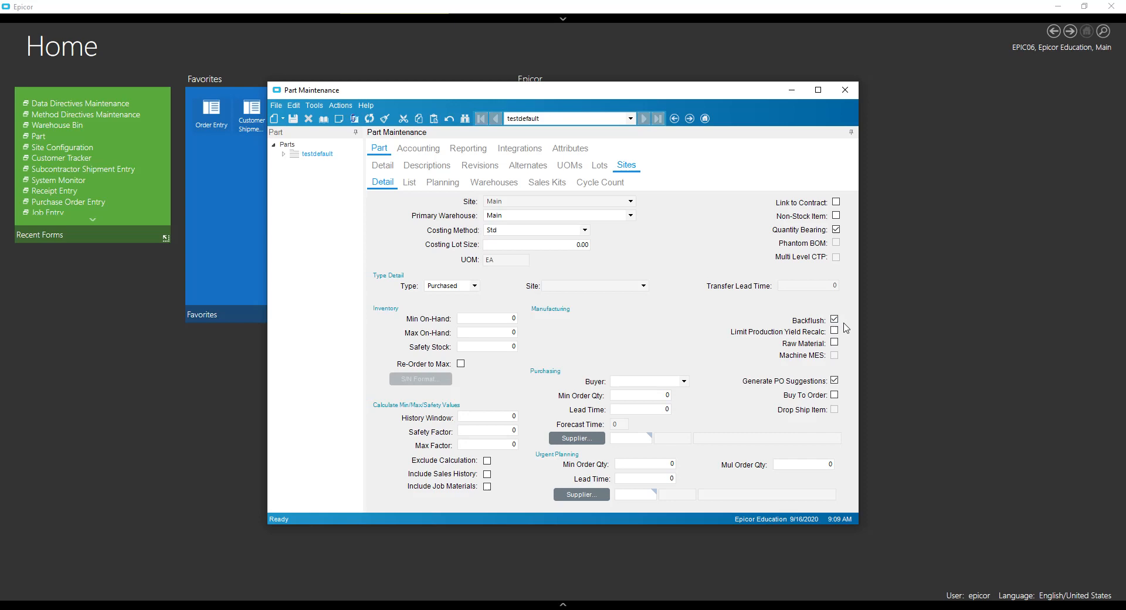
left_click(383, 166)
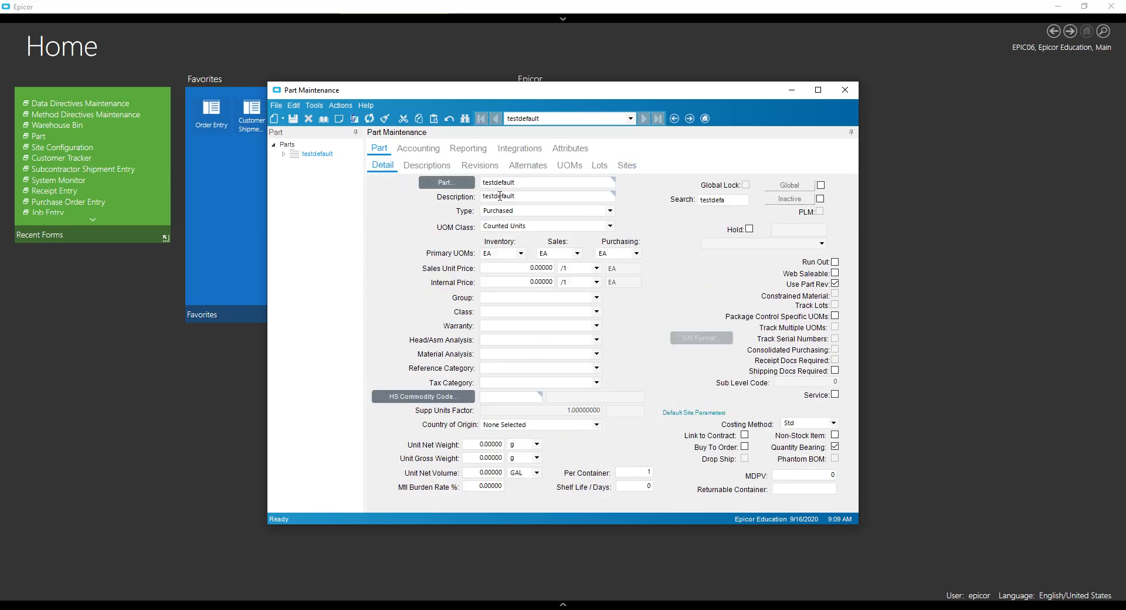
mouse_move(308, 118)
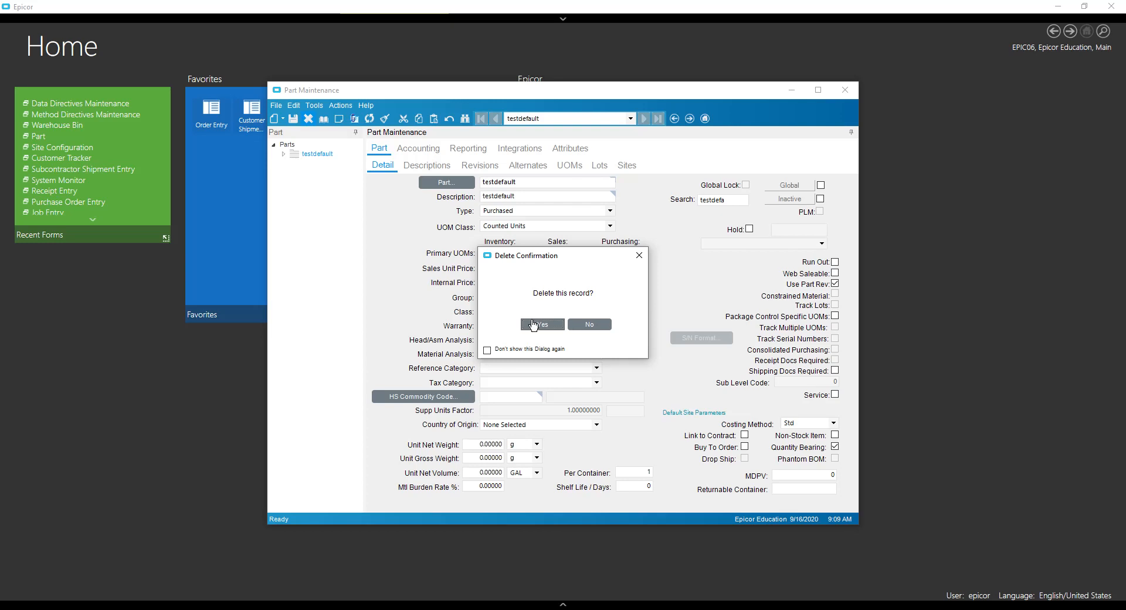
left_click(542, 324)
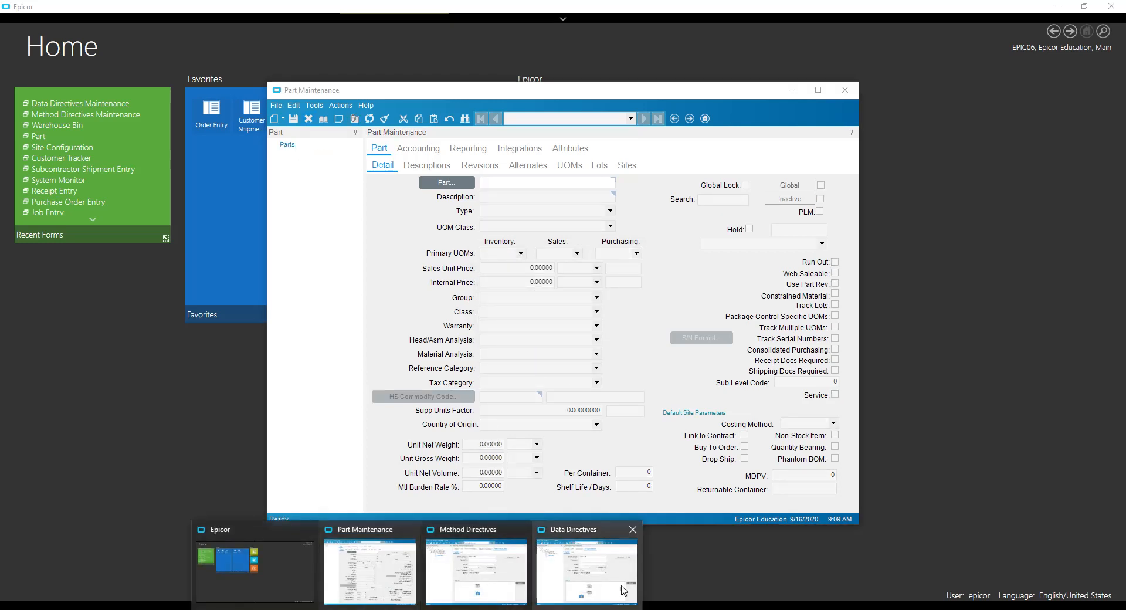
Load the PlantWhse table via Search by Directives, showing its disabled SetDefaultBinTest directive
left_click(587, 570)
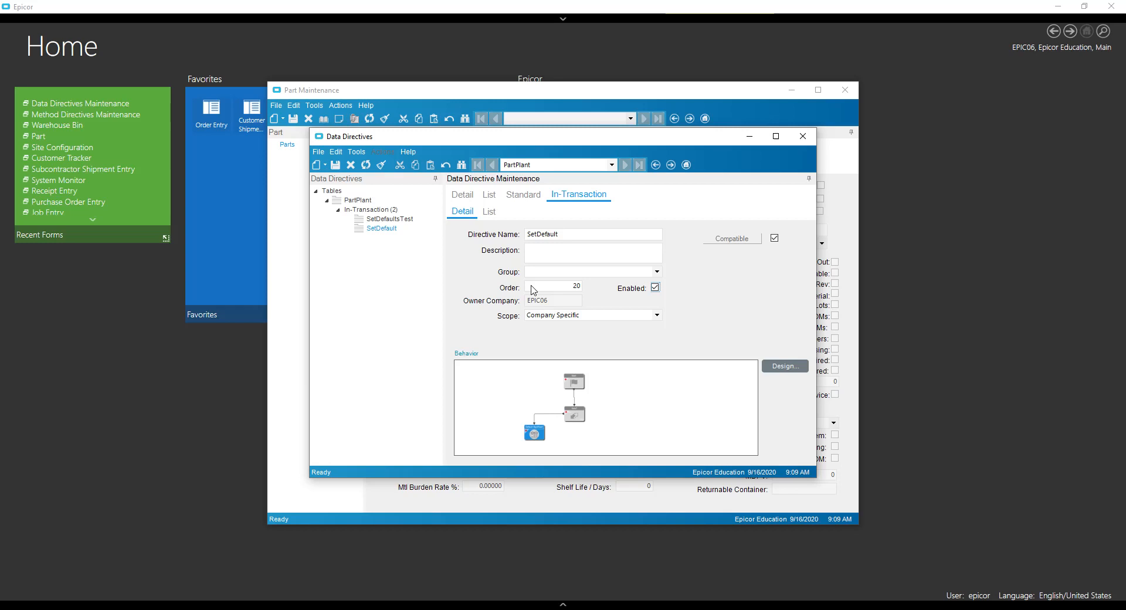
mouse_move(460, 164)
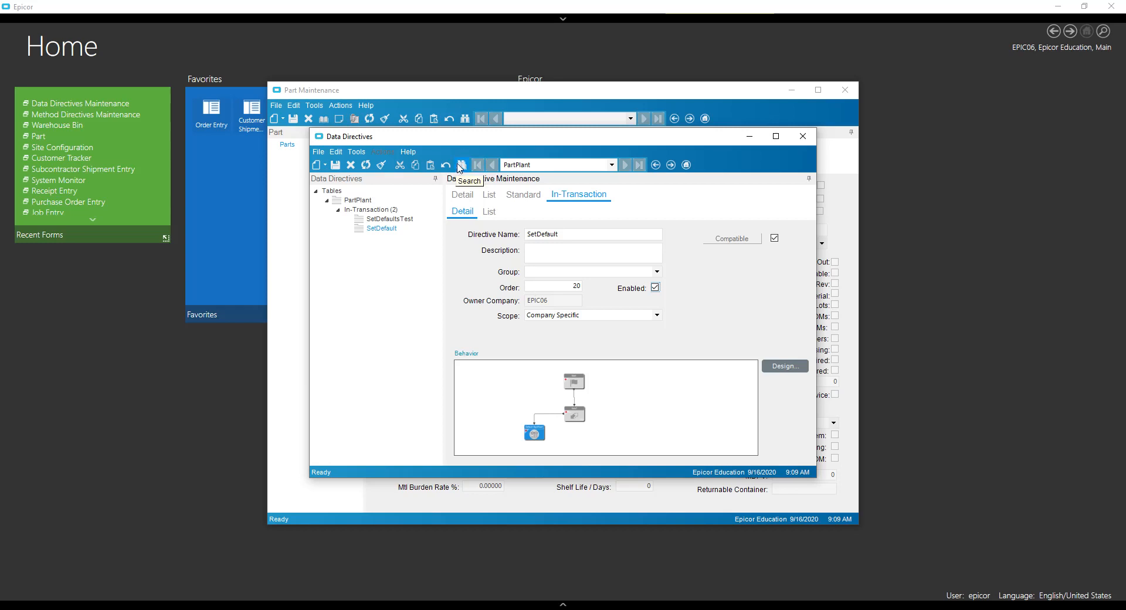
left_click(462, 165)
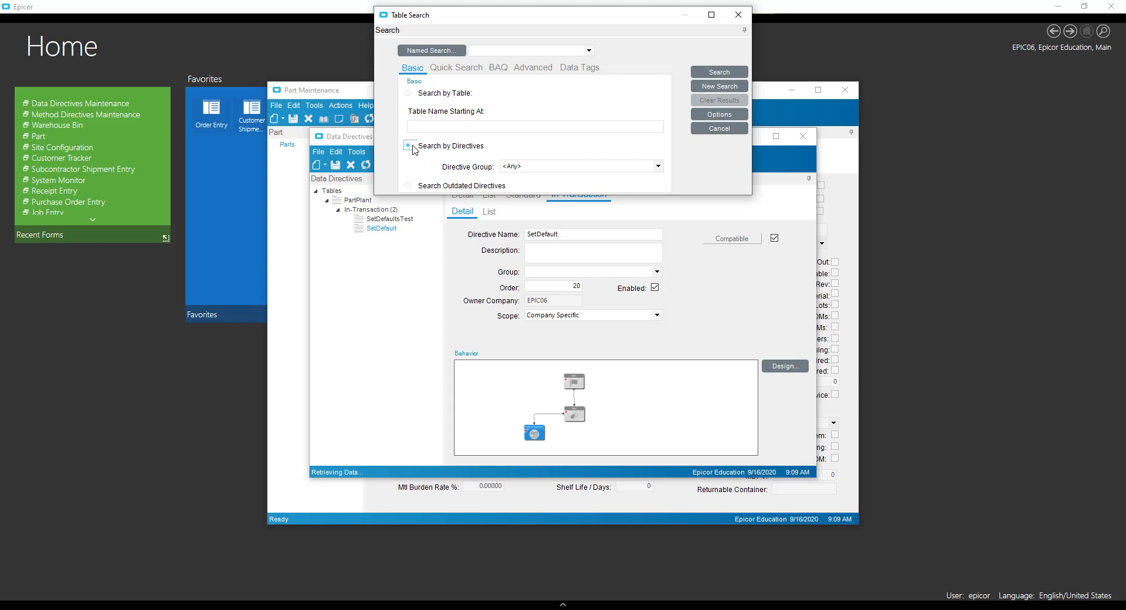
left_click(718, 72)
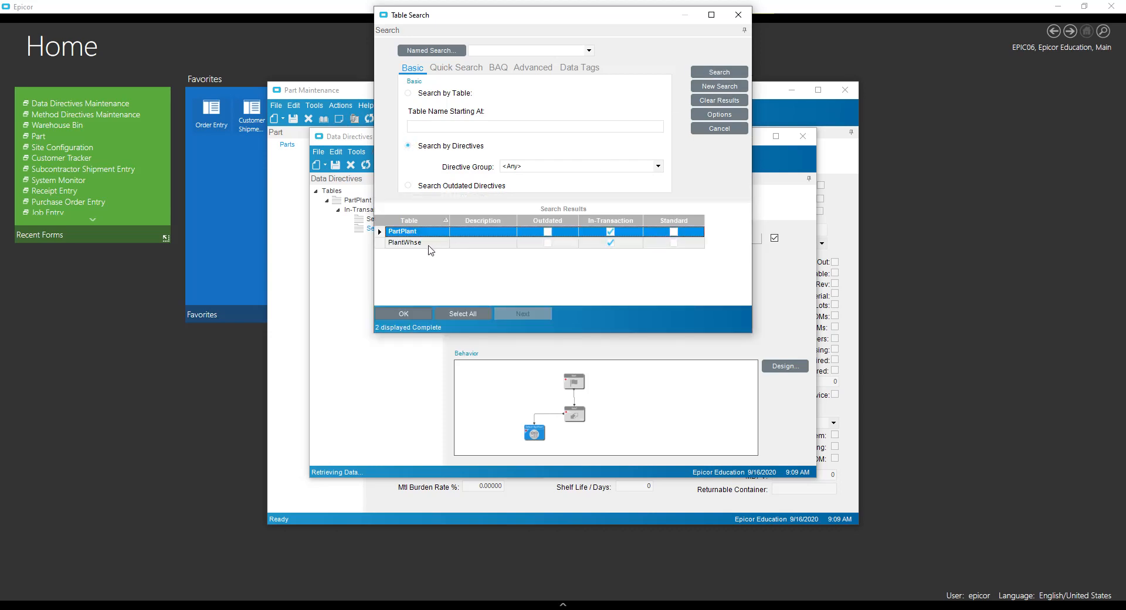
left_click(402, 313)
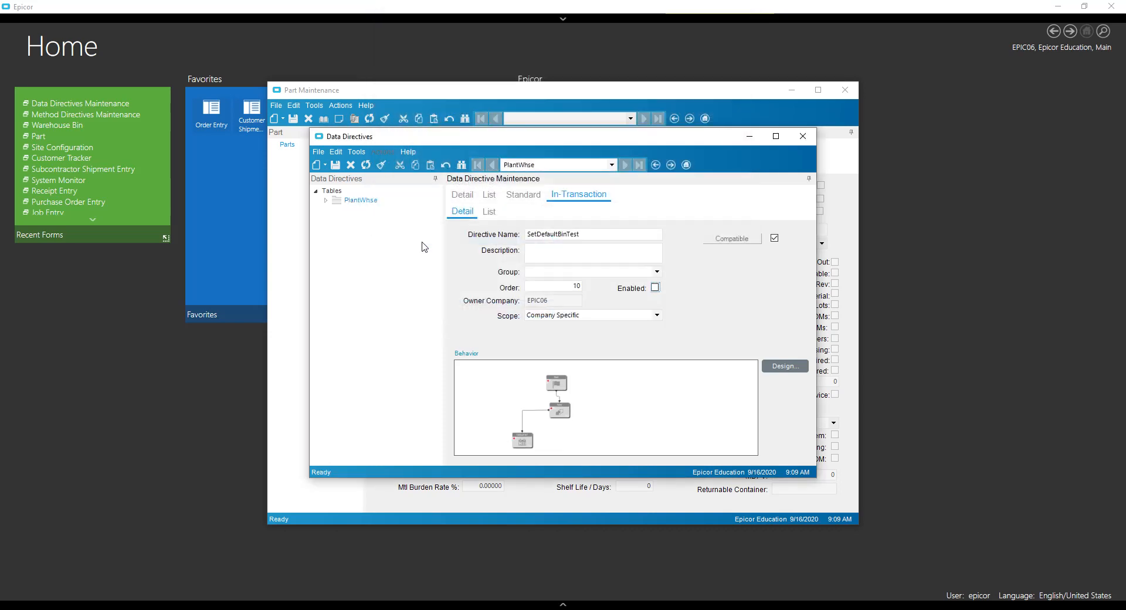
mouse_move(328, 225)
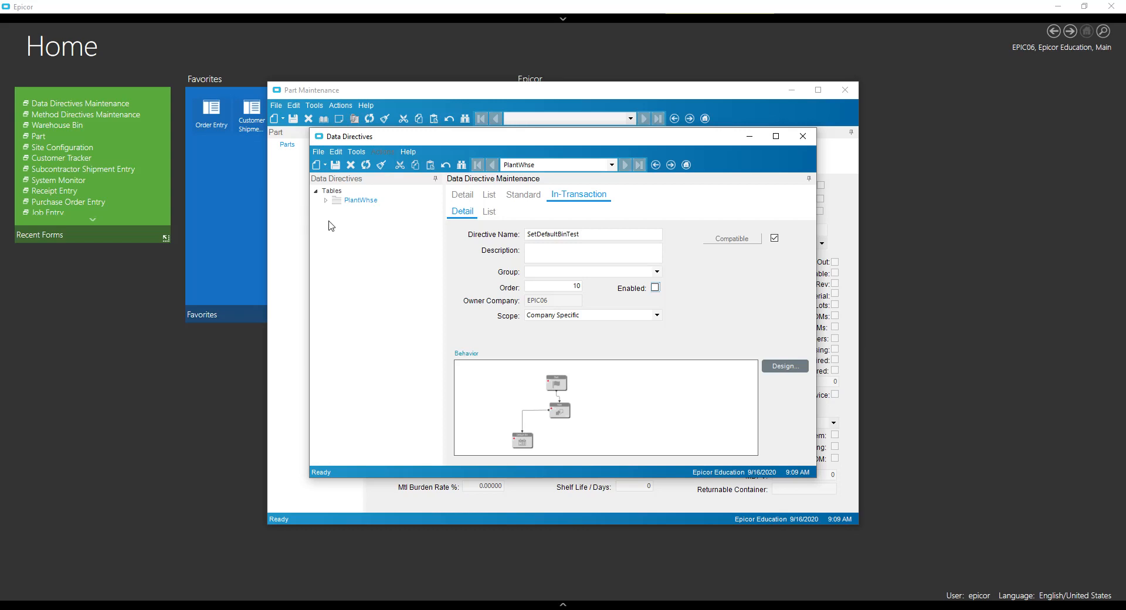
mouse_move(329, 203)
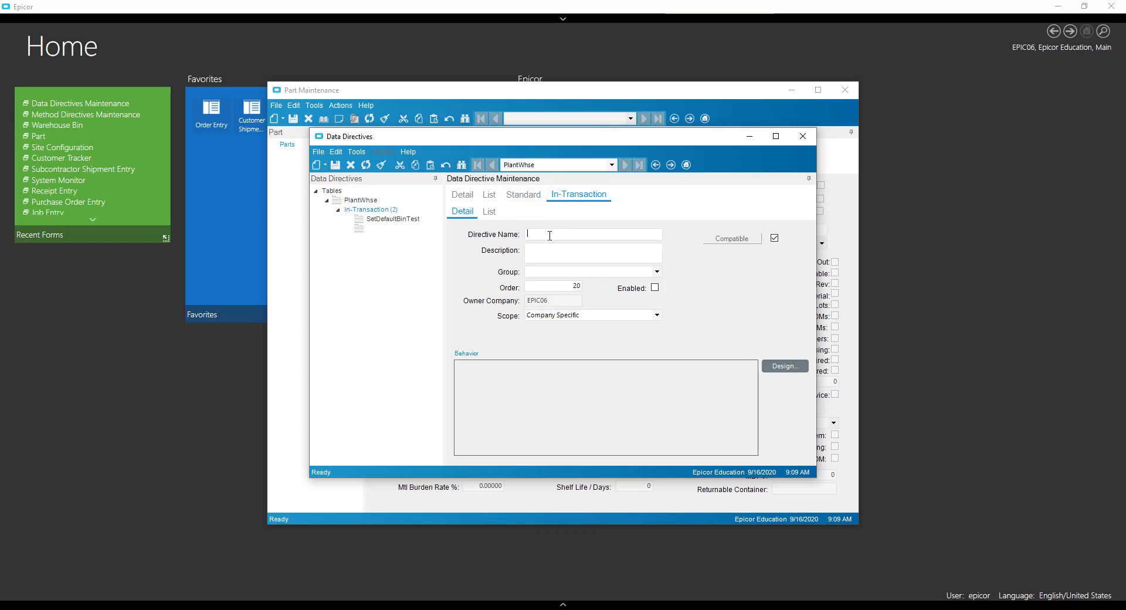
Name a new in-transaction directive SetDefaultBin and bring it into the BPM Workflow Designer
type("SetDe")
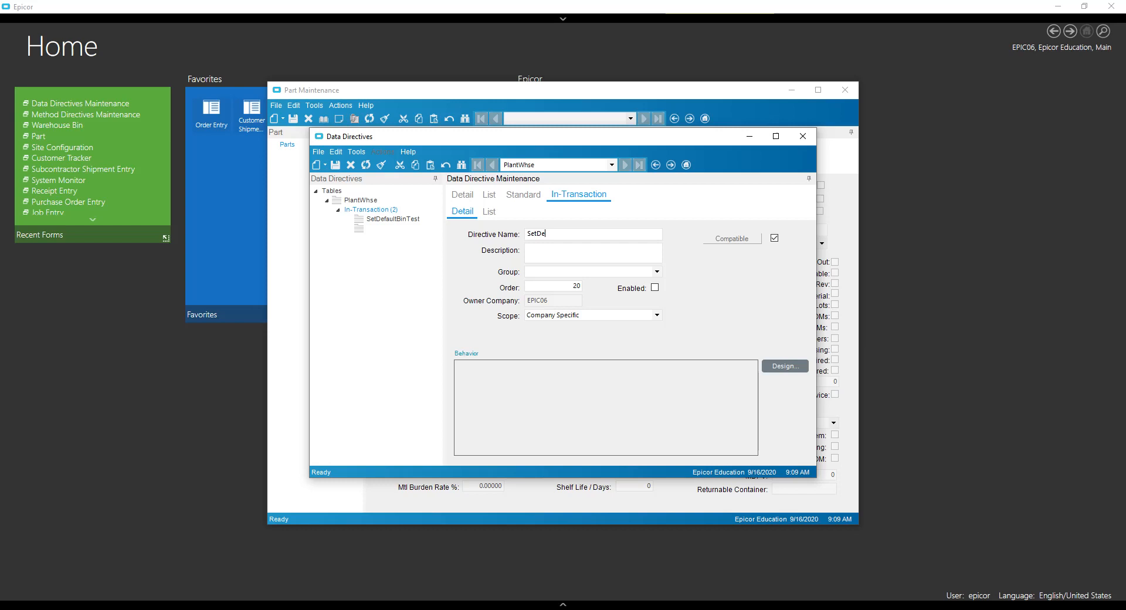
type("faultBin")
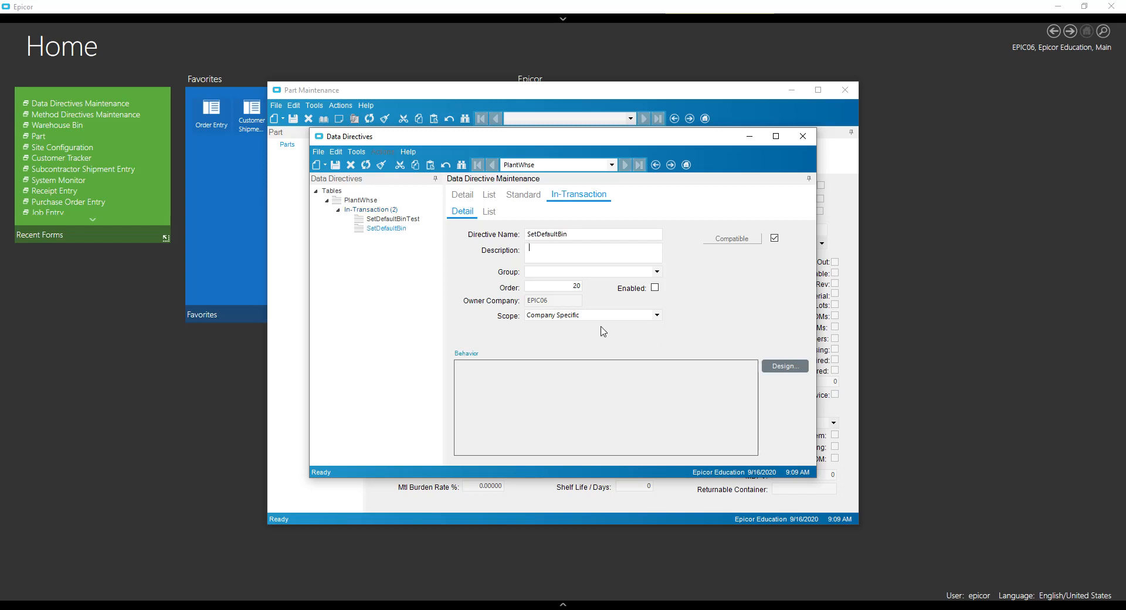
mouse_move(335, 166)
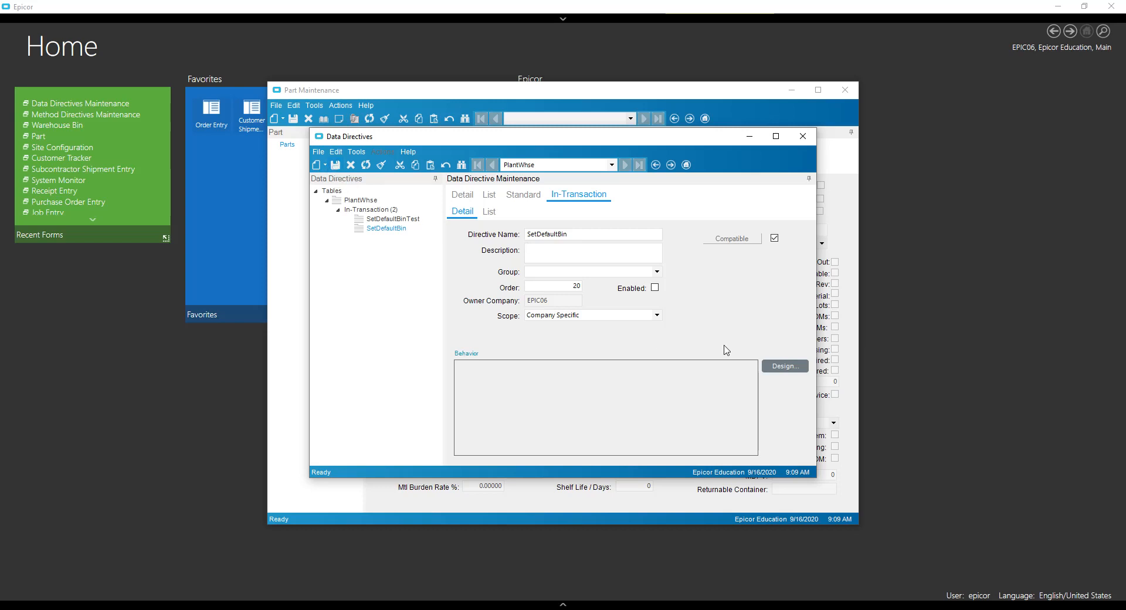
left_click(593, 250)
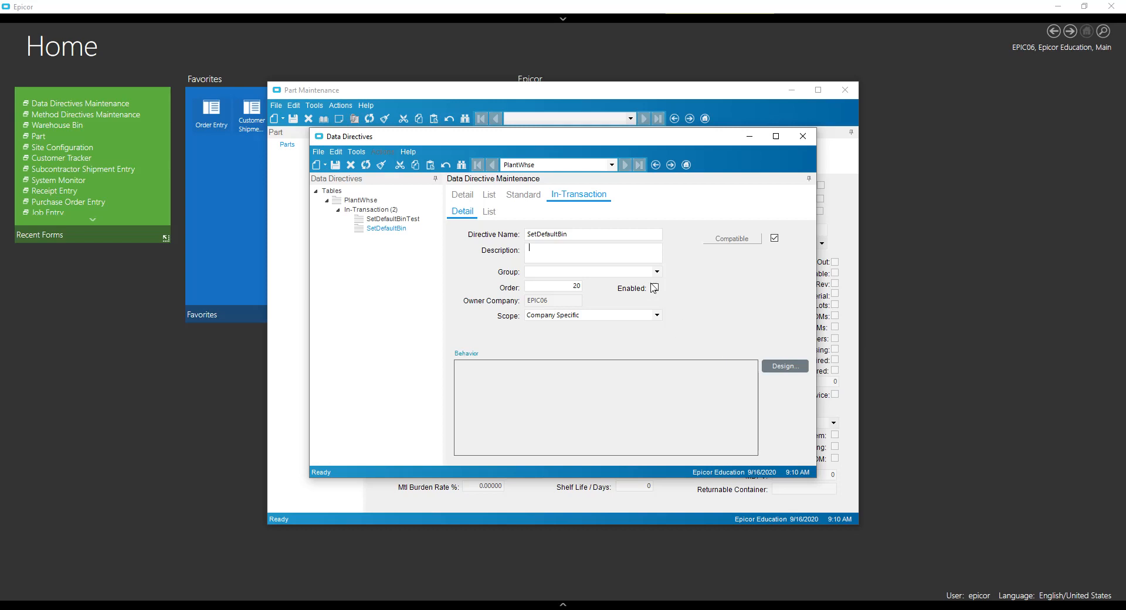
left_click(650, 288)
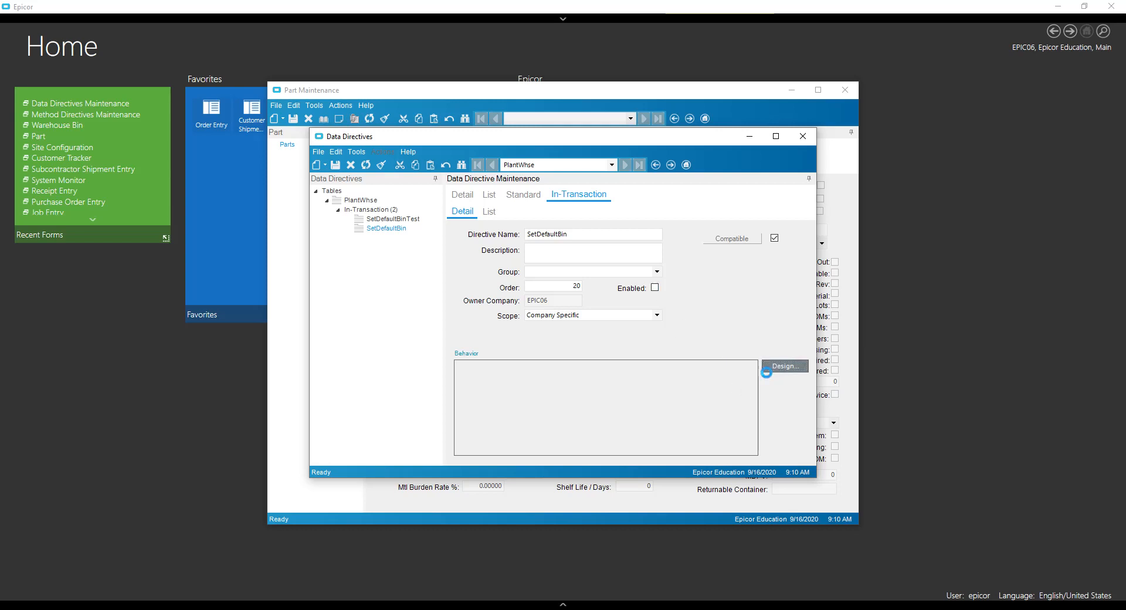
left_click(784, 366)
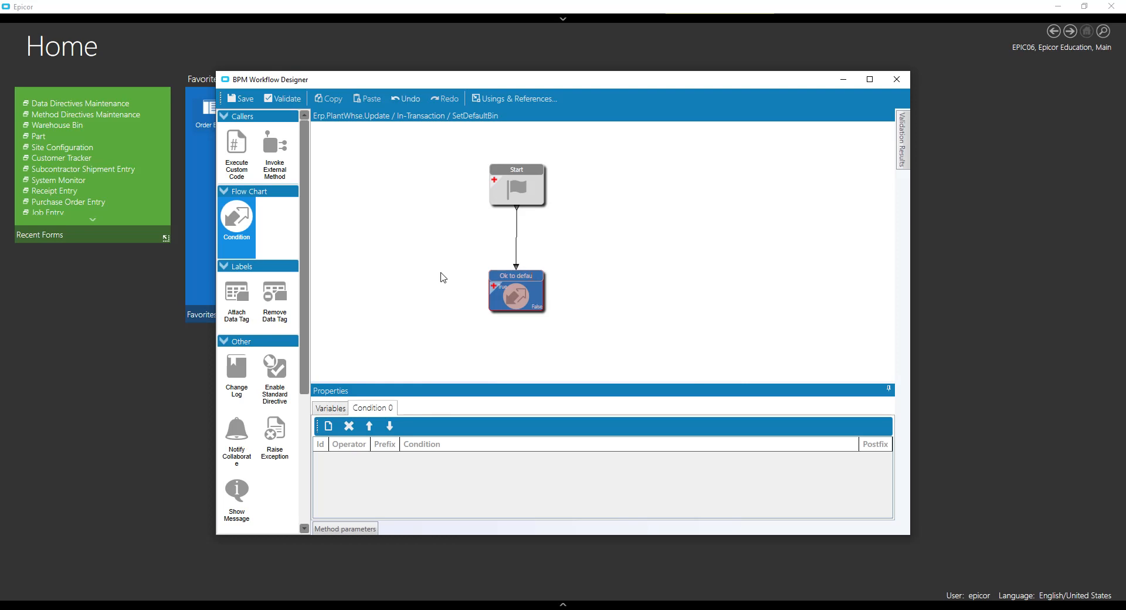
Name the condition Ok to default and require at least one added row in ttPlantWhse
left_click(516, 291)
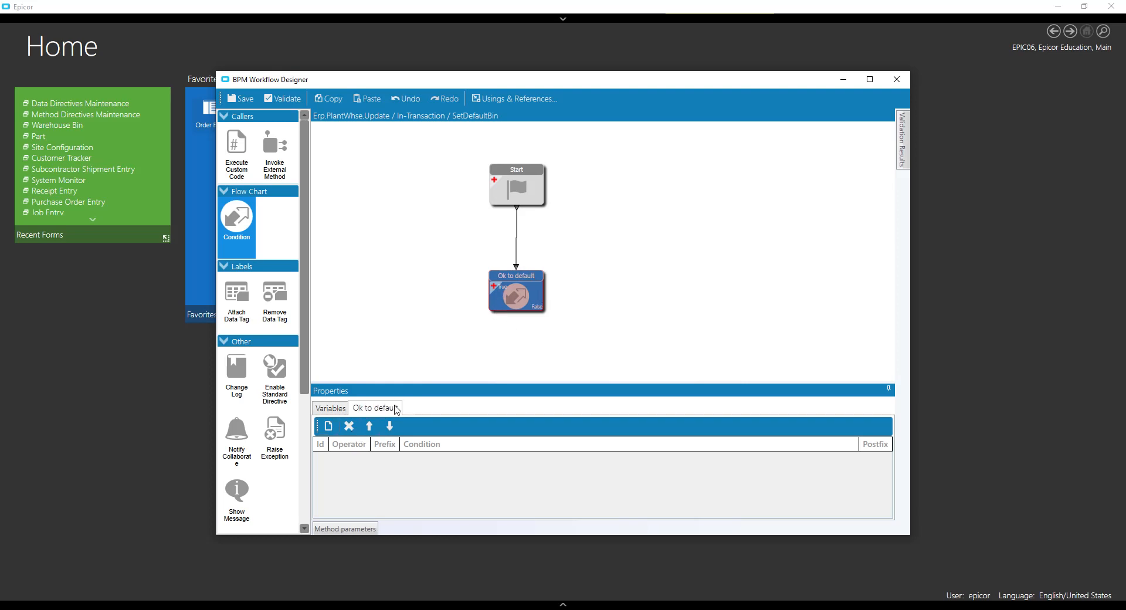
mouse_move(389, 463)
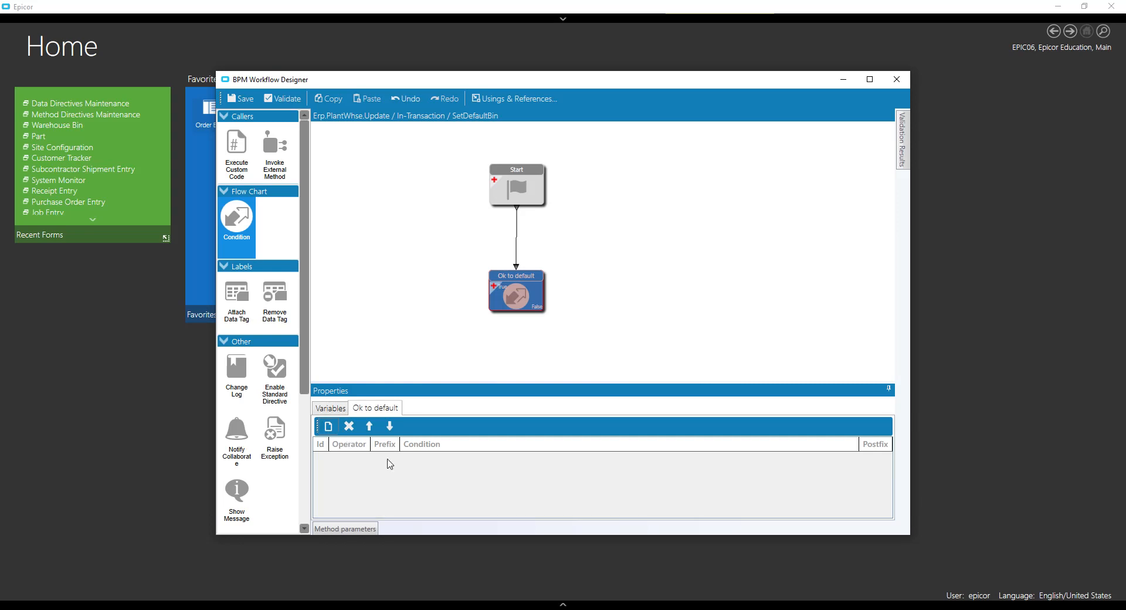
left_click(328, 426)
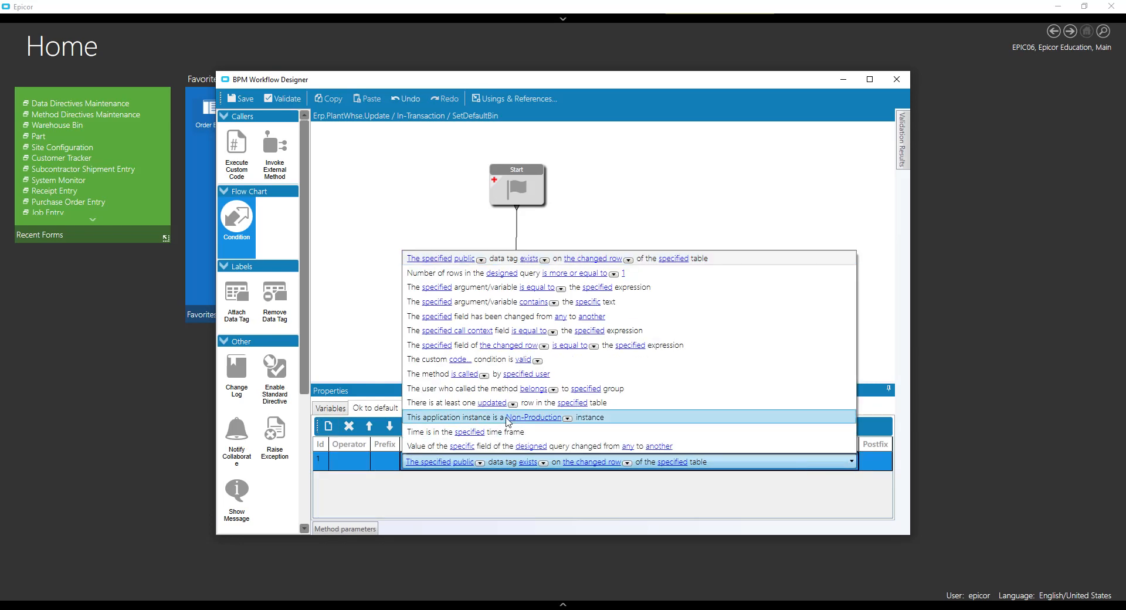
left_click(487, 403)
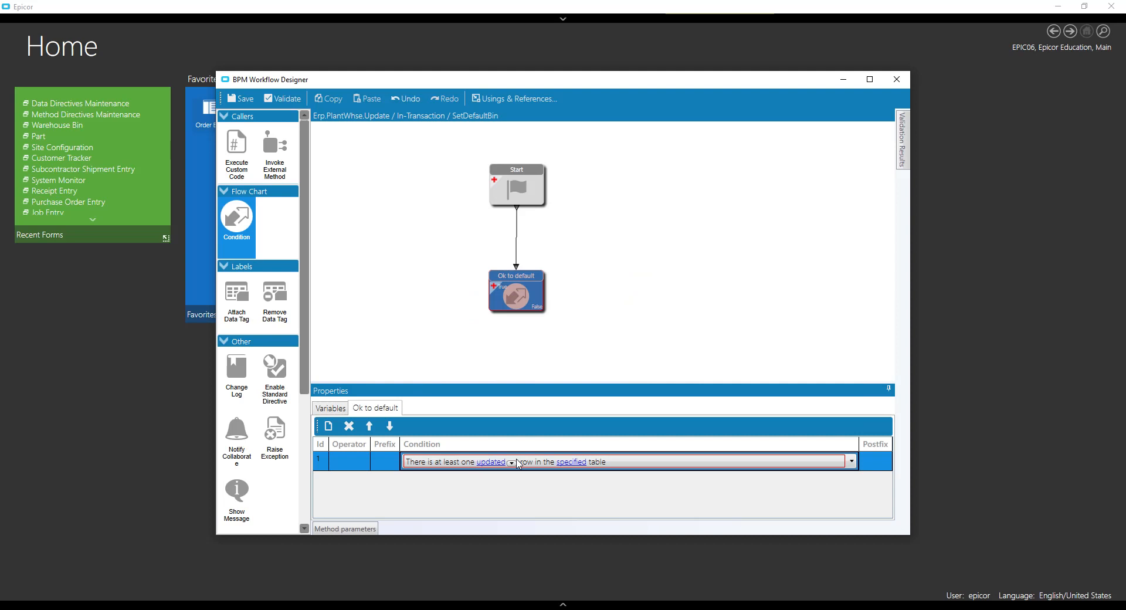
left_click(512, 462)
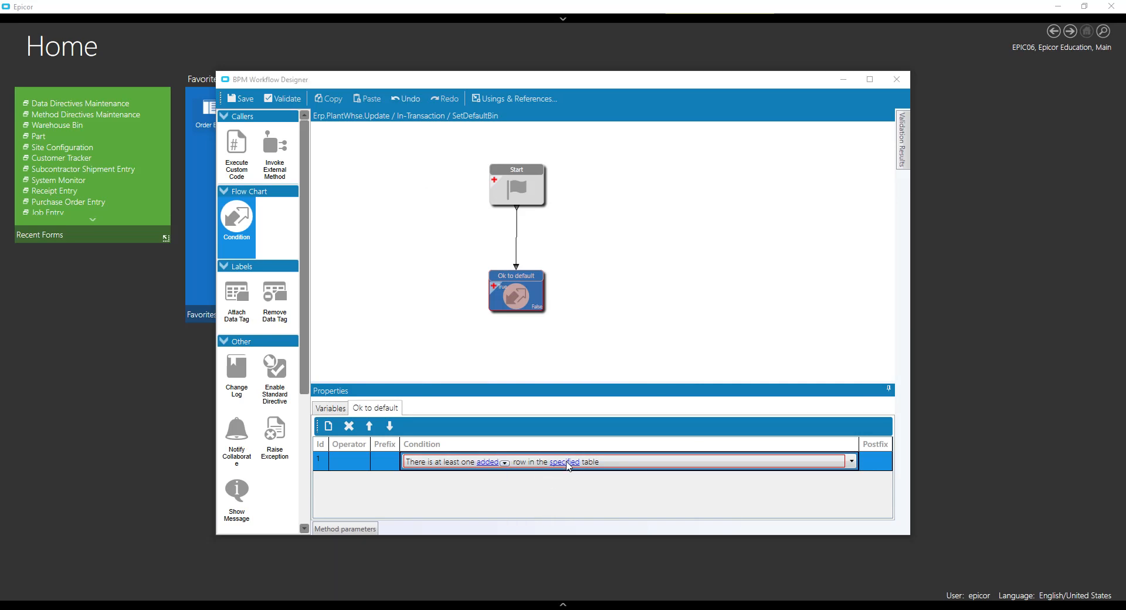
left_click(566, 462)
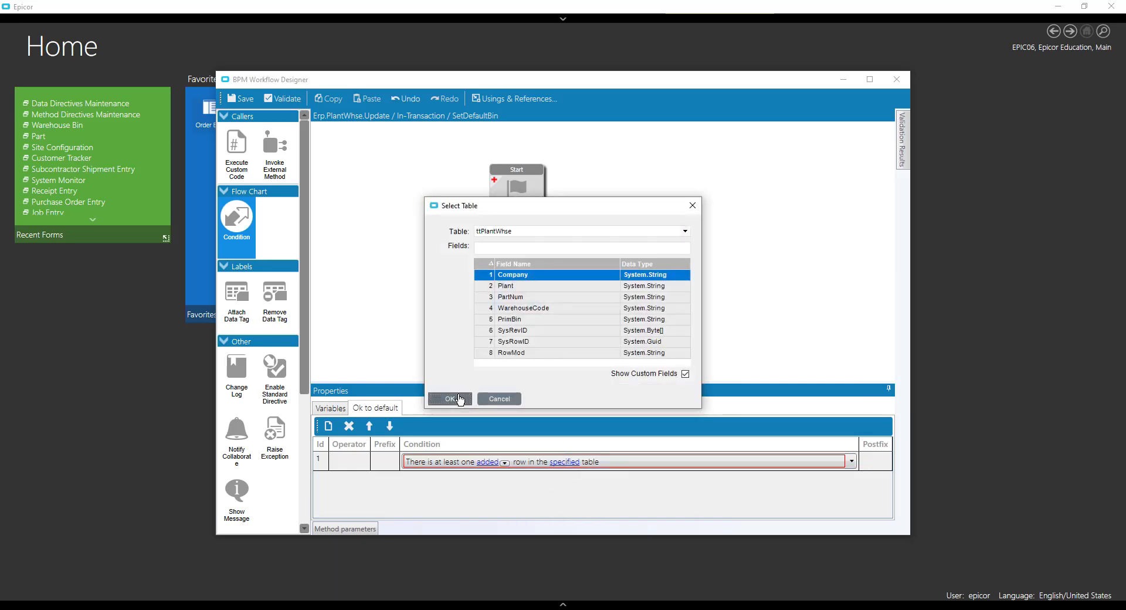
left_click(449, 399)
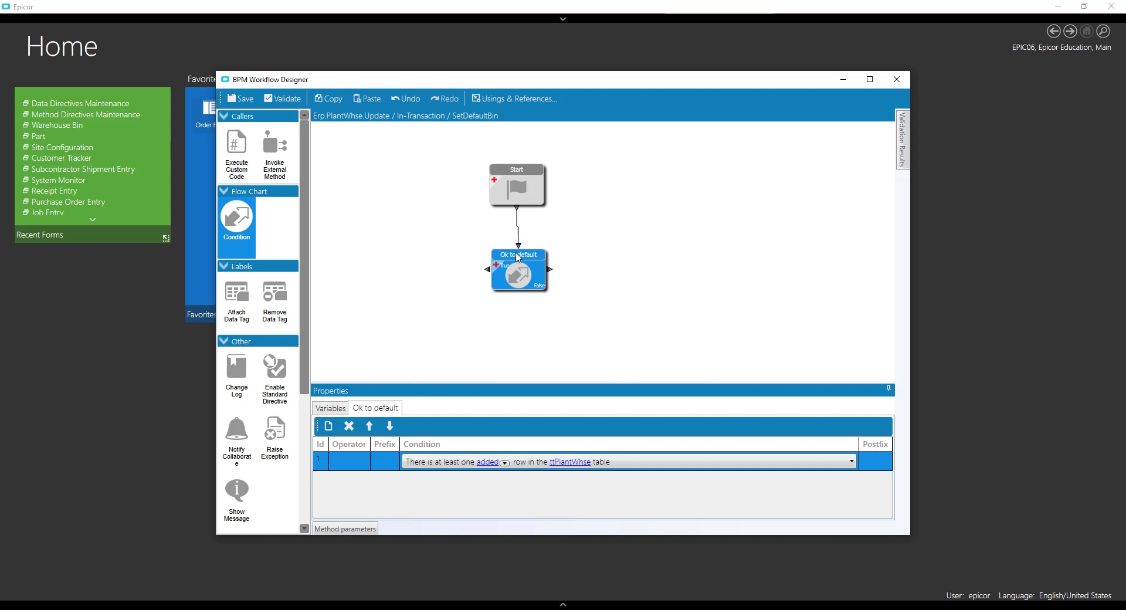
Add a second rule: the added row's ttPlantWhse.Plant field equals "MfgSys"
left_click(328, 426)
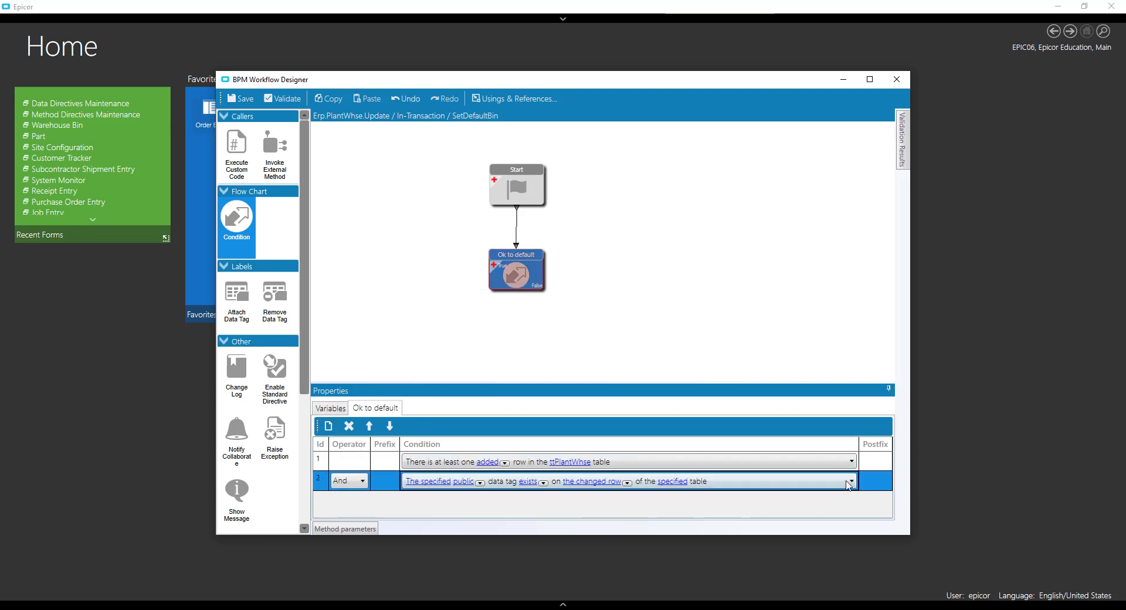
left_click(849, 481)
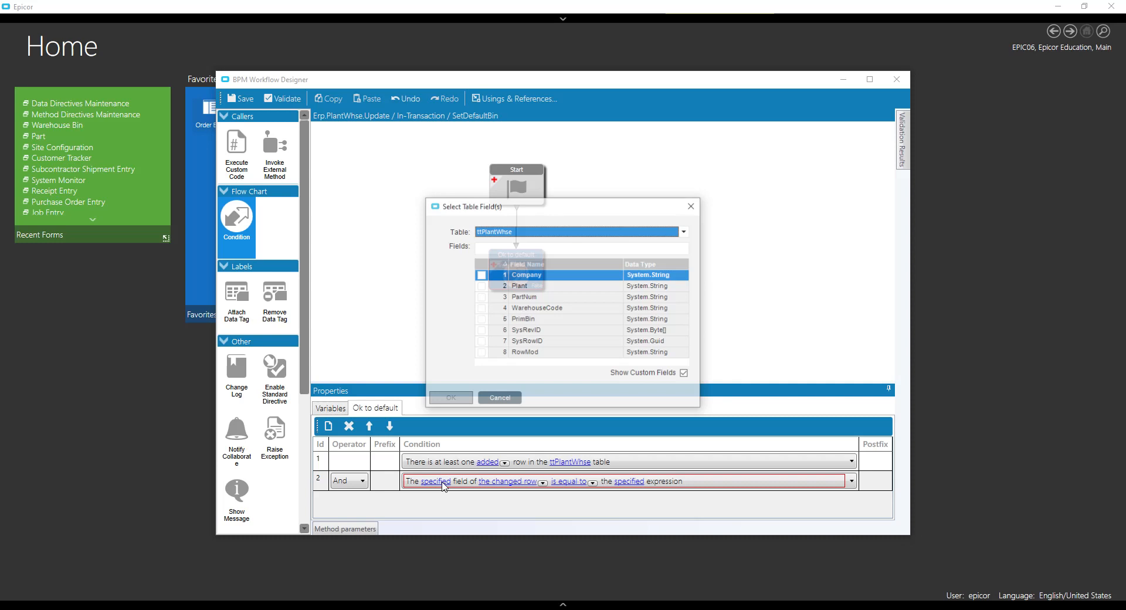
left_click(481, 286)
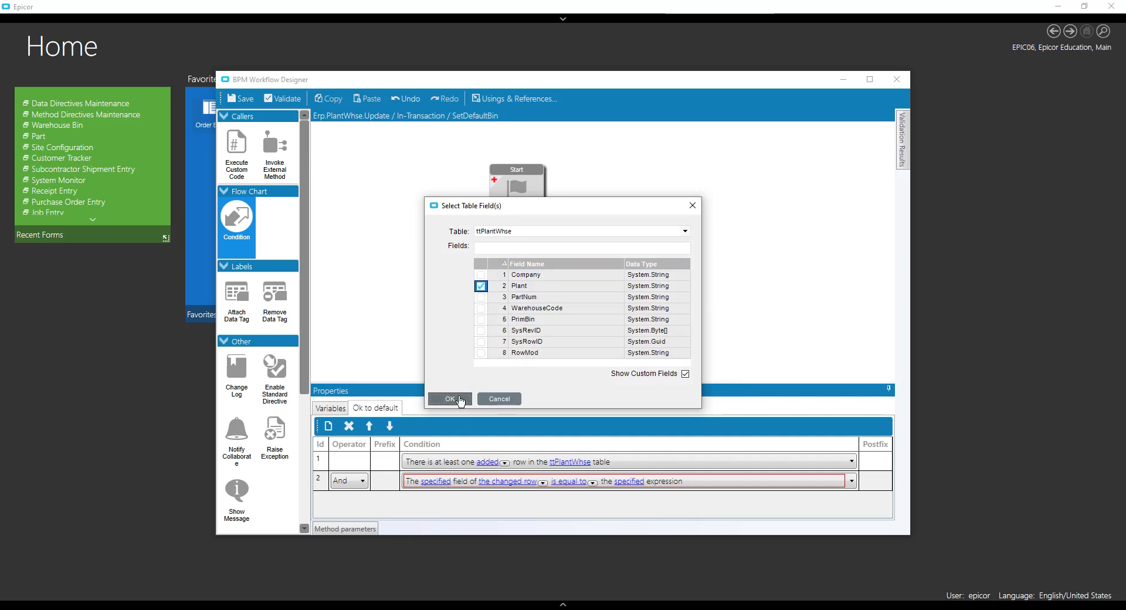
left_click(448, 399)
type("\"MfgSys")
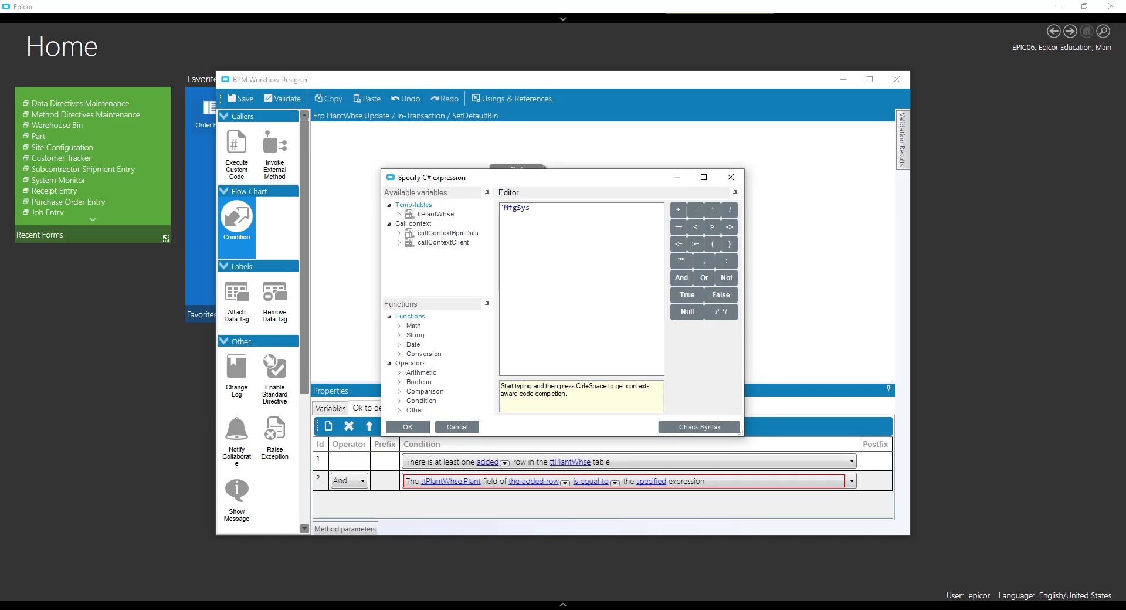
type("\"")
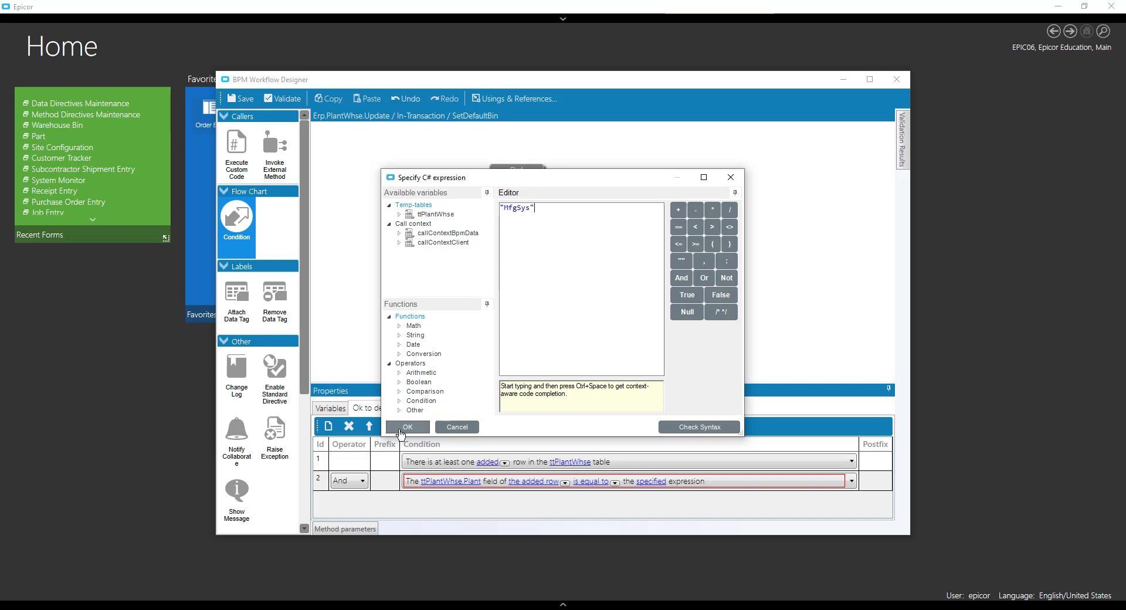
left_click(407, 427)
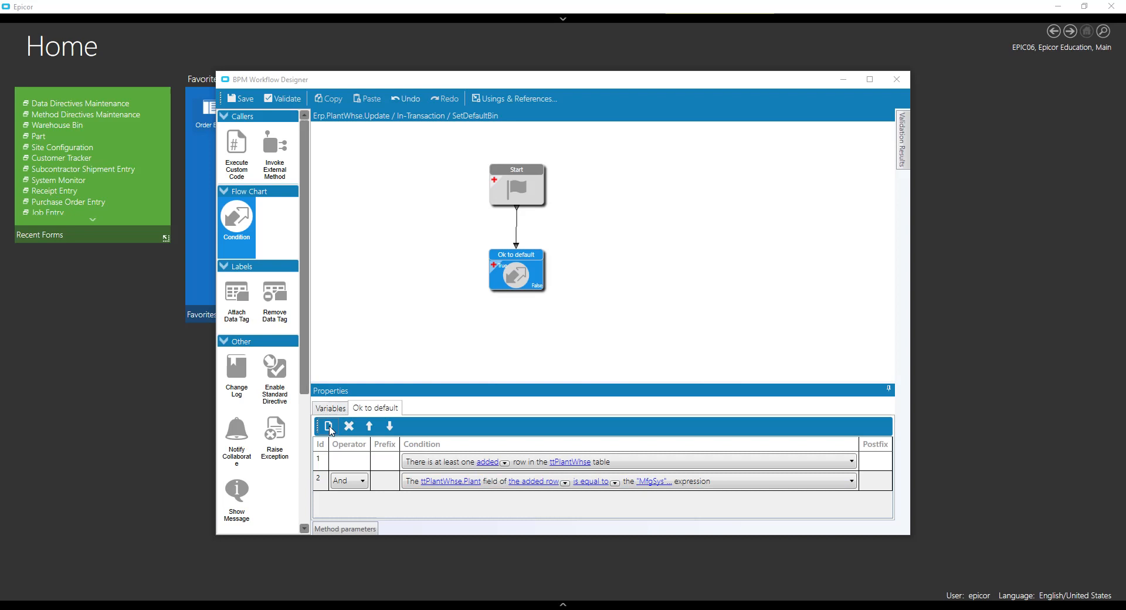
Add a third rule: the added row's ttPlantWhse.WarehouseCode field equals "CHI"
left_click(329, 426)
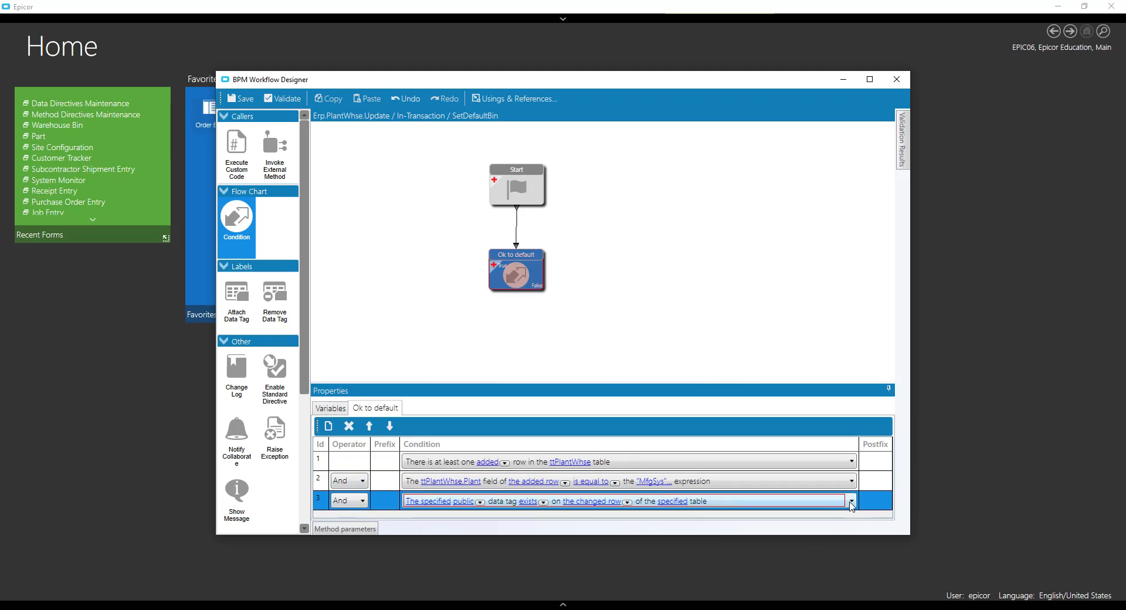
left_click(849, 501)
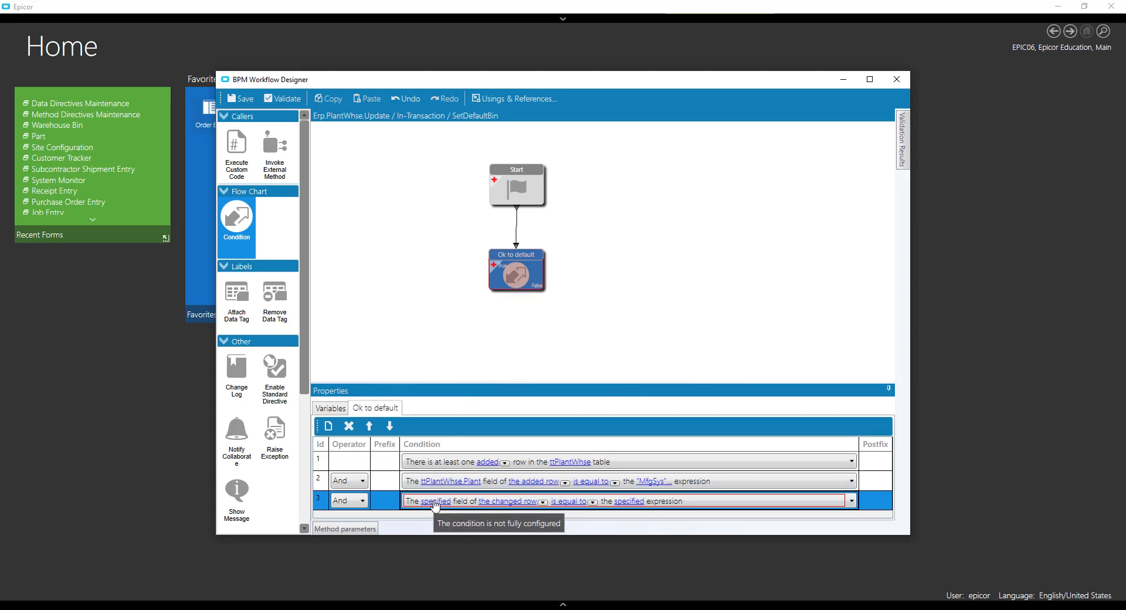
left_click(436, 501)
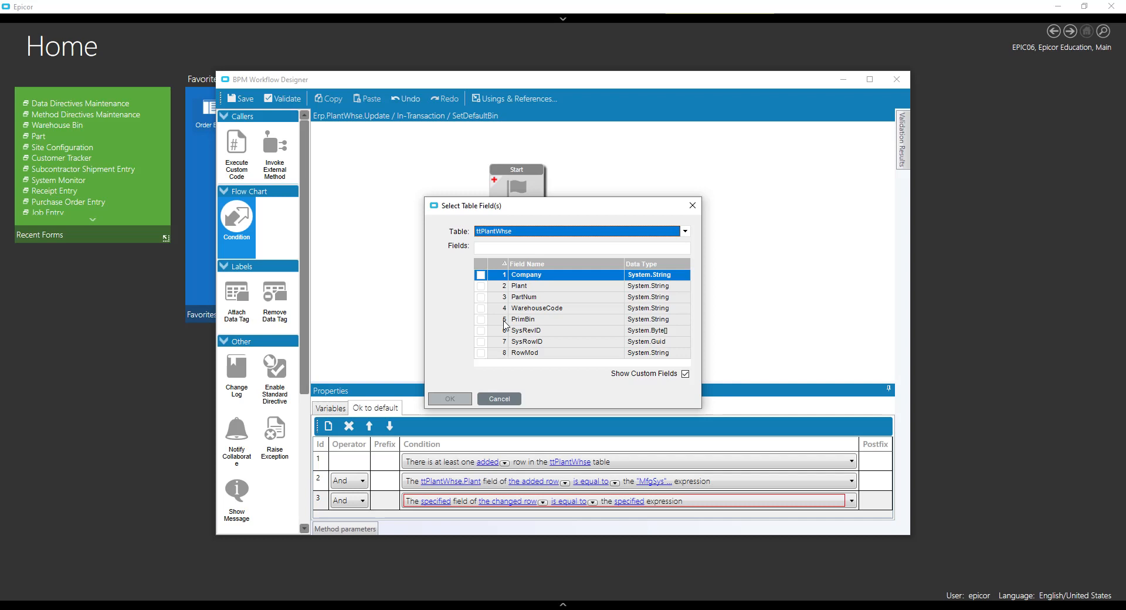
left_click(448, 399)
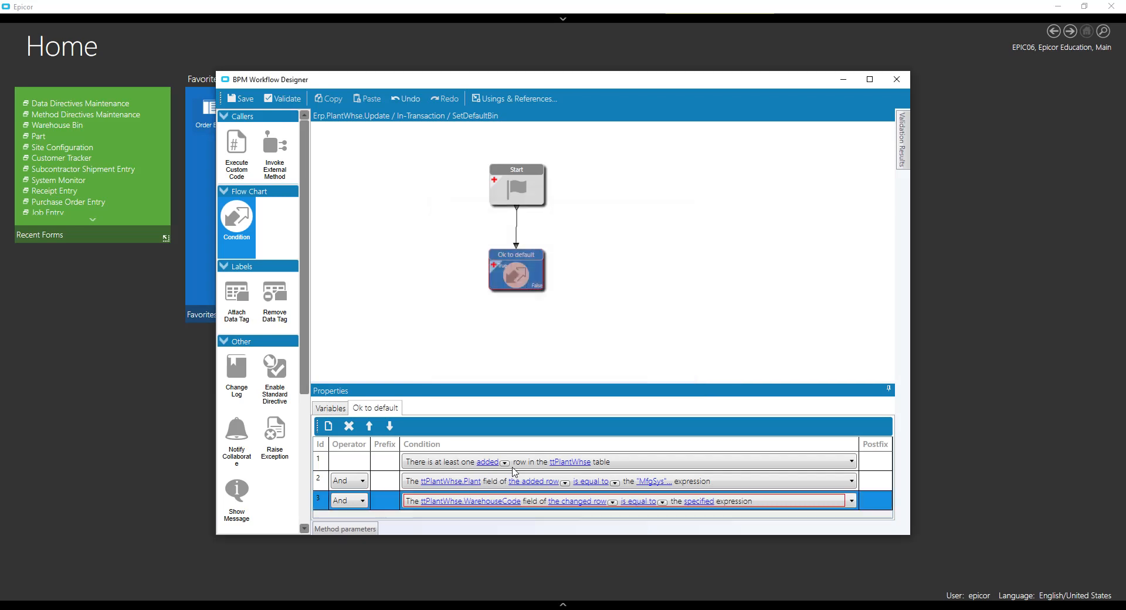
left_click(614, 501)
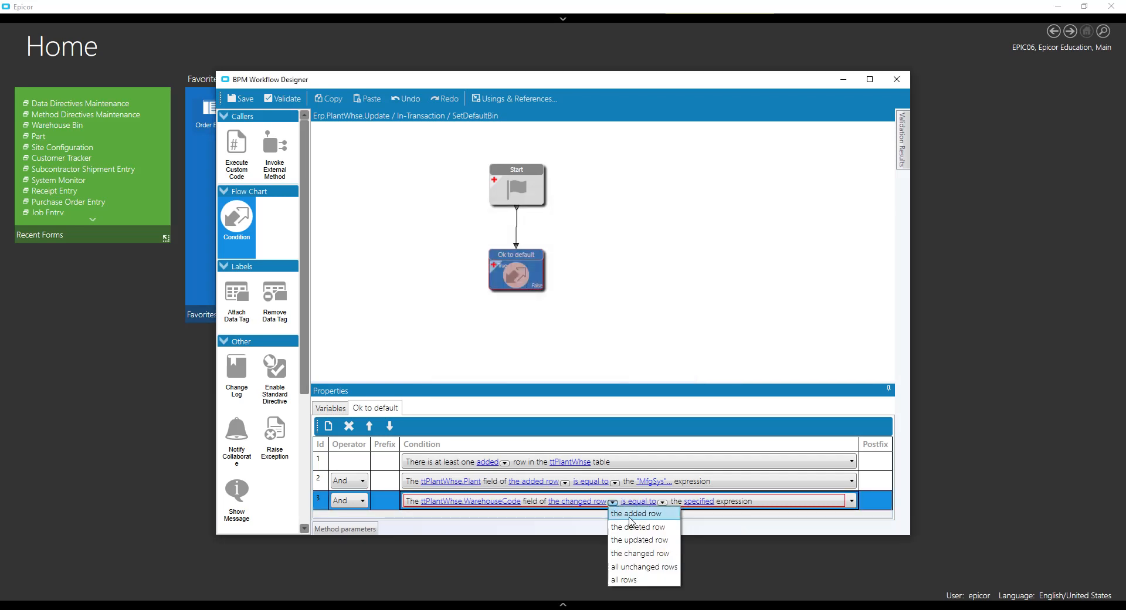
left_click(636, 513)
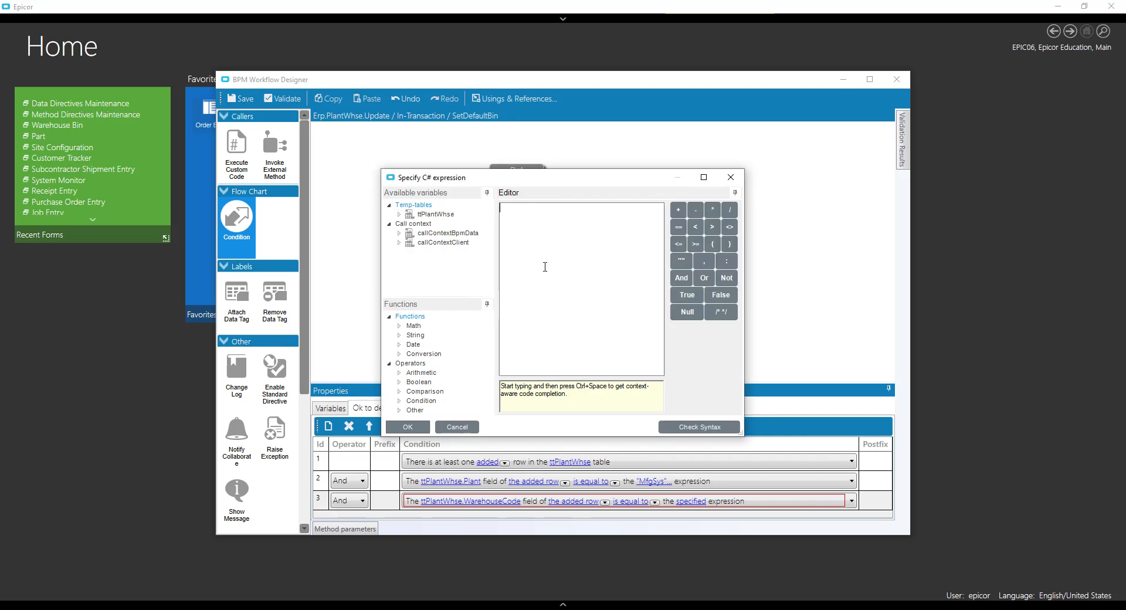
type("\"CHI")
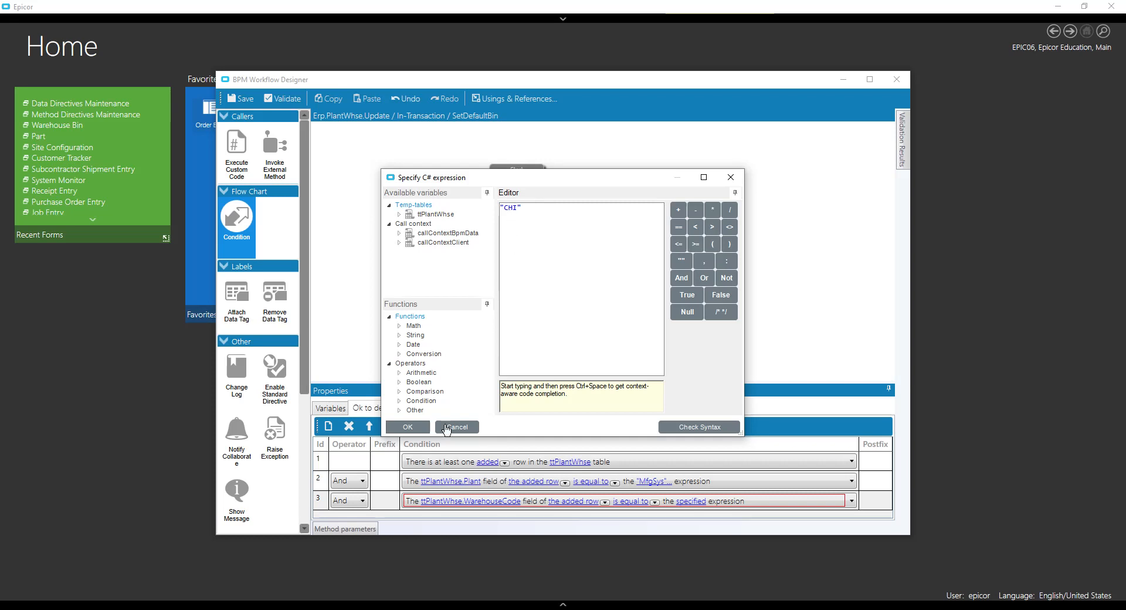
left_click(407, 427)
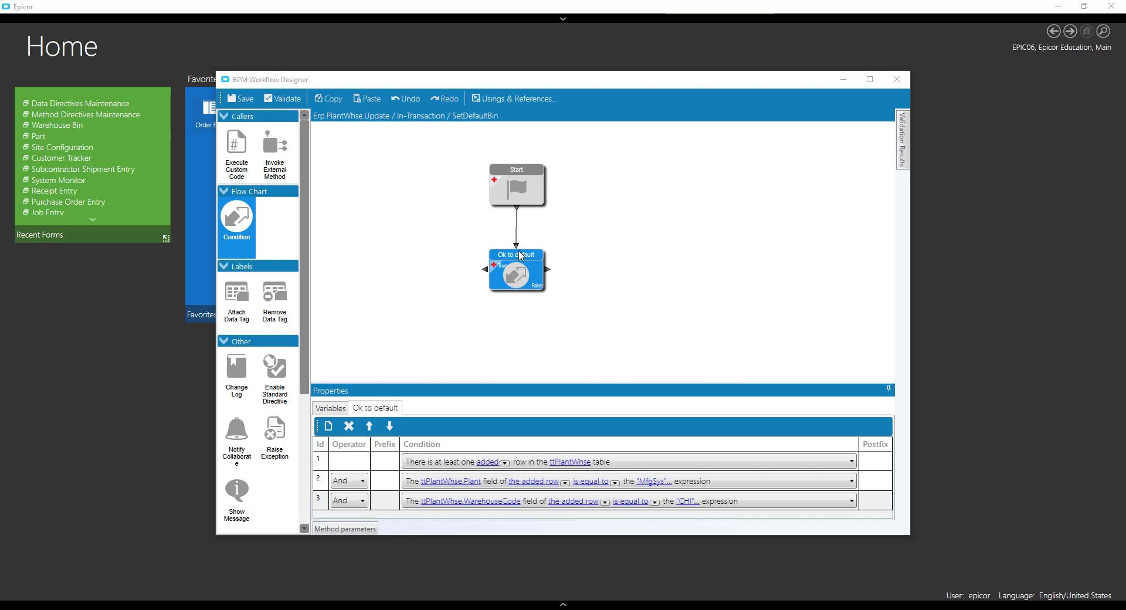
mouse_move(311, 355)
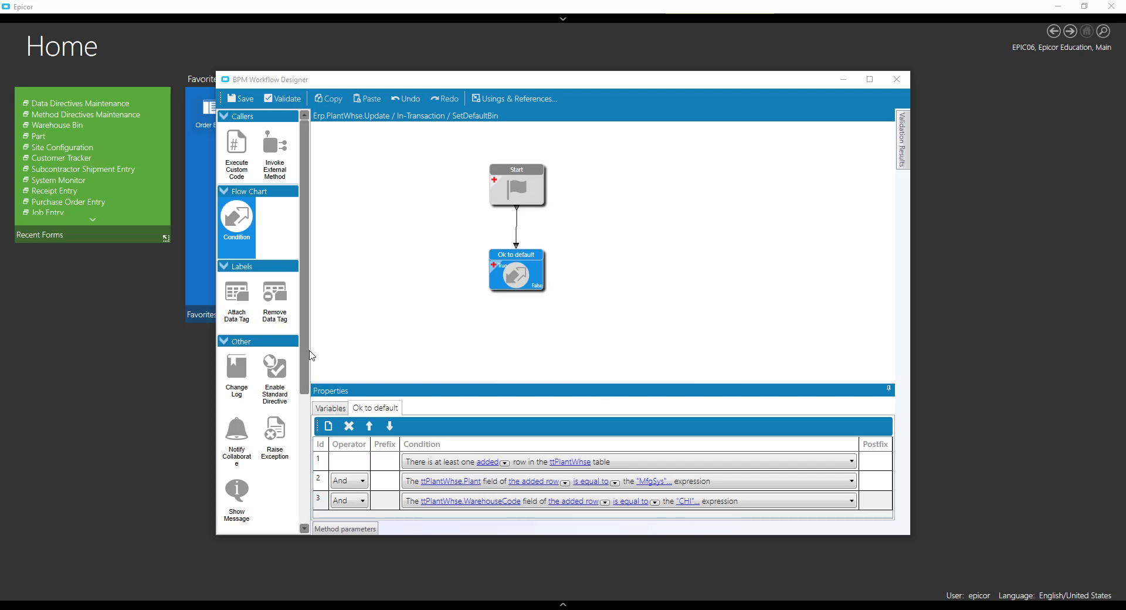
scroll("down", 3)
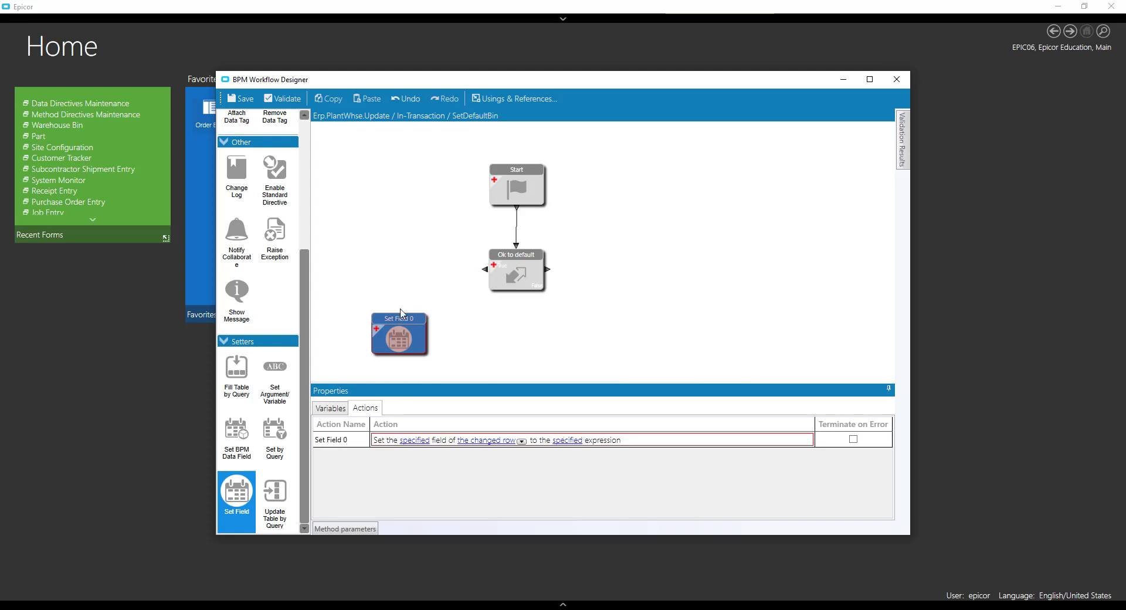
Configure the Default Bin set-field step to set PrimBin to "00-00-00" and leave the designer
left_click(399, 334)
type("Default Bin")
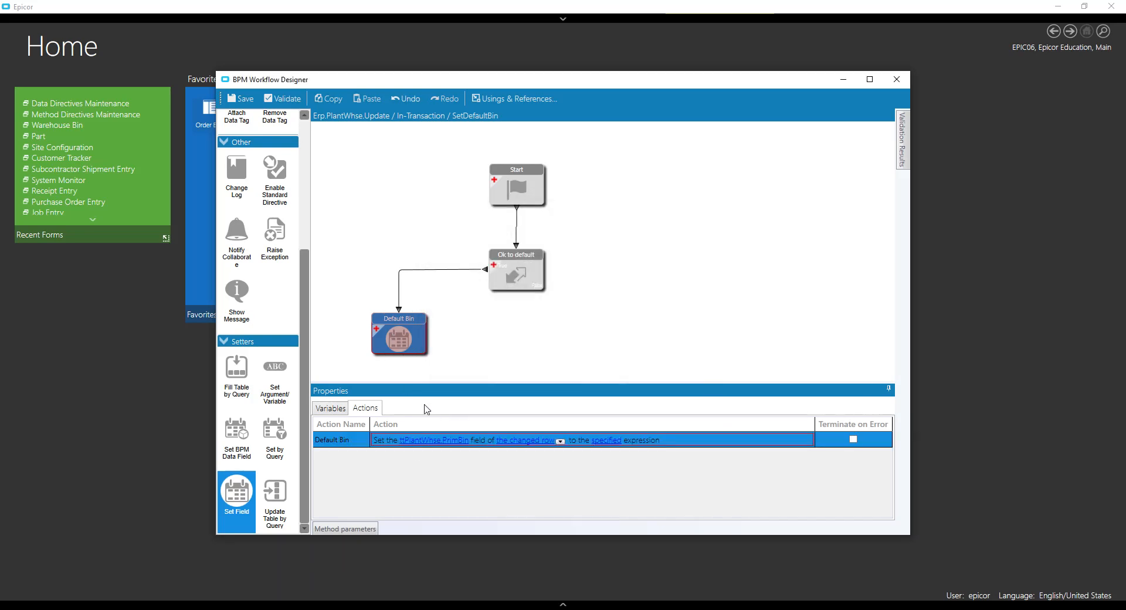
left_click(560, 440)
type("\"00-*")
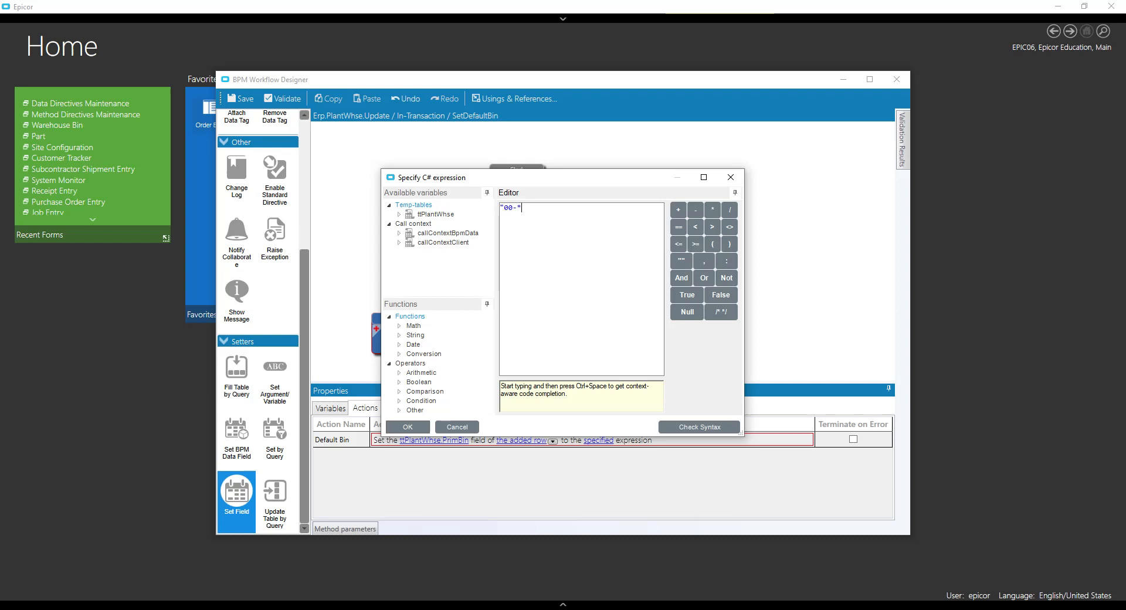
type("00-0")
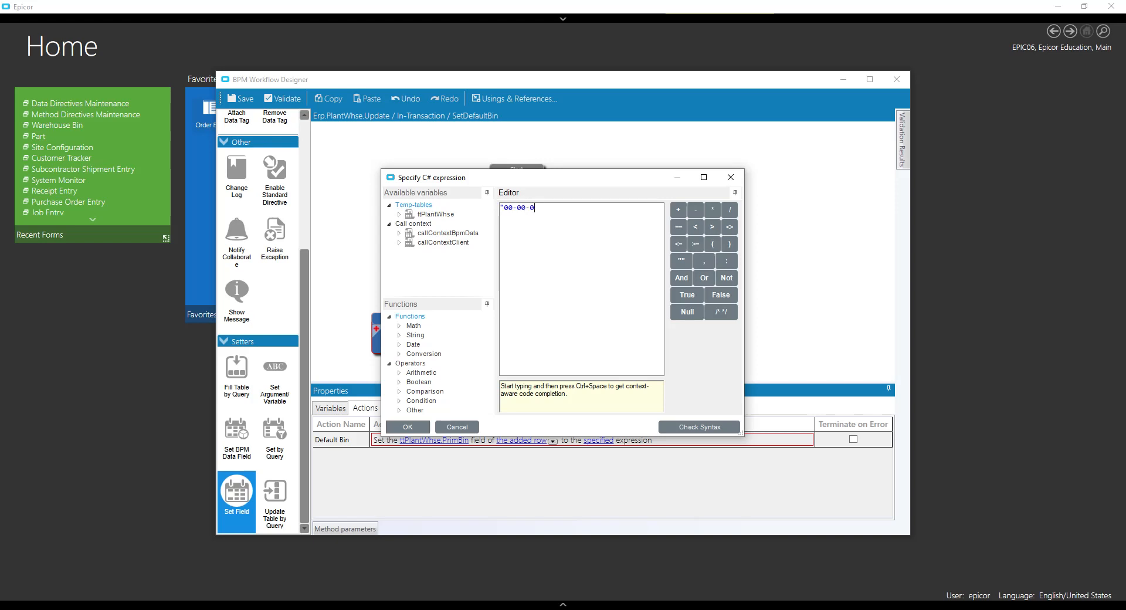
type("0\"")
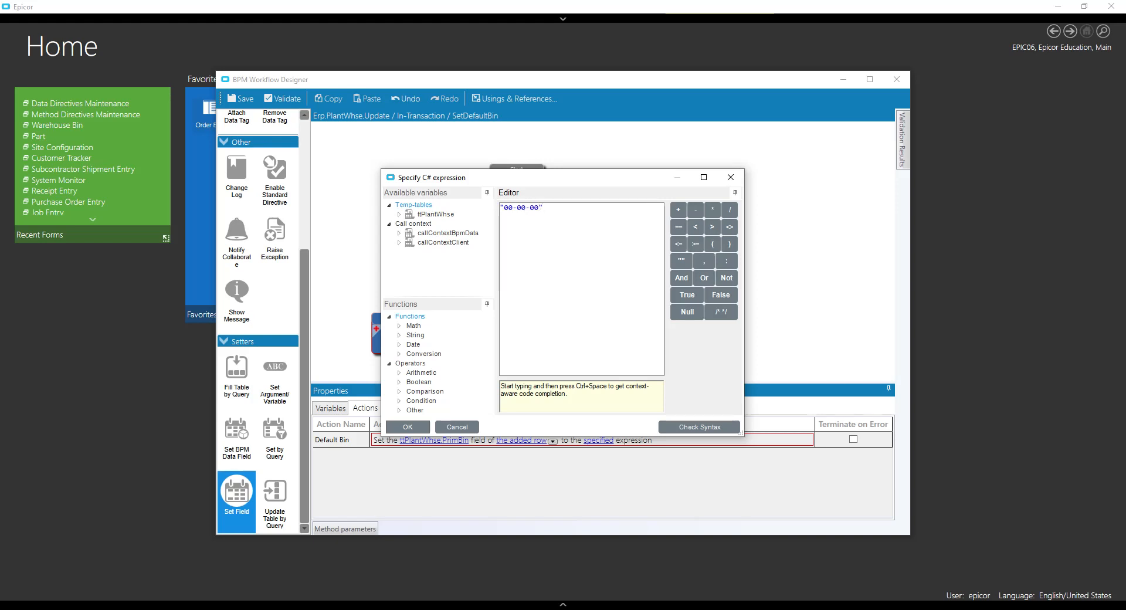
left_click(406, 426)
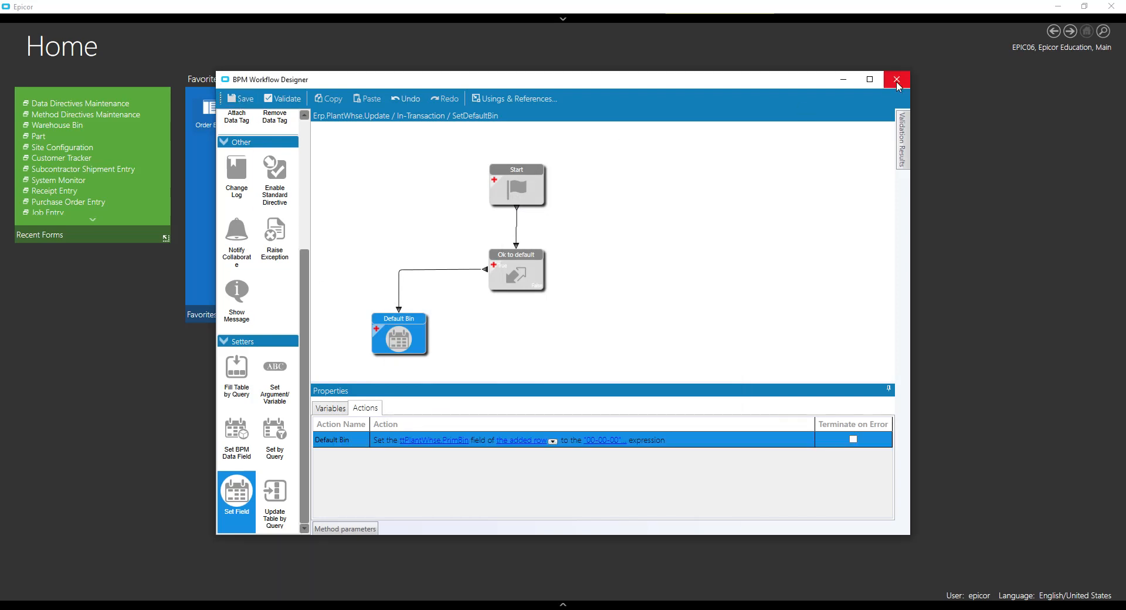
left_click(897, 79)
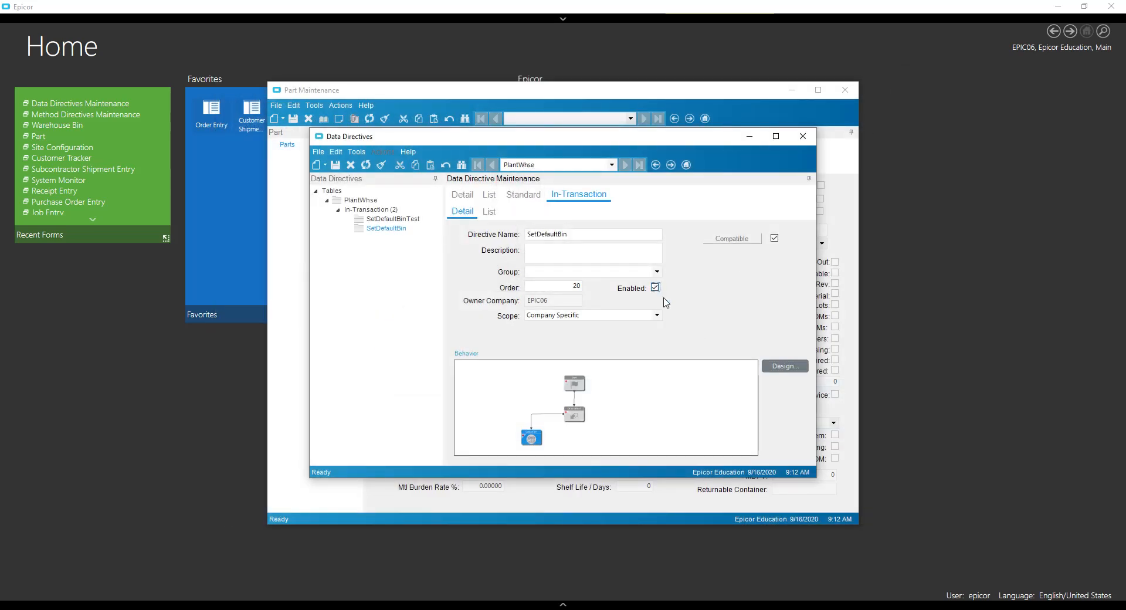
mouse_move(331, 181)
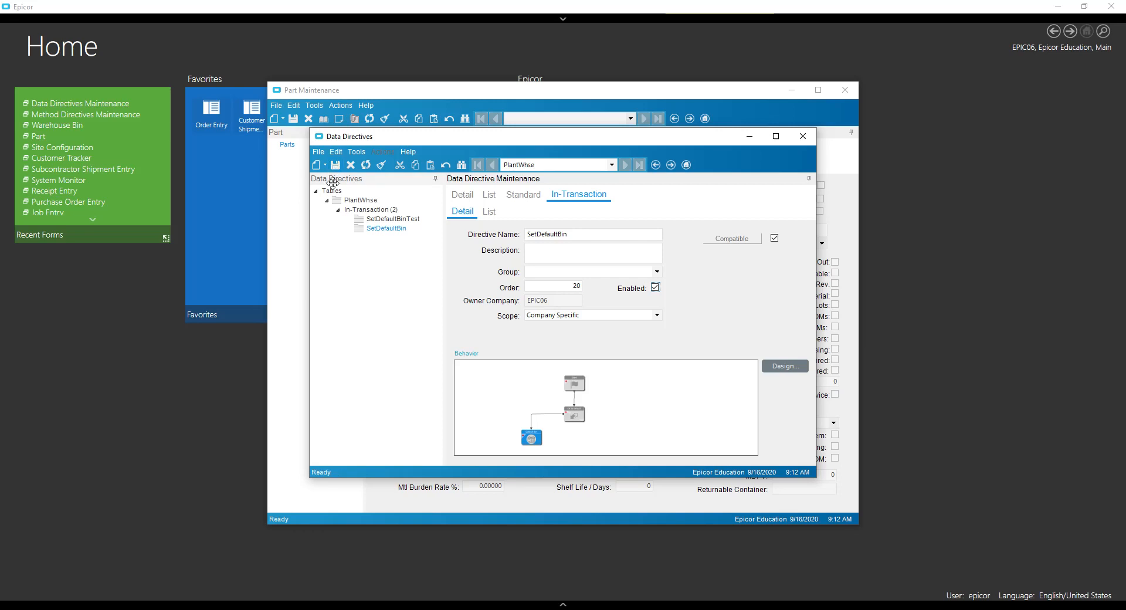
mouse_move(473, 95)
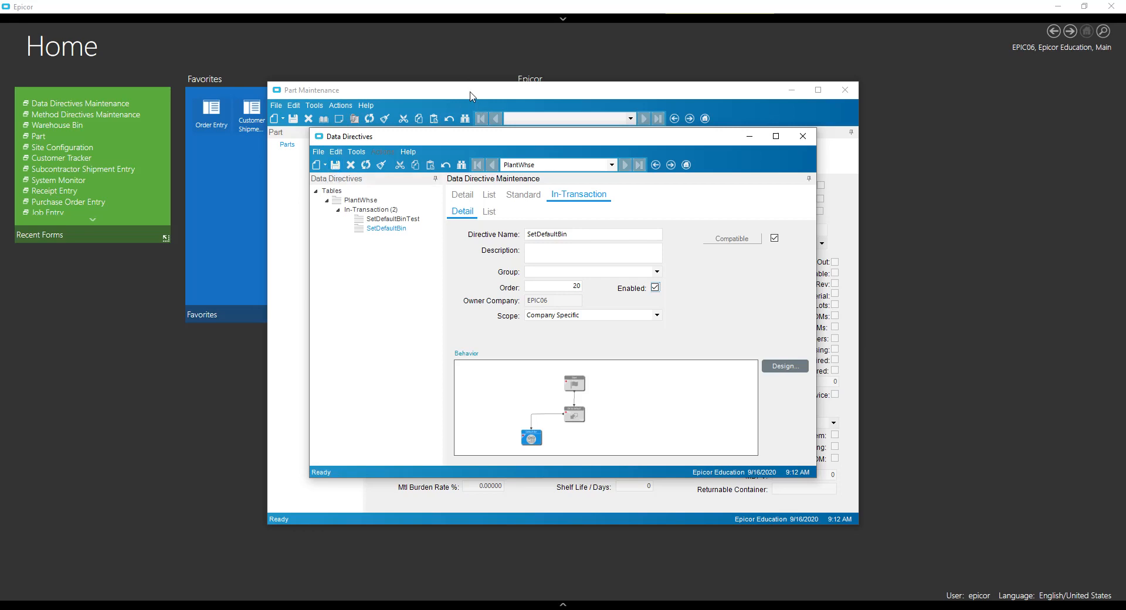
Bring the blank Part Maintenance form back in front
left_click(802, 136)
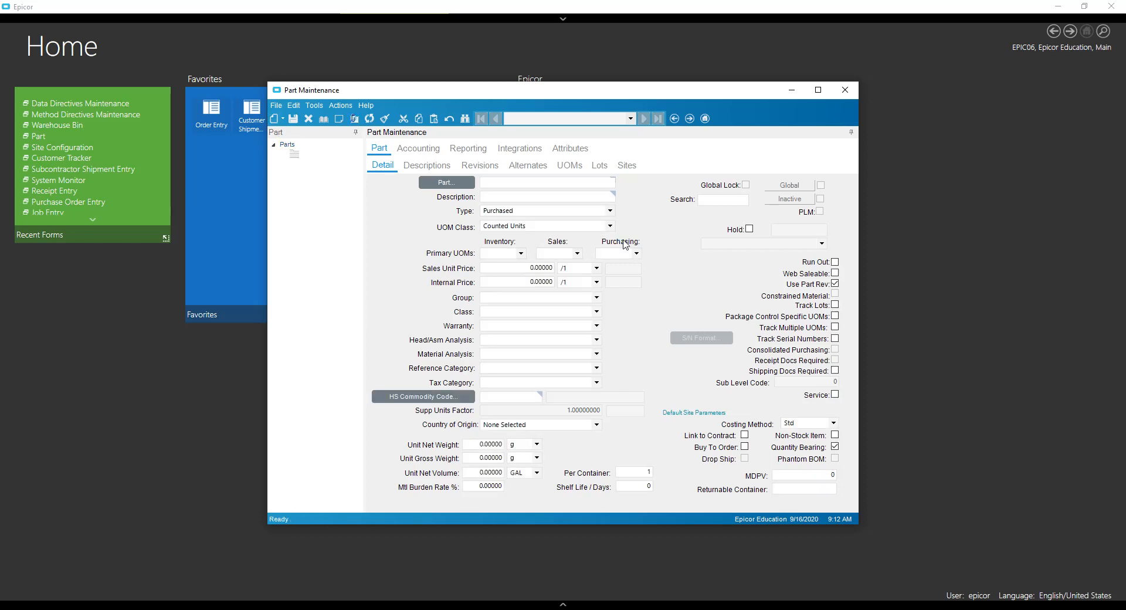
Load part testDefault and check its site Backflush and warehouse primary bin settings
type("testDefault")
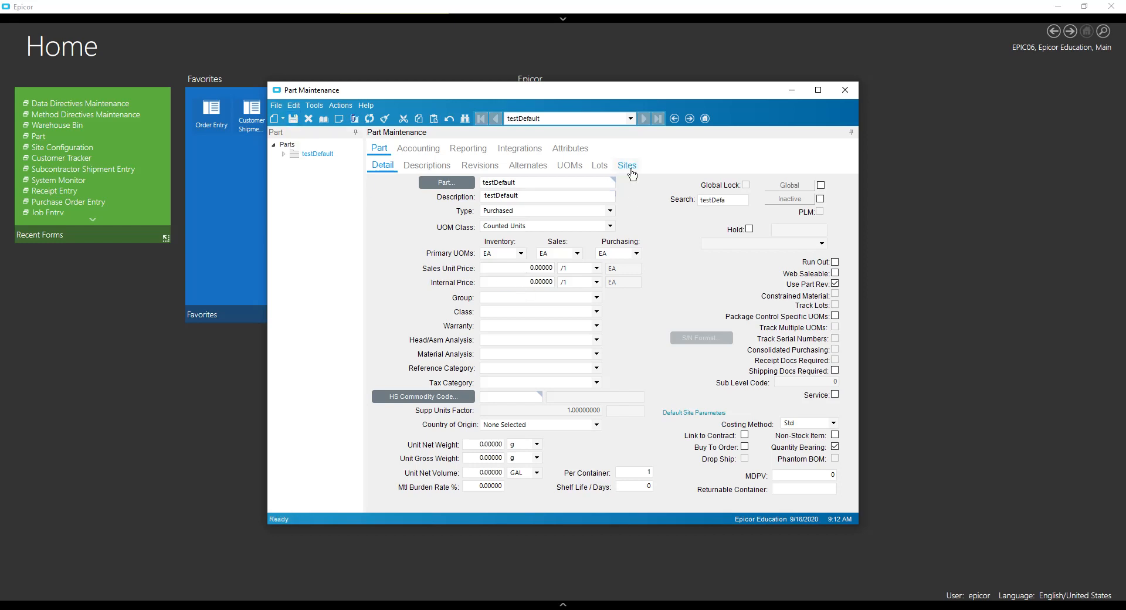
left_click(626, 164)
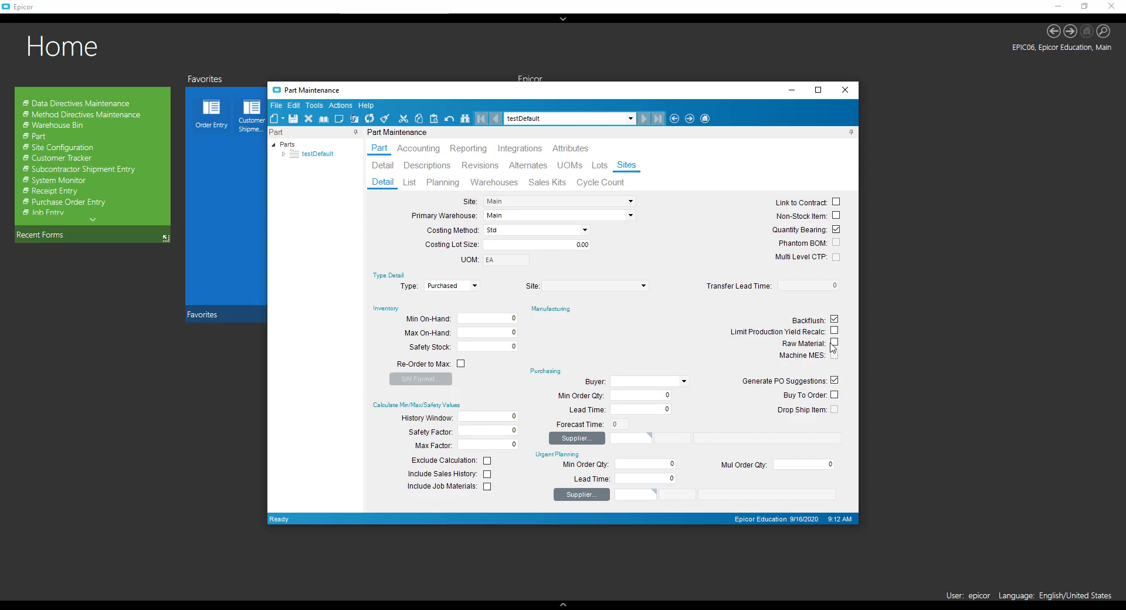
left_click(494, 182)
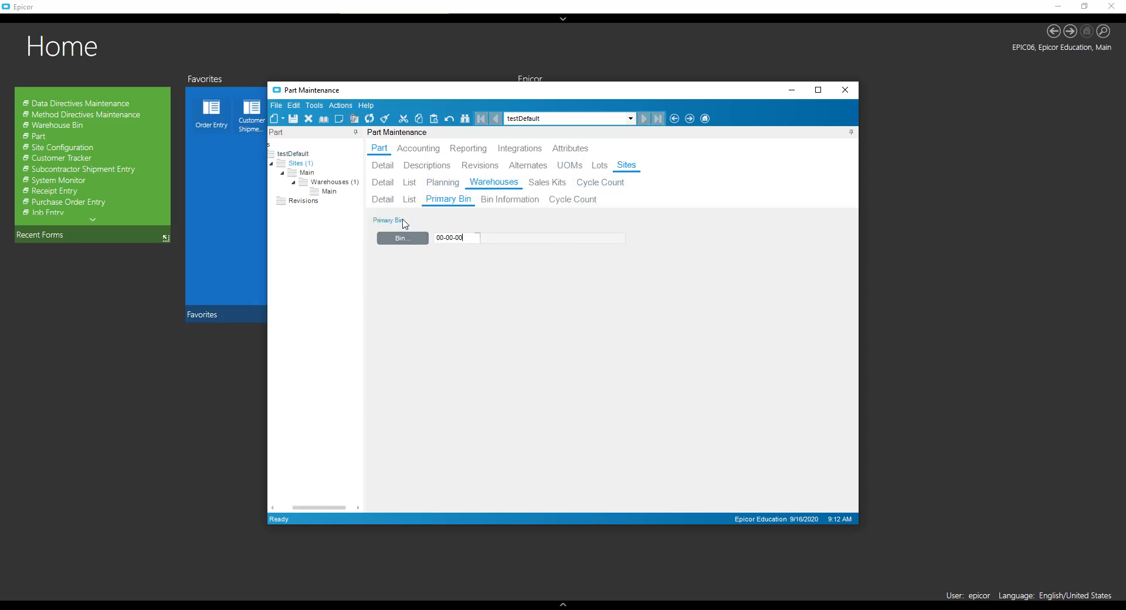
left_click(383, 200)
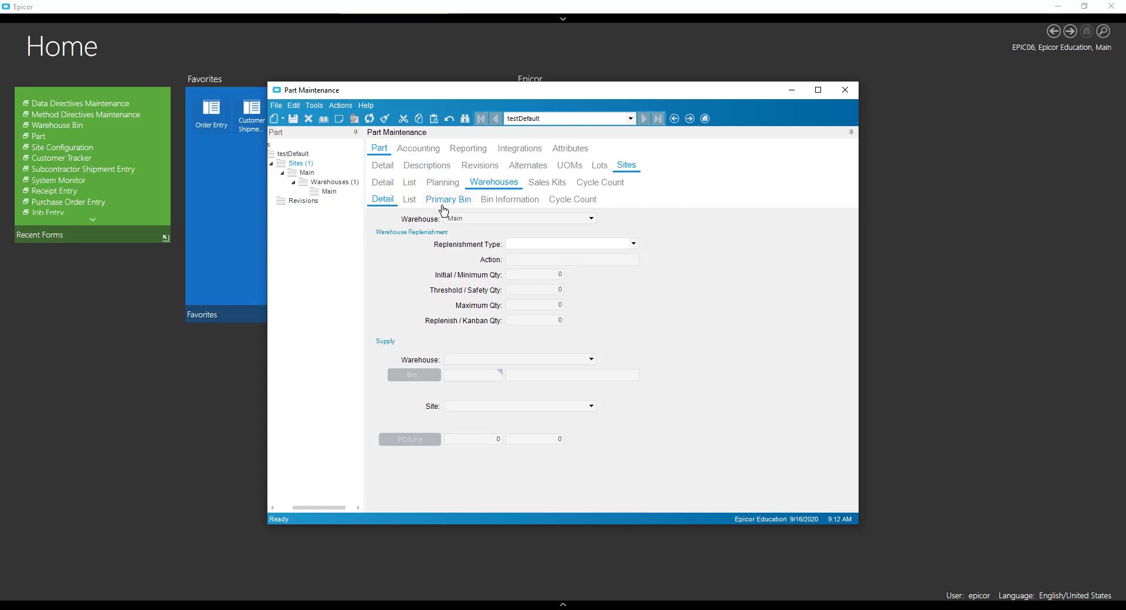
left_click(448, 199)
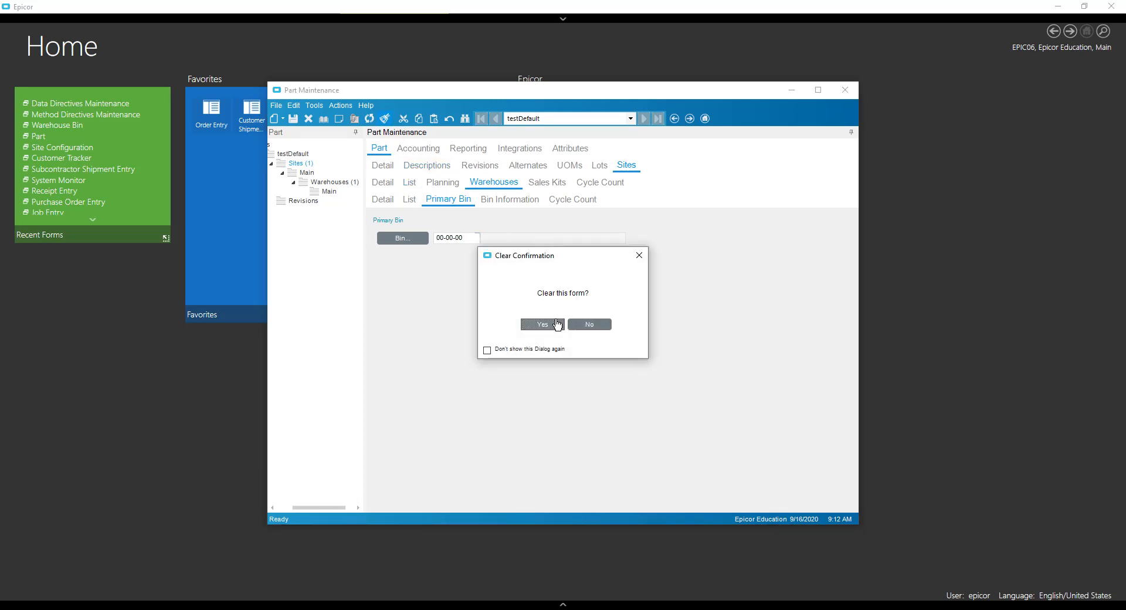
Clear and reload the part, confirm primary bin 00-00-00, and return to the part details
left_click(542, 324)
type("testDefault")
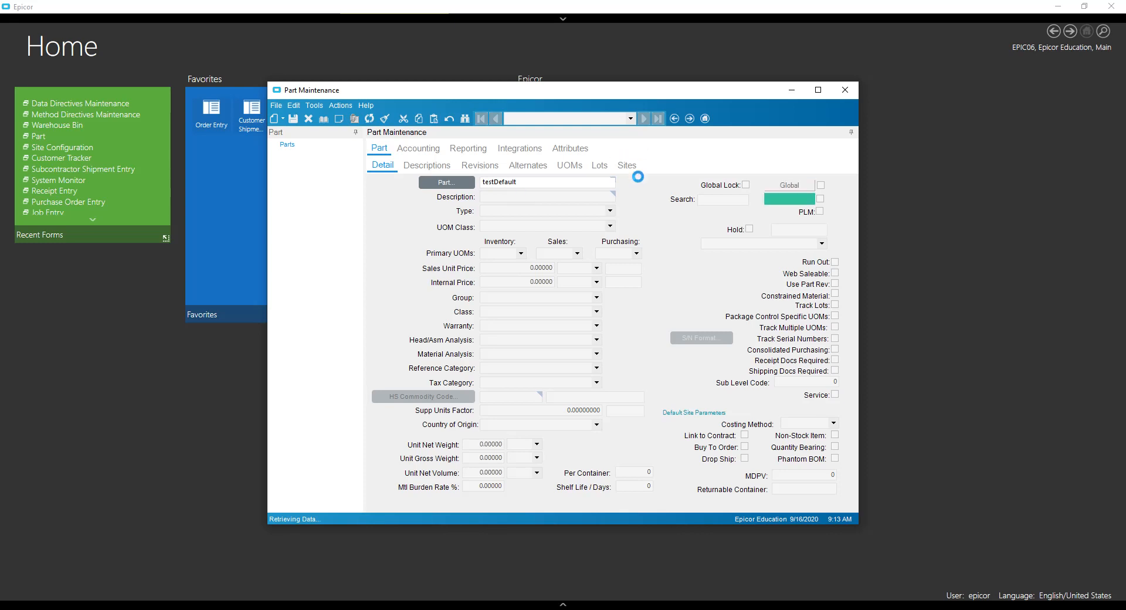
left_click(625, 164)
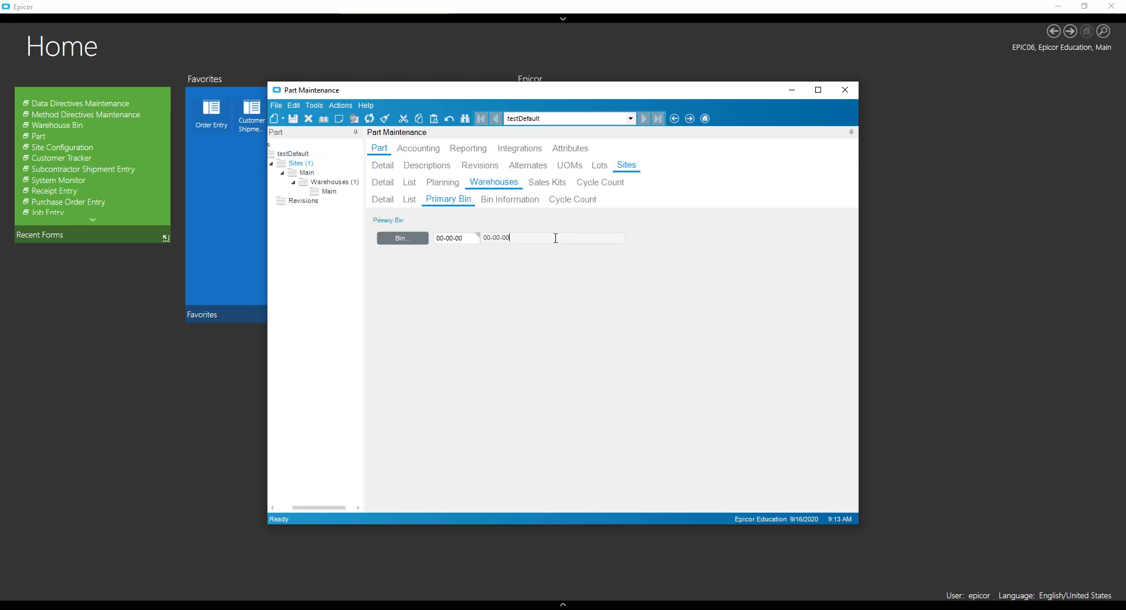
triple_click(495, 238)
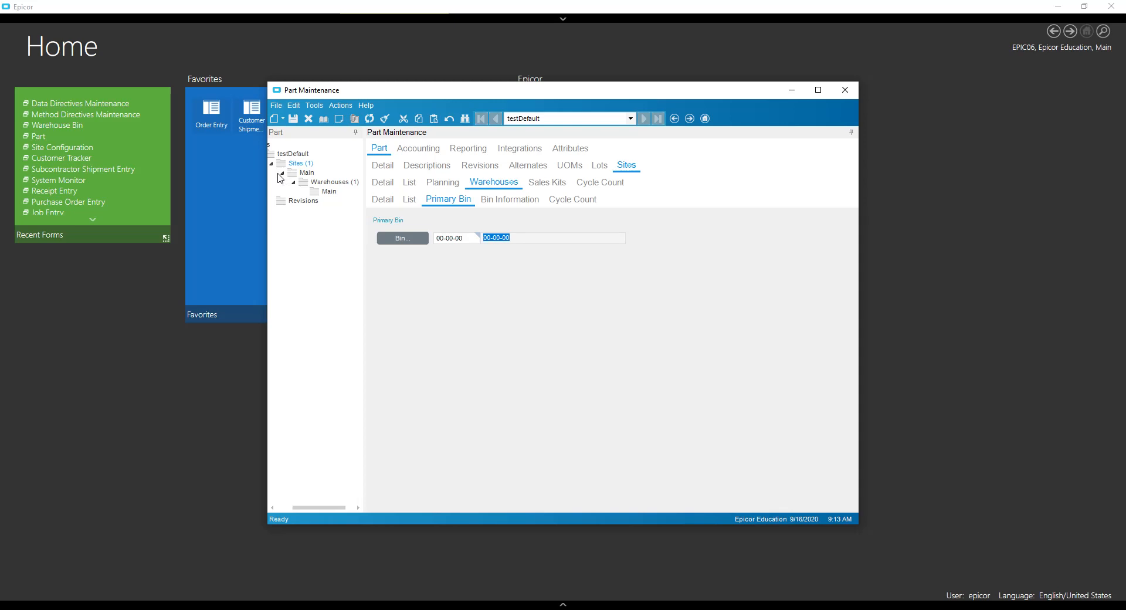
left_click(383, 164)
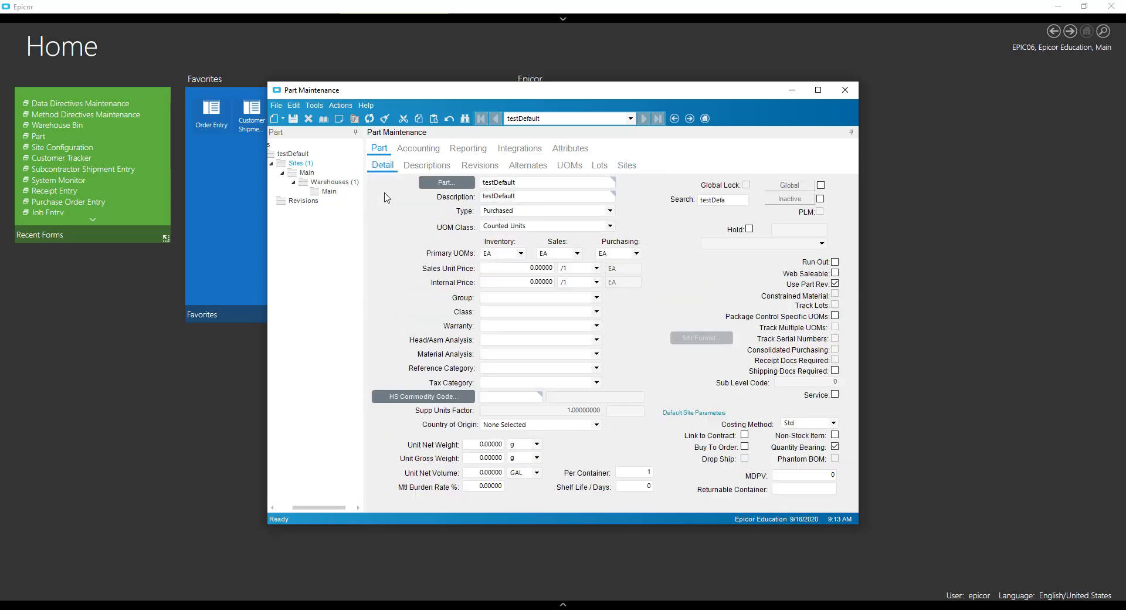